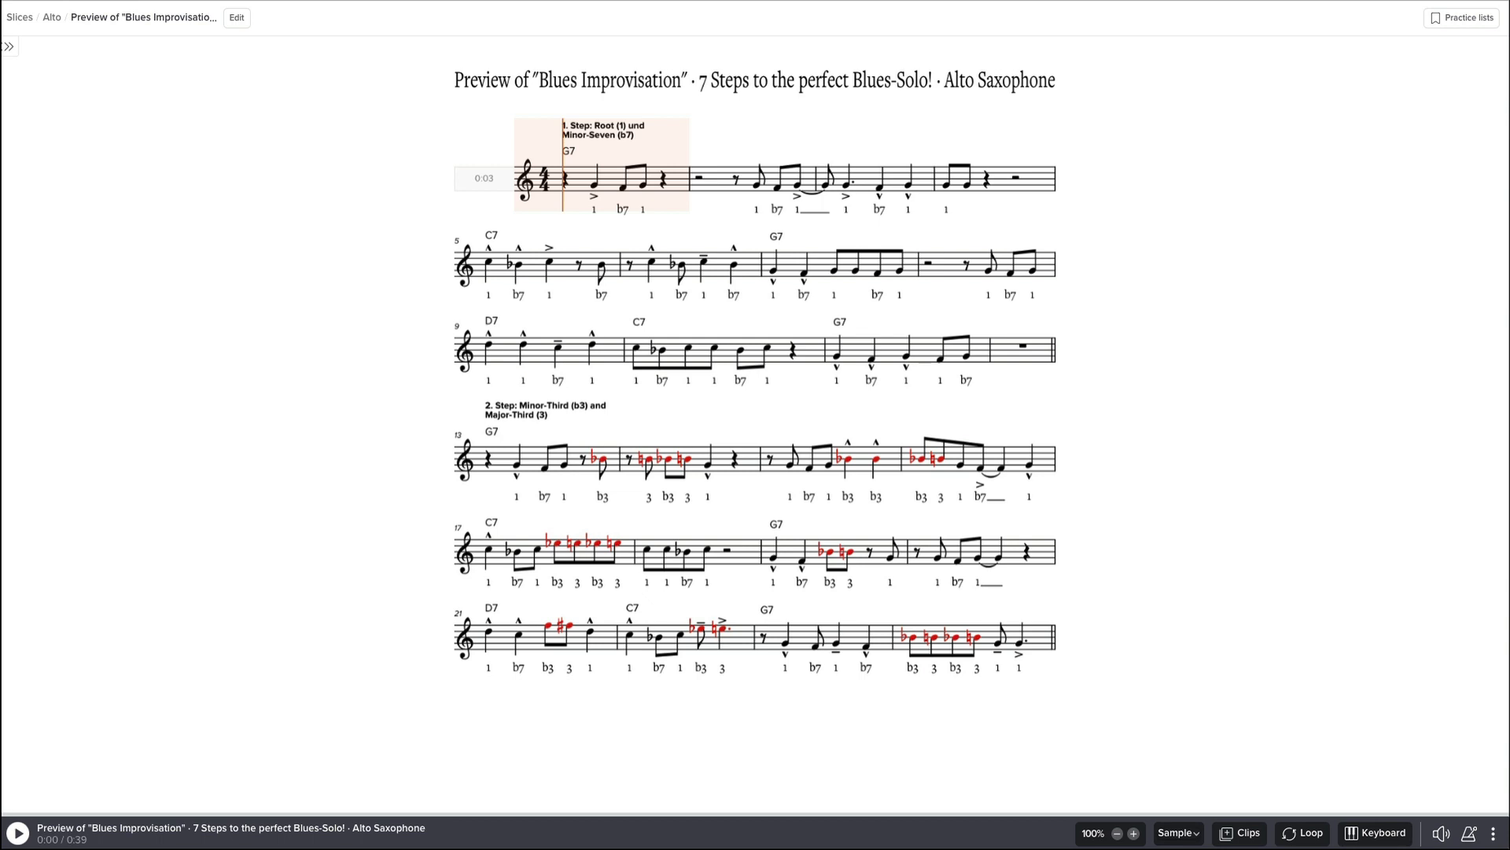
mouse_move(1122, 359)
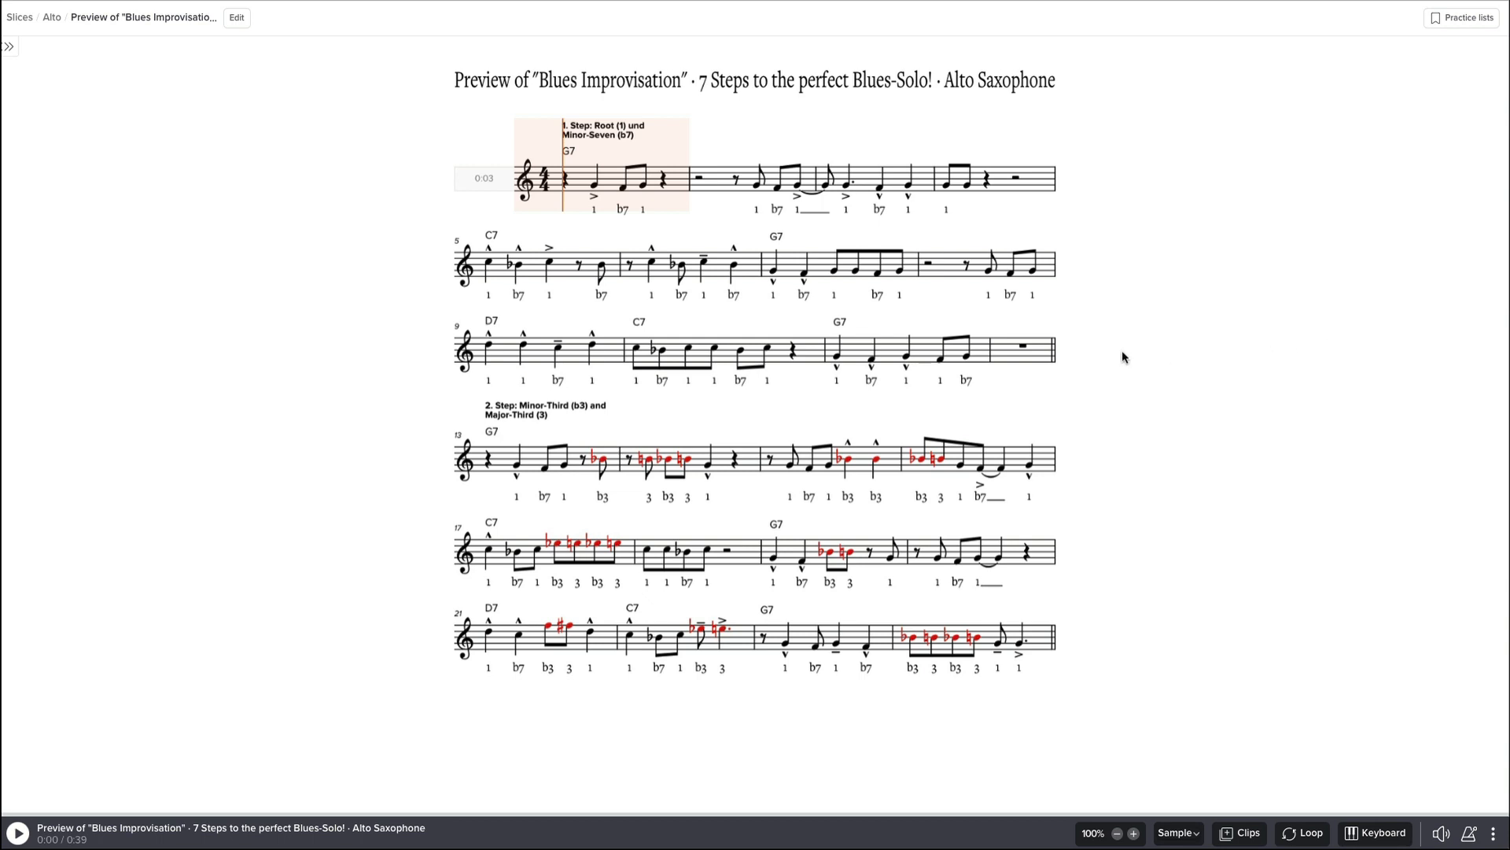
mouse_move(1135, 367)
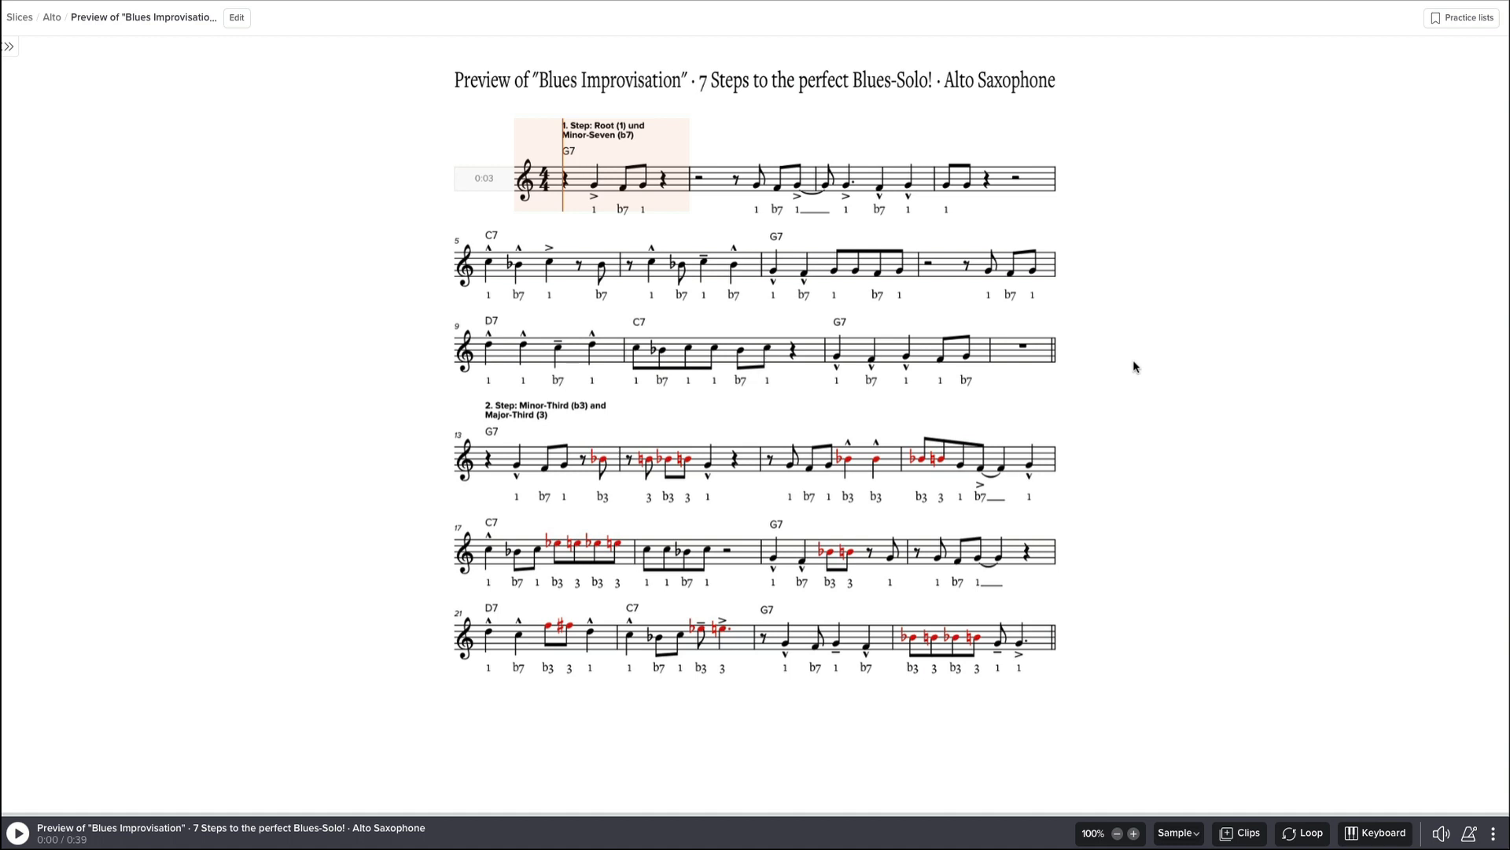
mouse_move(483, 141)
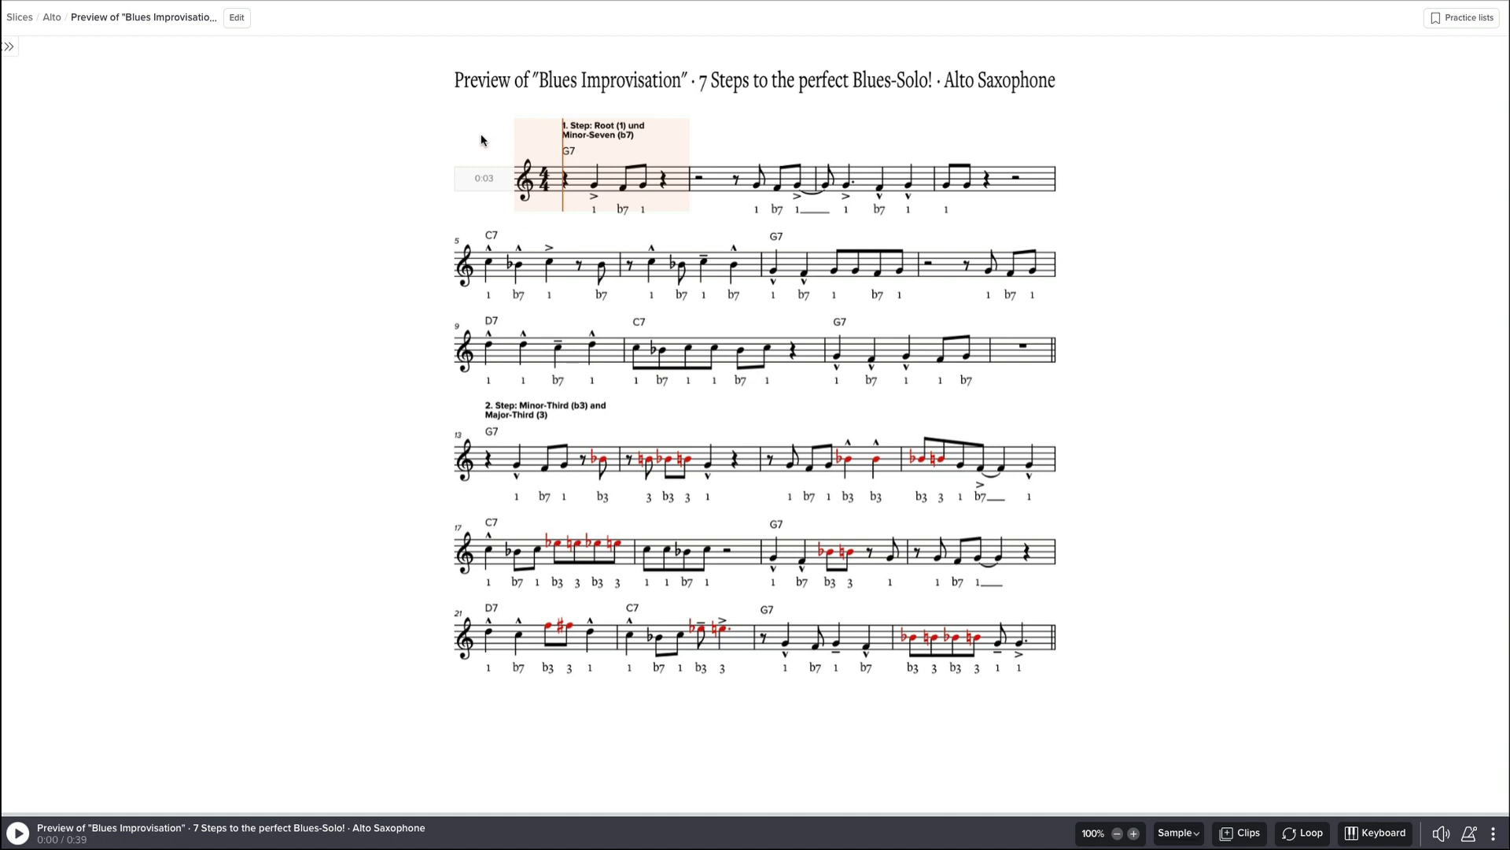
mouse_move(932, 391)
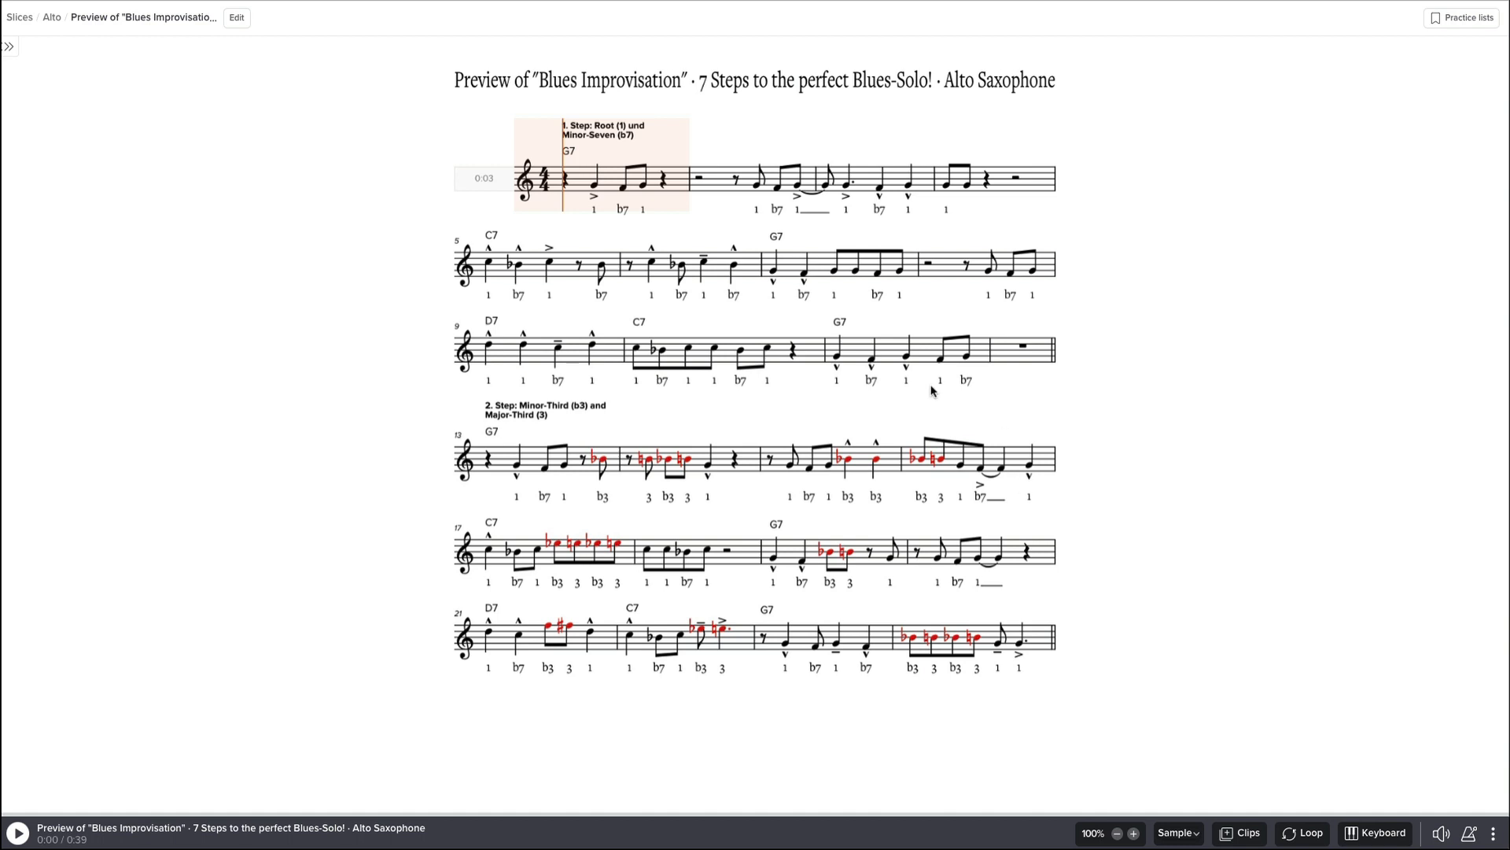
mouse_move(1432, 811)
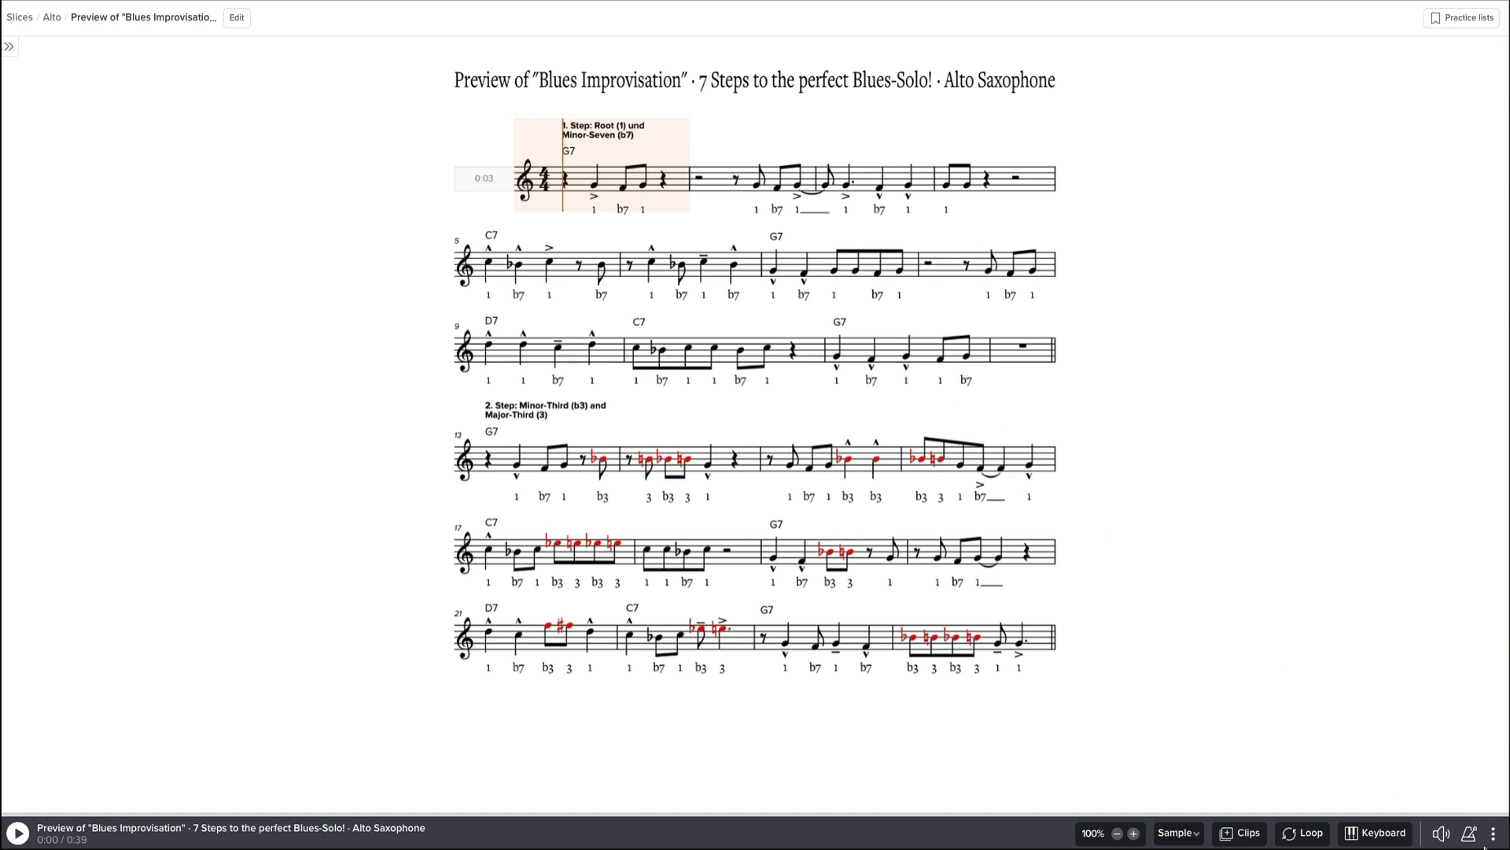
Raise the score zoom slider well above 100%, then close and reopen the display settings.
click(1496, 834)
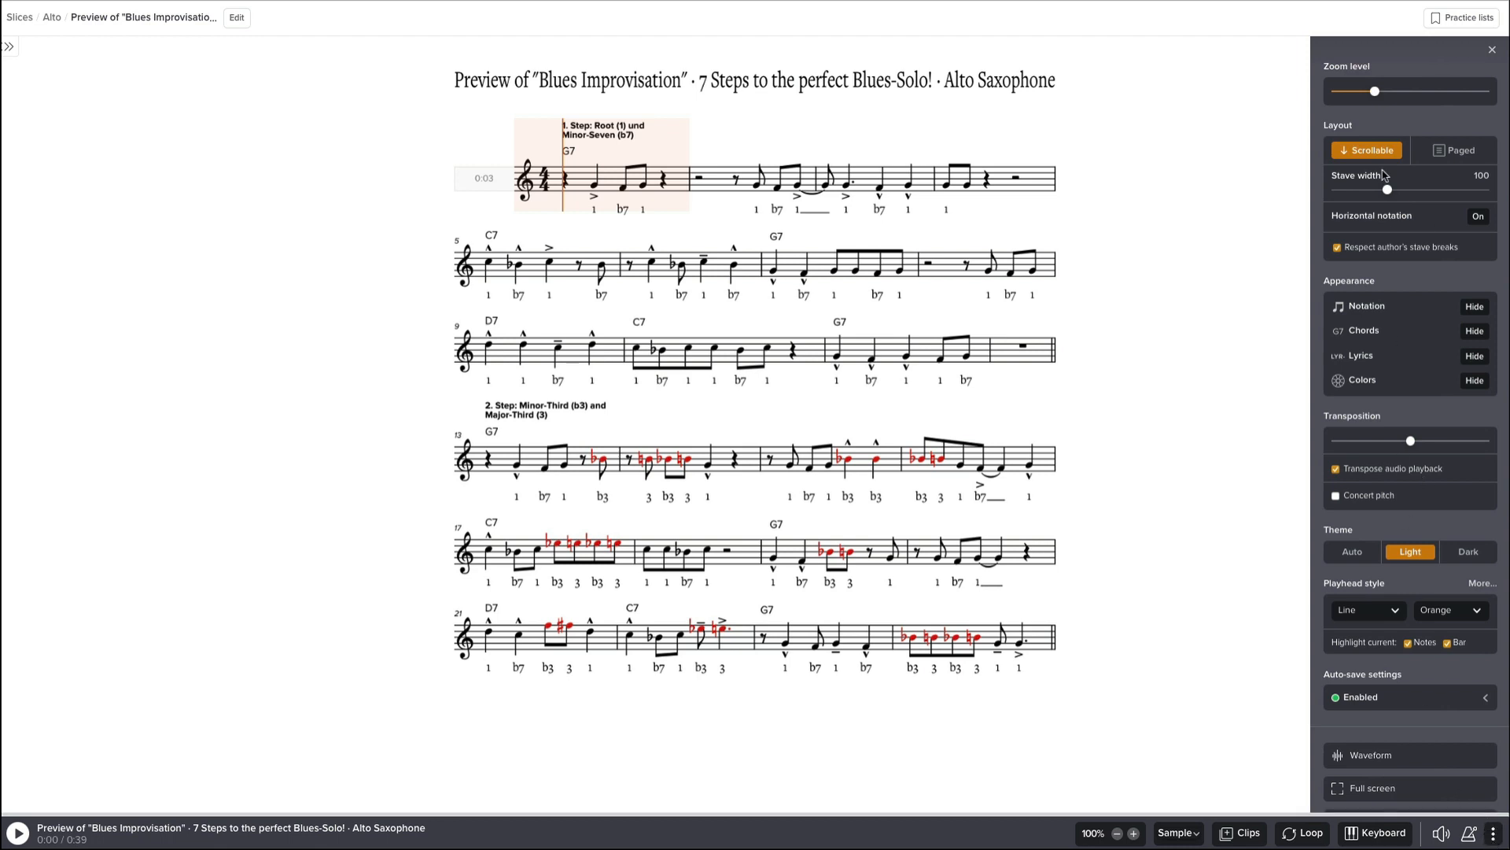
mouse_move(1379, 91)
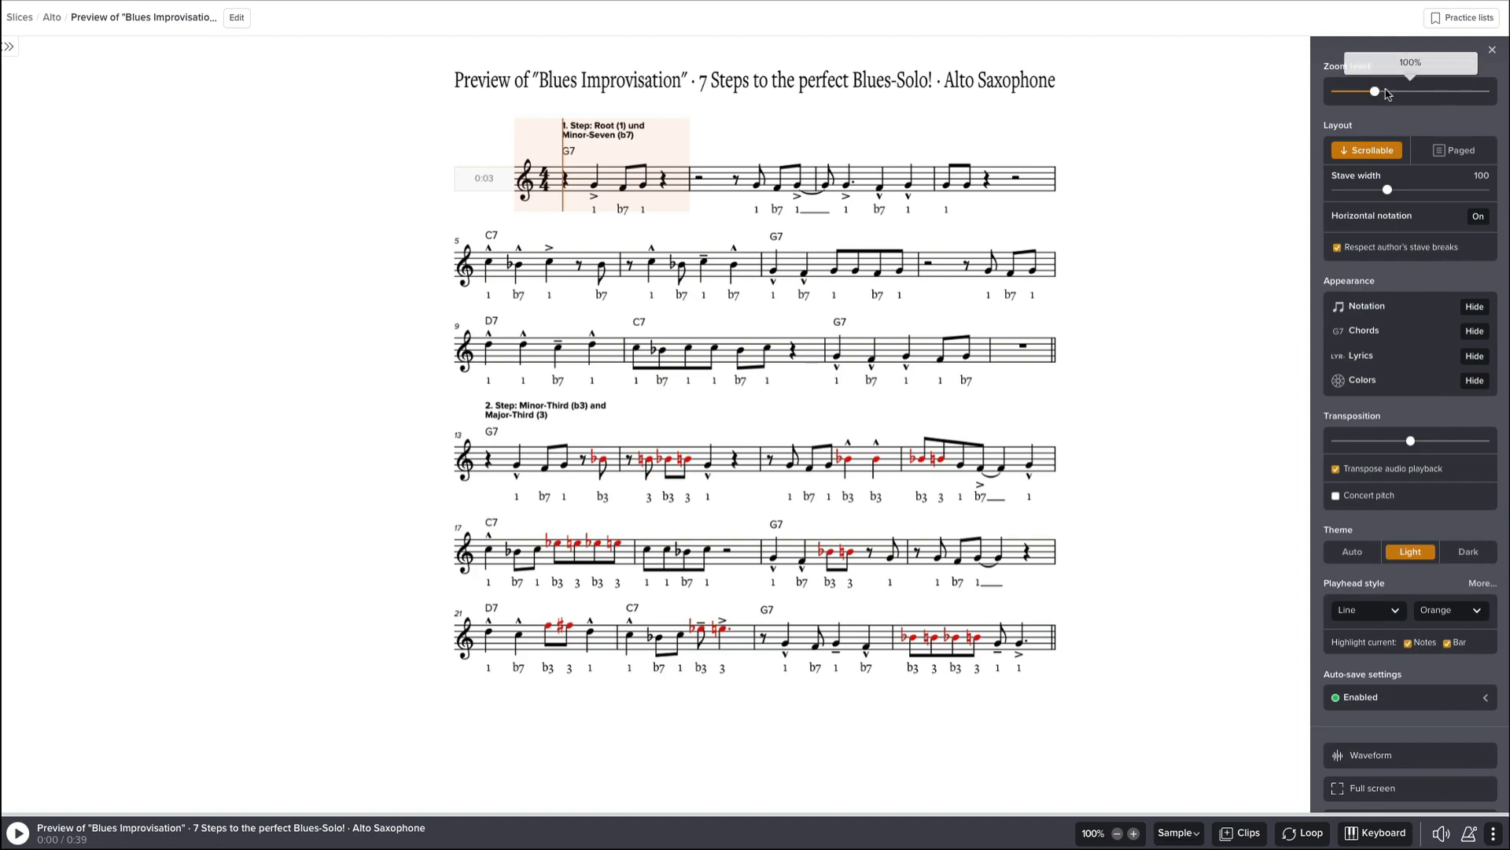
drag(1374, 91, 1407, 92)
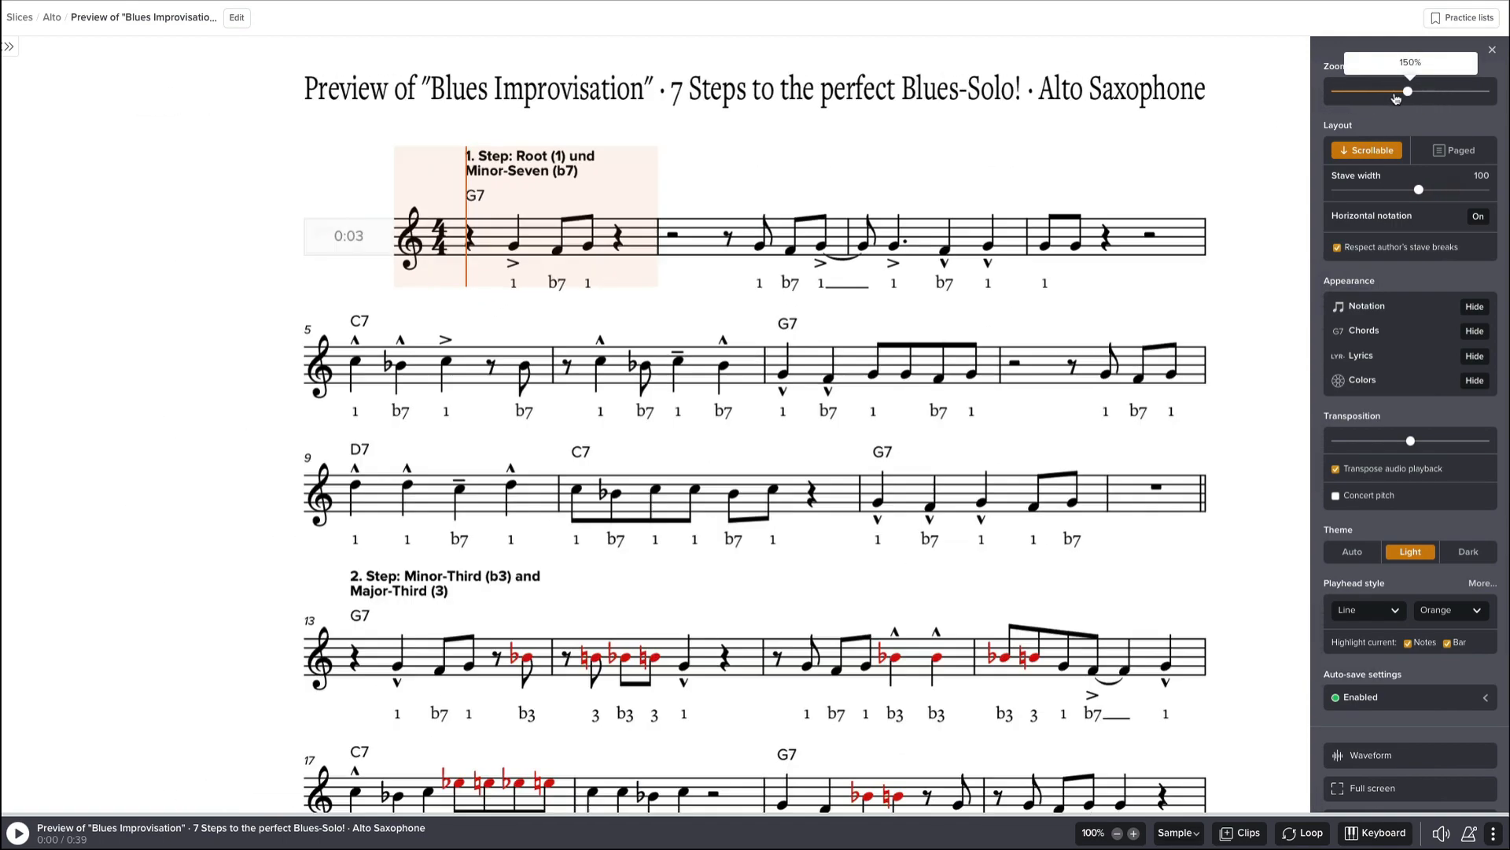
drag(1407, 90, 1447, 90)
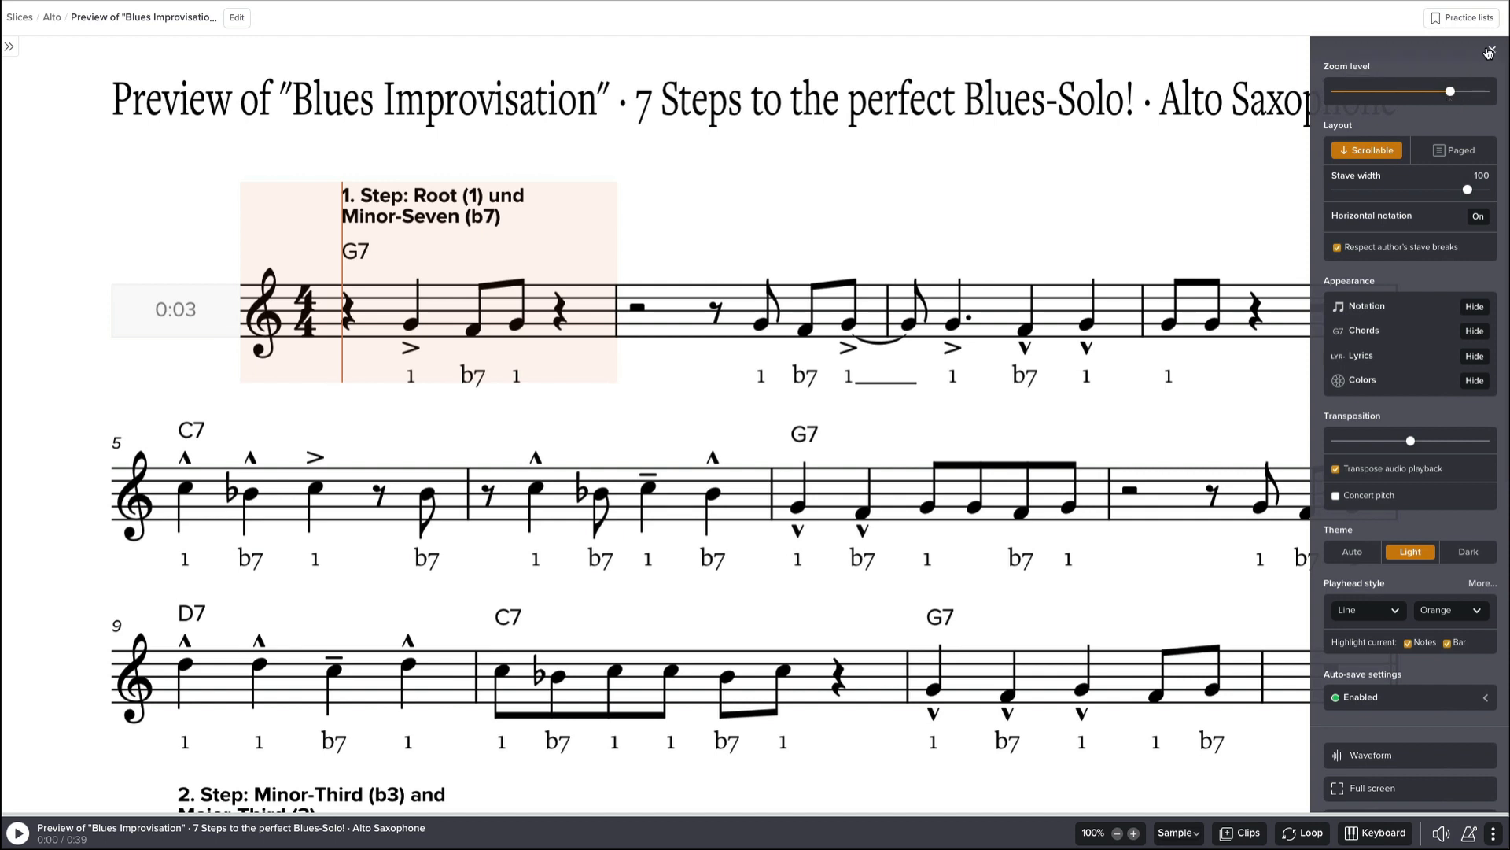
click(1489, 52)
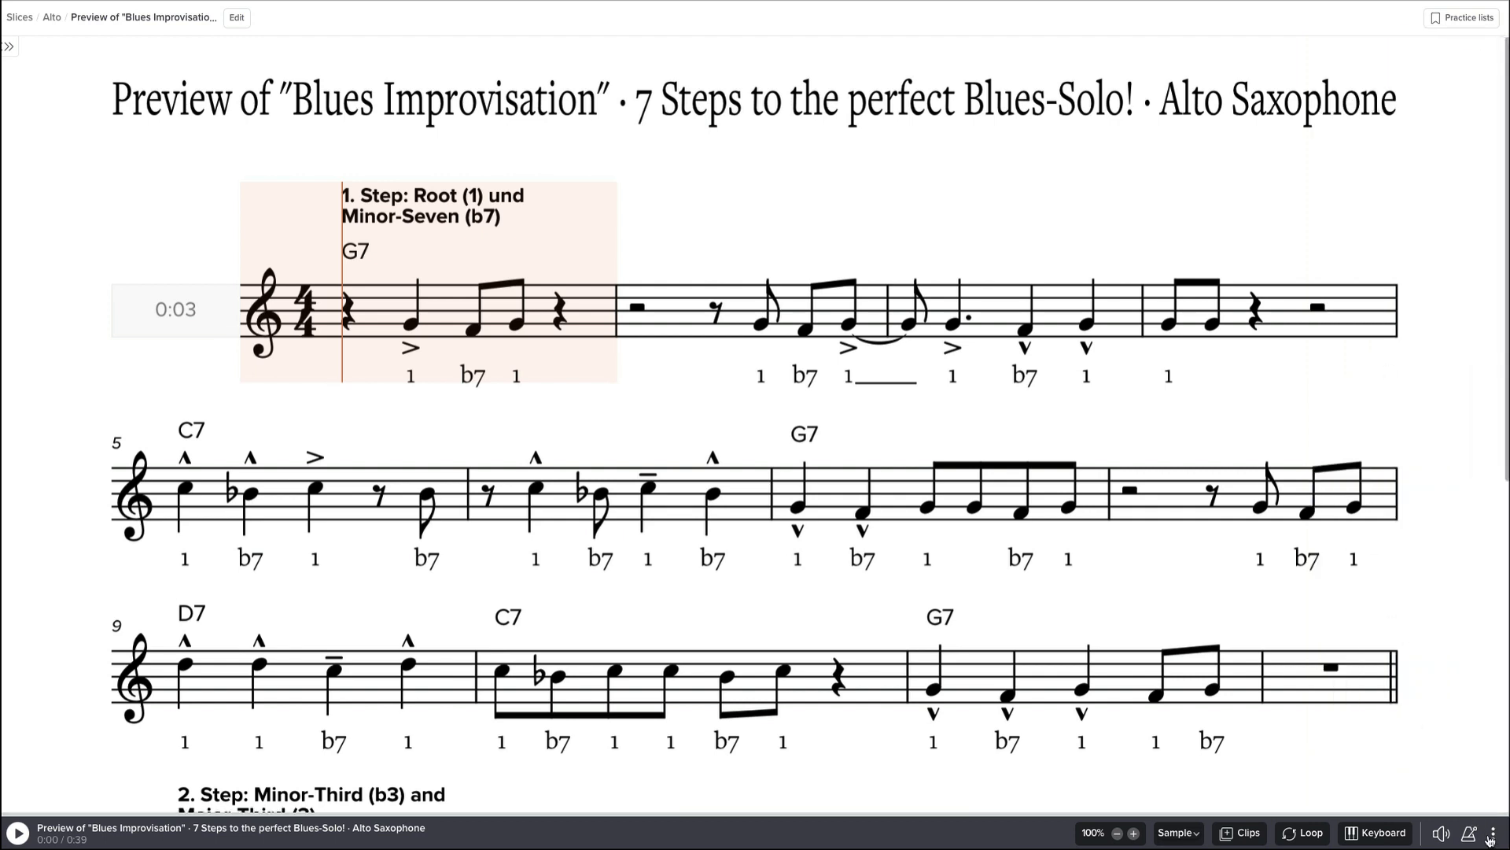
click(1493, 832)
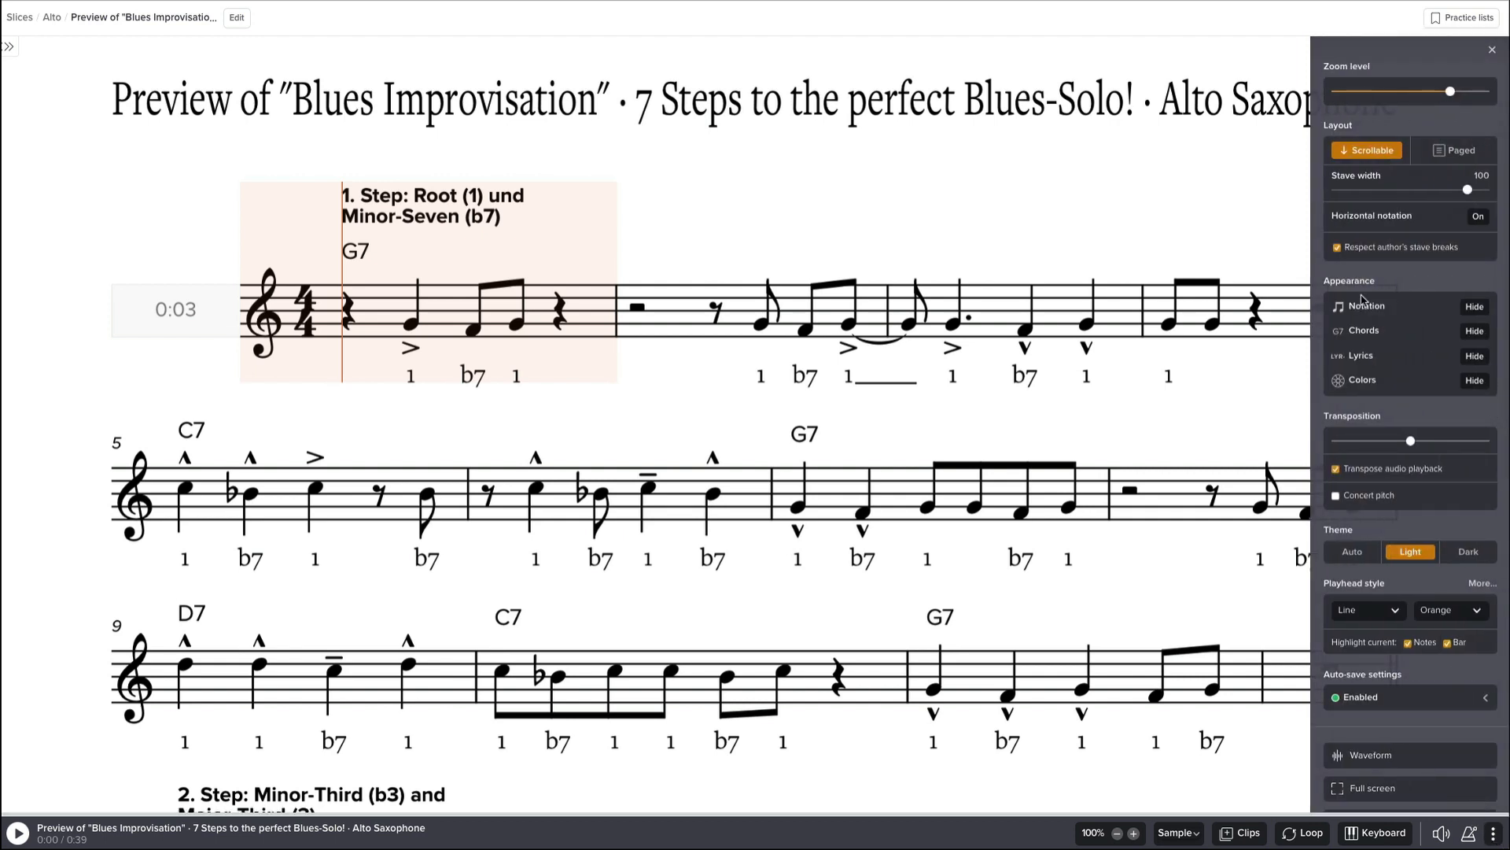
mouse_move(1391, 260)
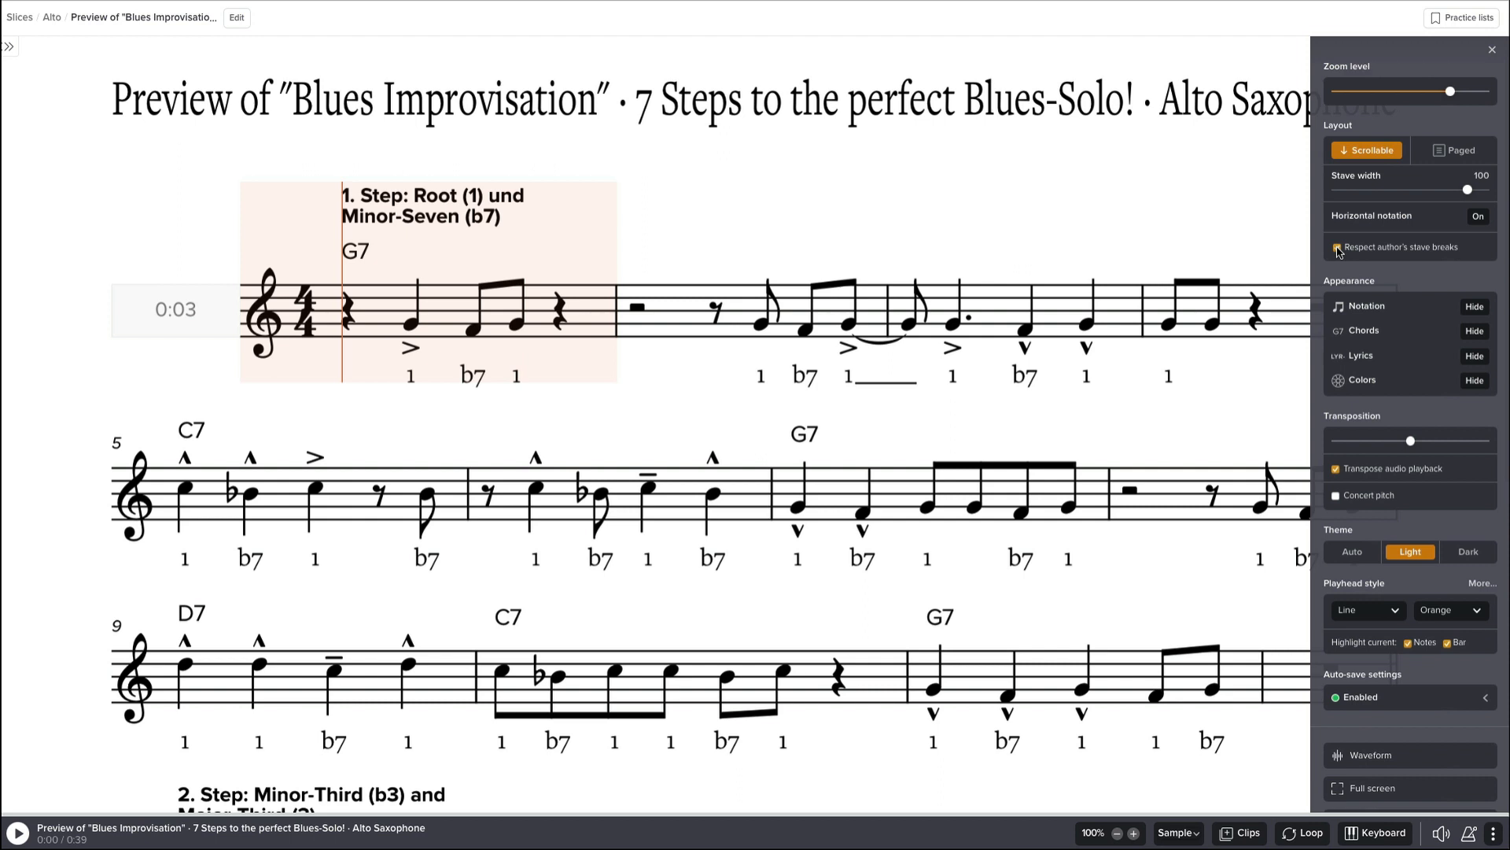
scroll(down, 3)
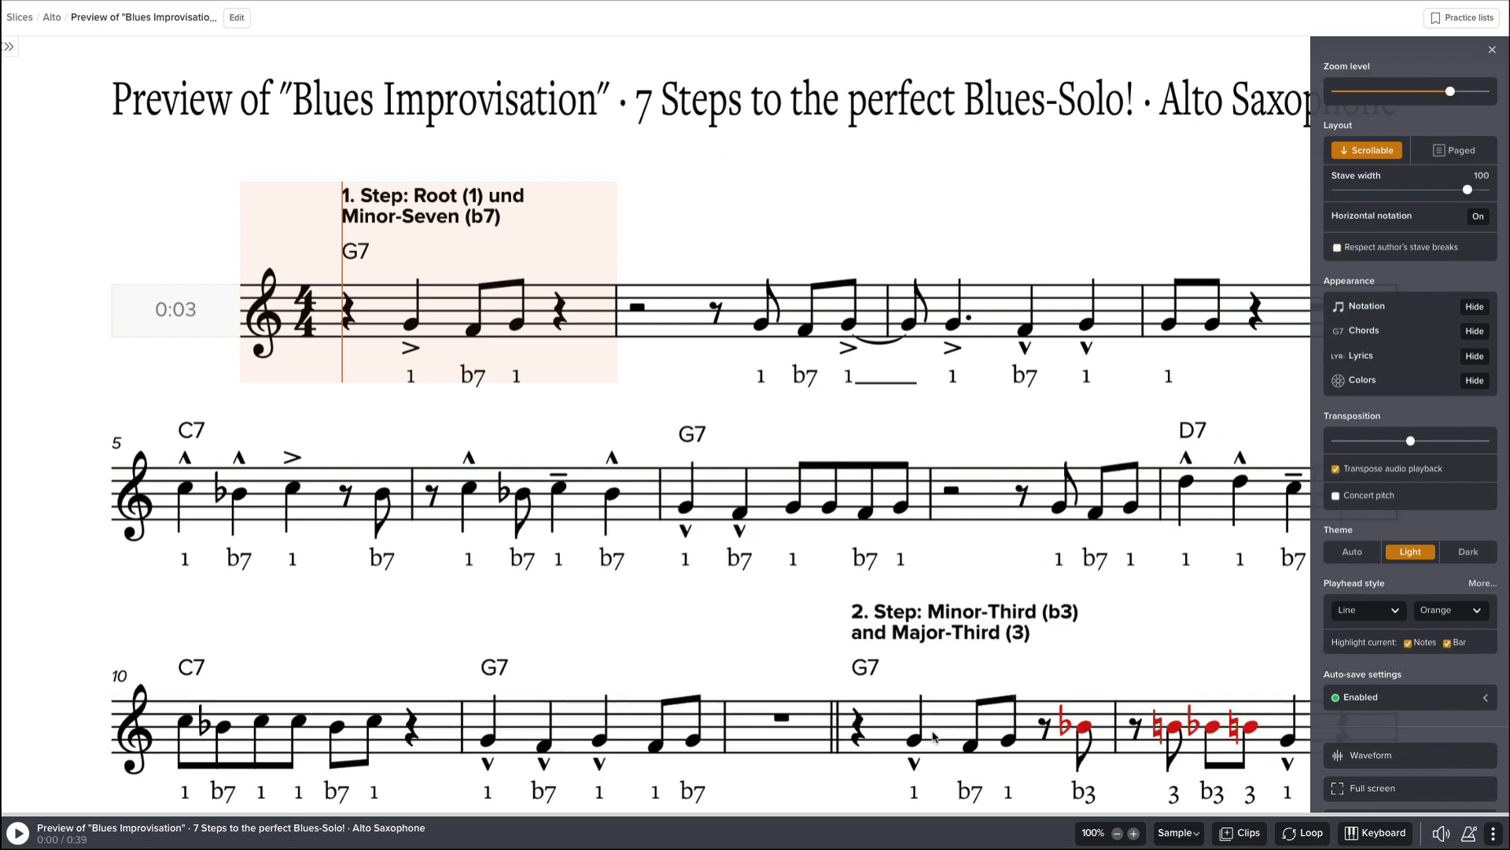
mouse_move(1292, 475)
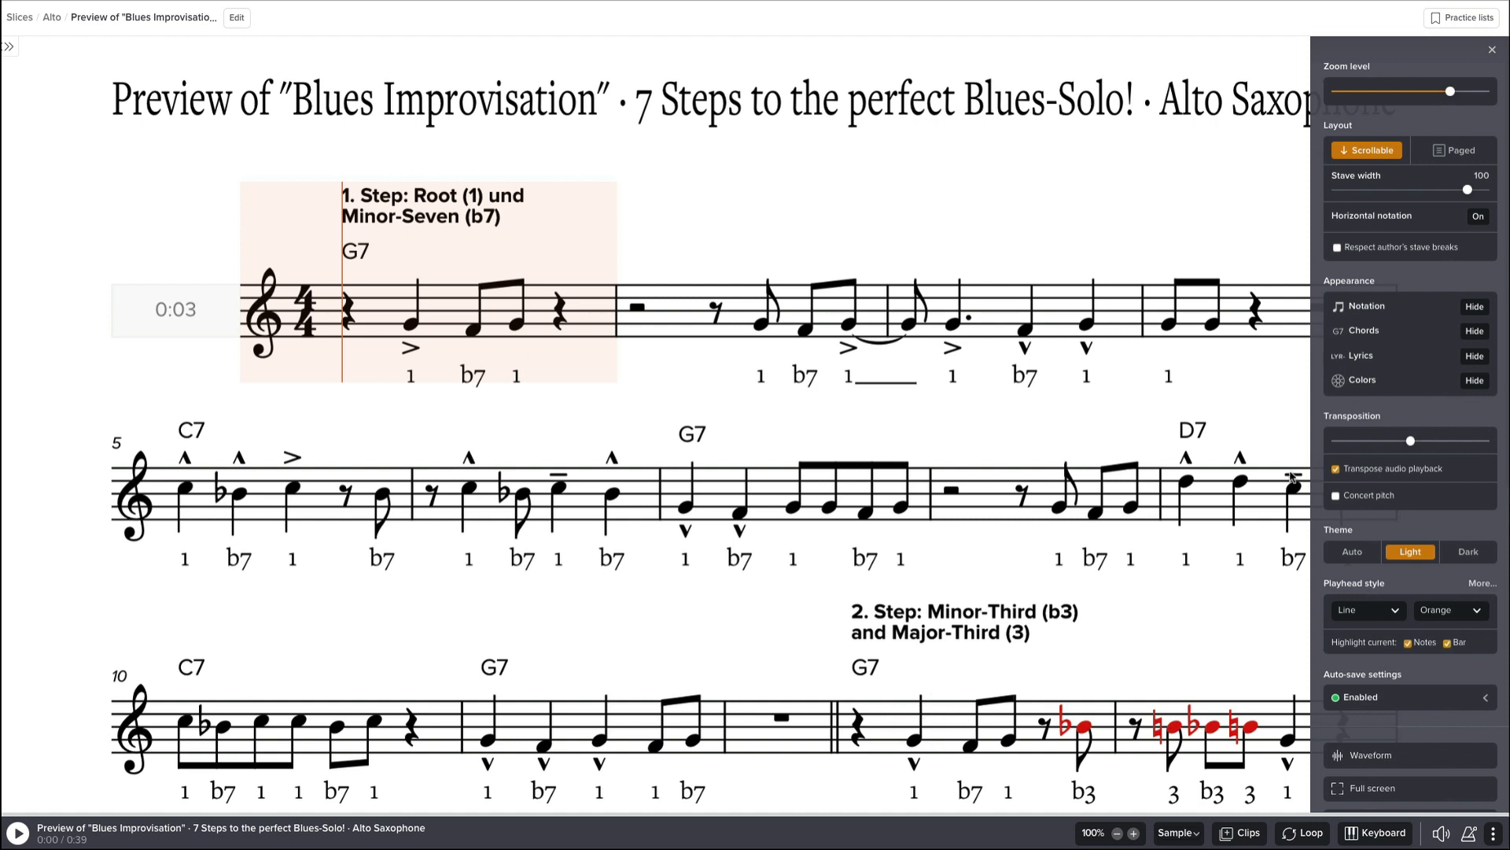
click(1337, 248)
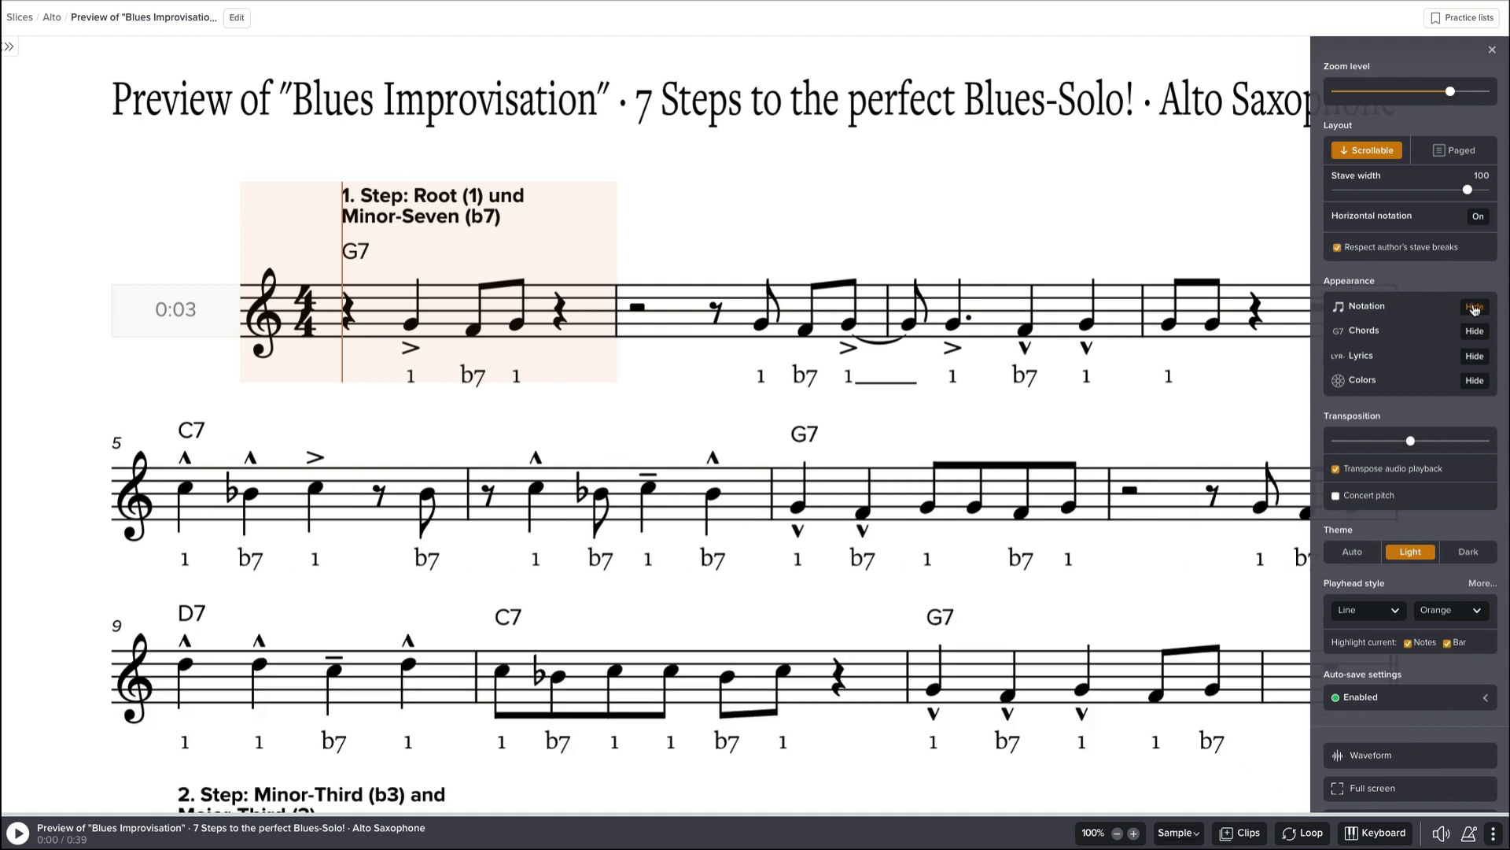
click(1474, 306)
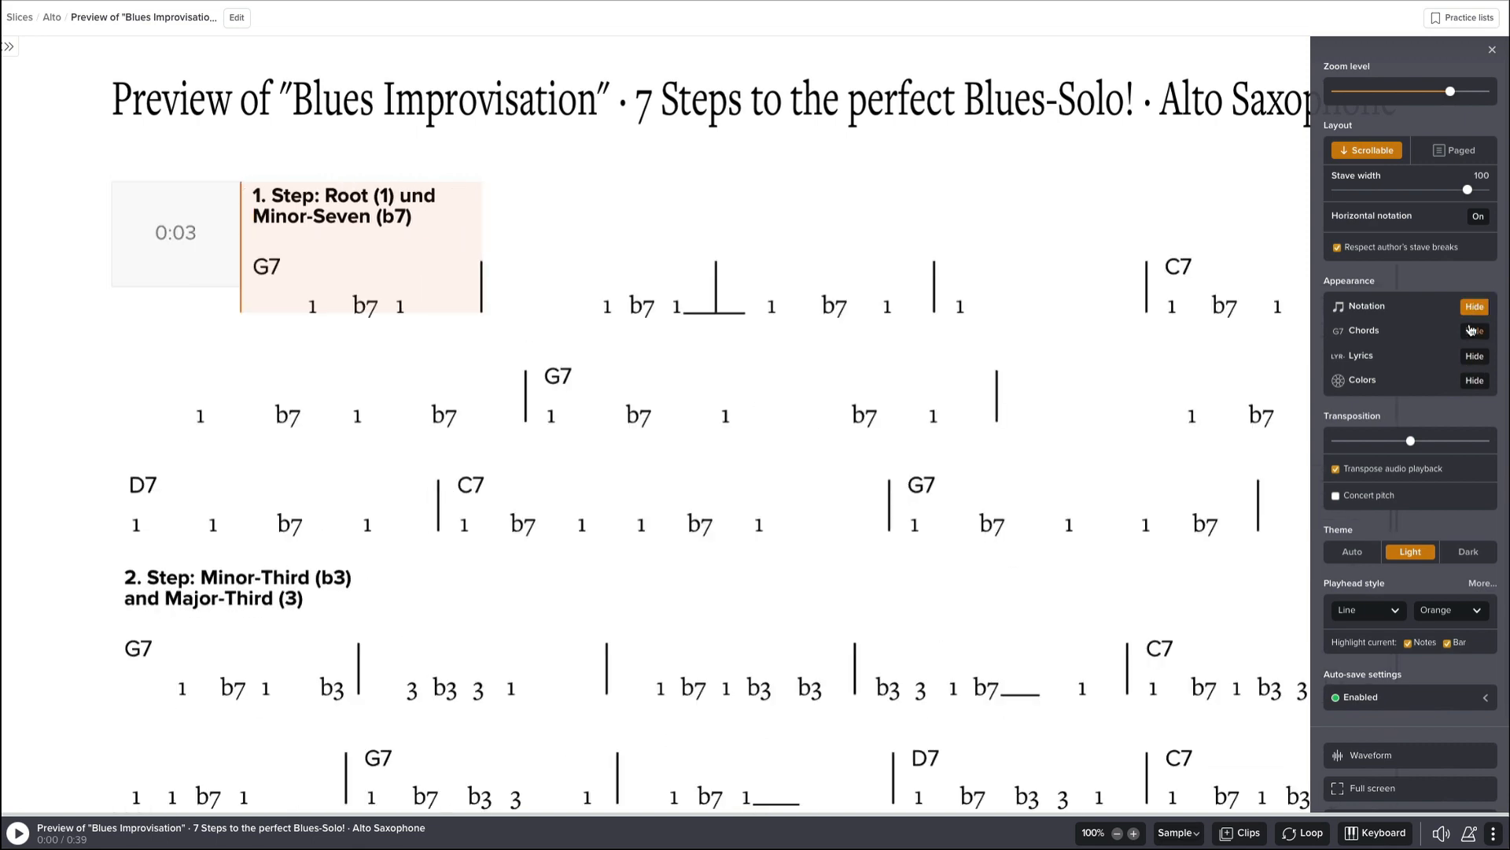
click(1475, 306)
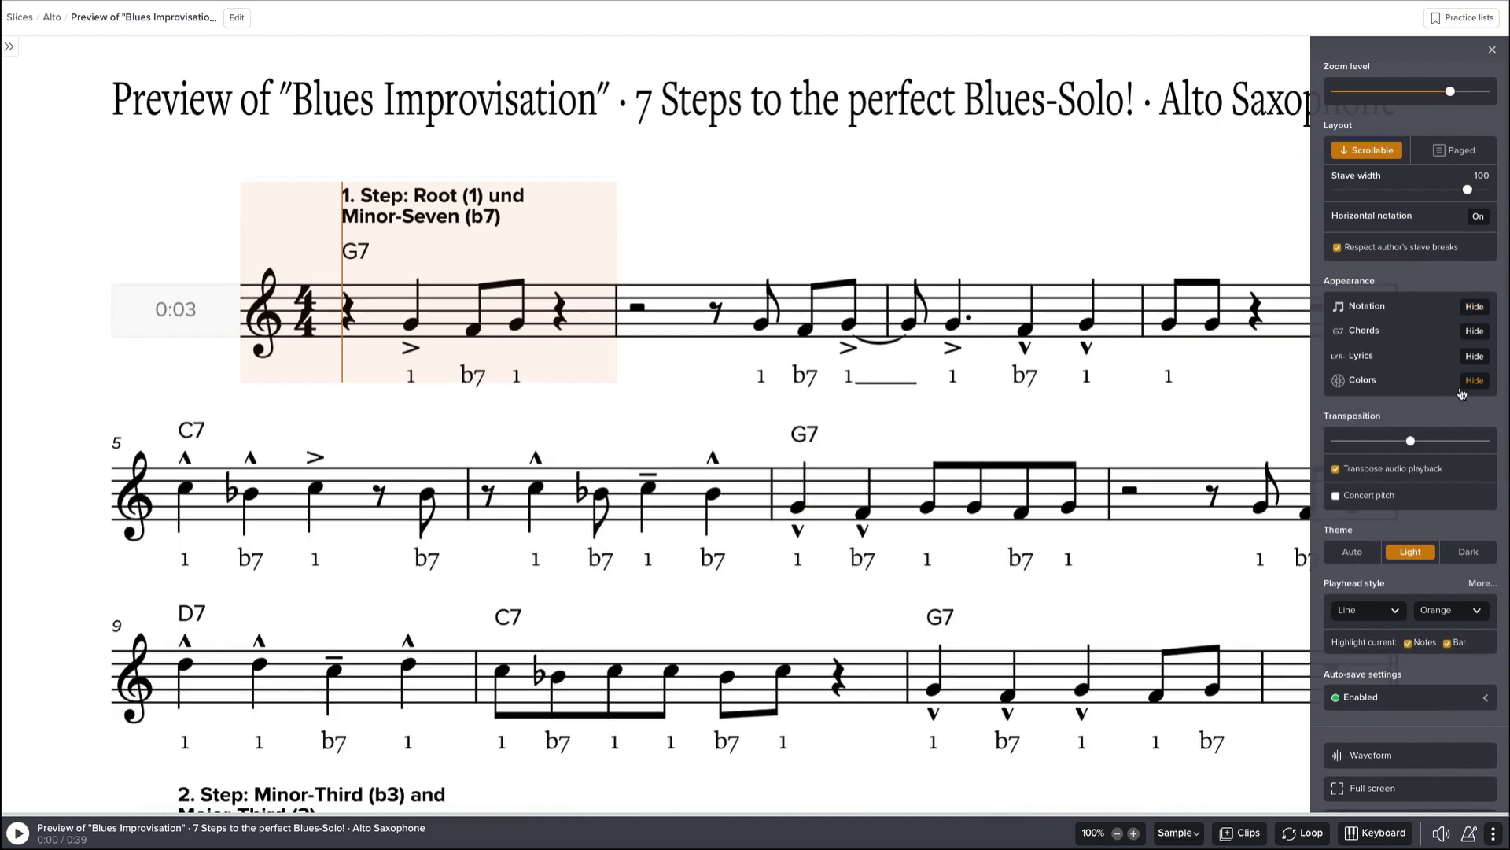
mouse_move(1425, 455)
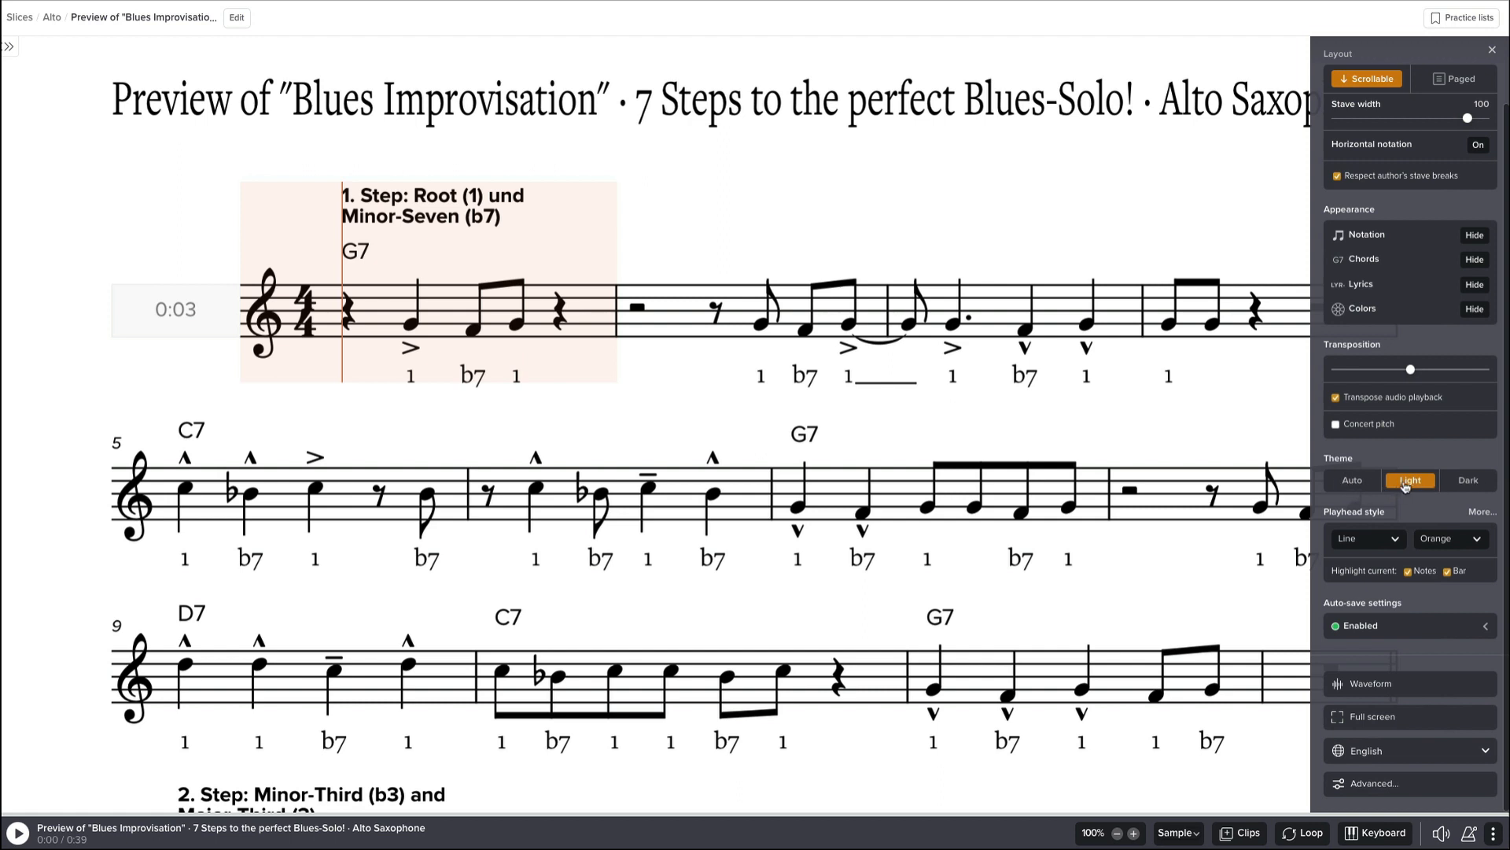
click(1469, 479)
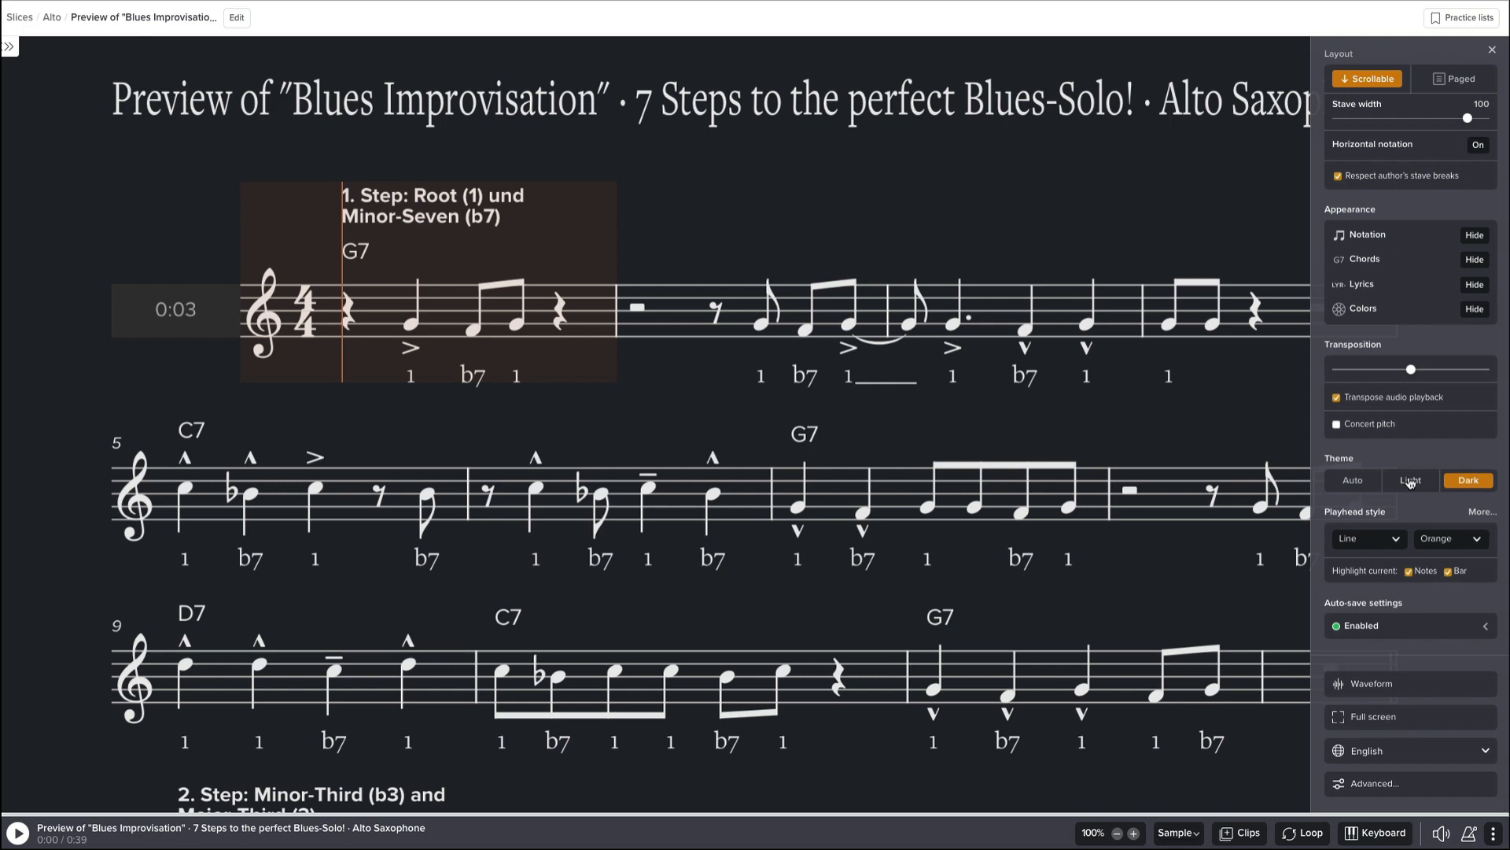
click(1410, 480)
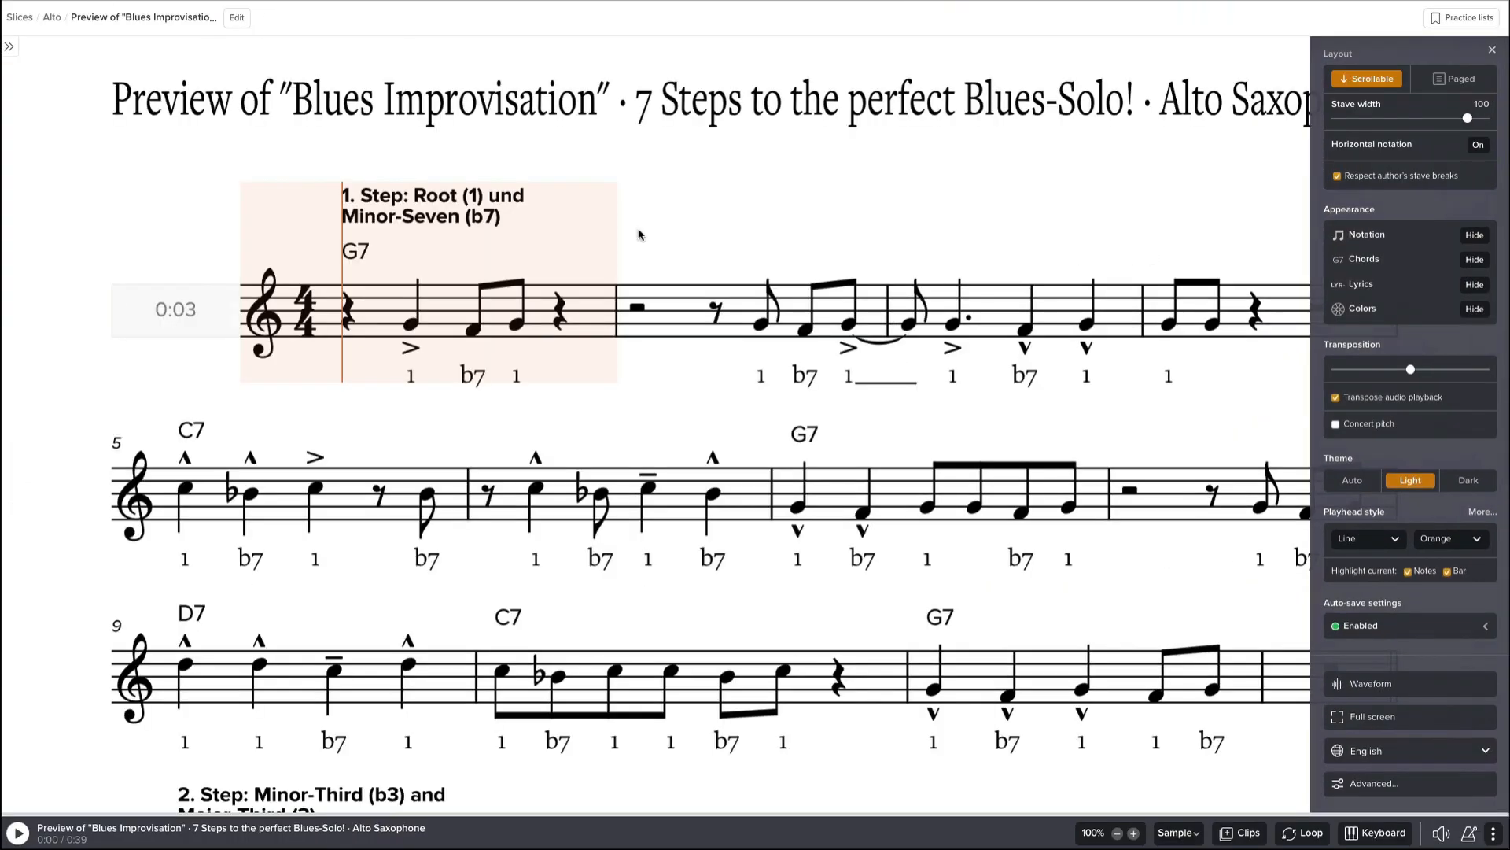
mouse_move(578, 290)
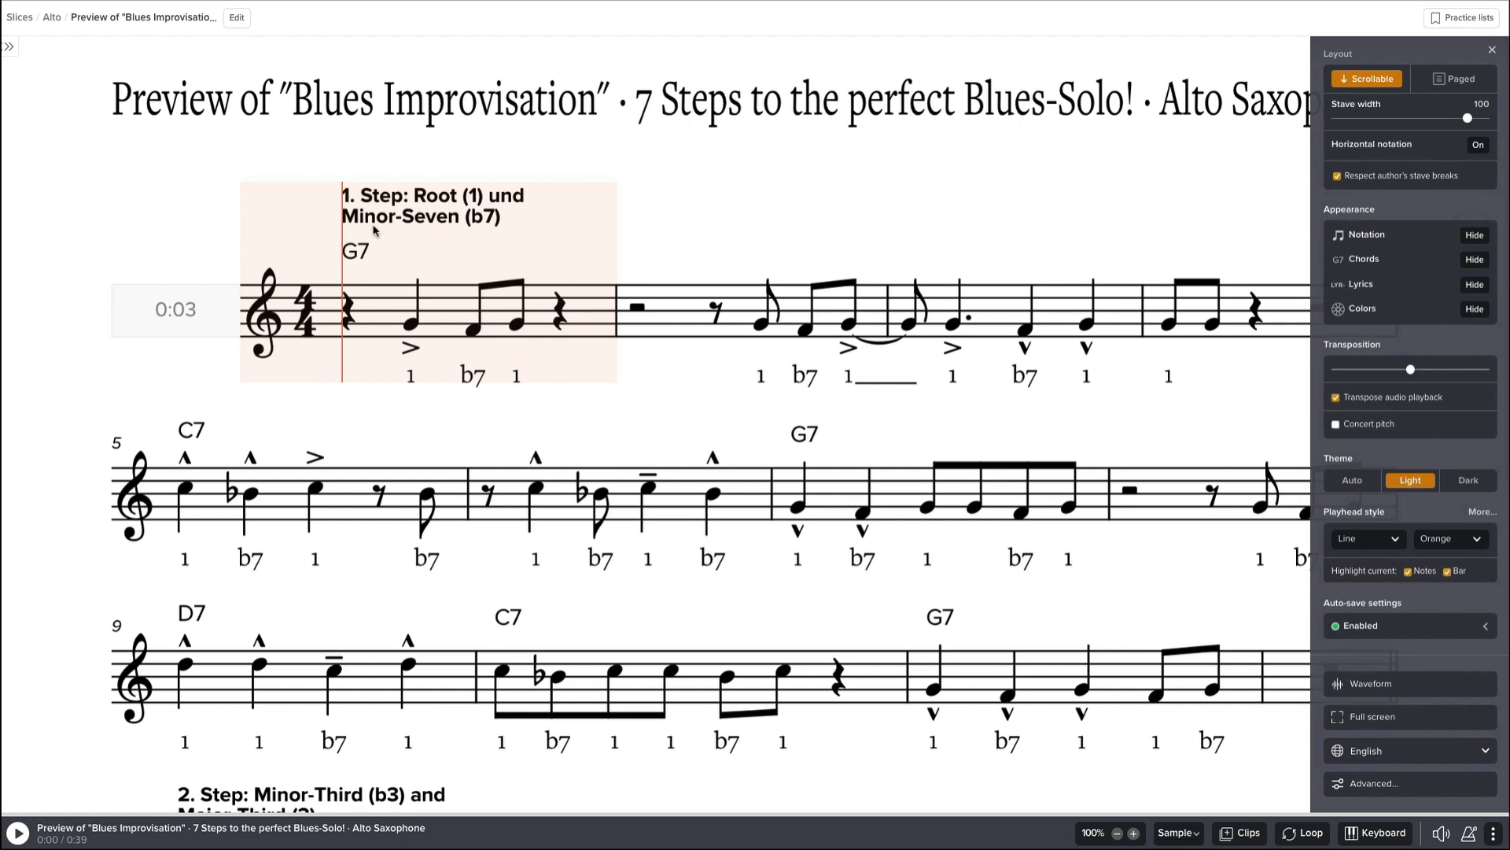
mouse_move(1436, 533)
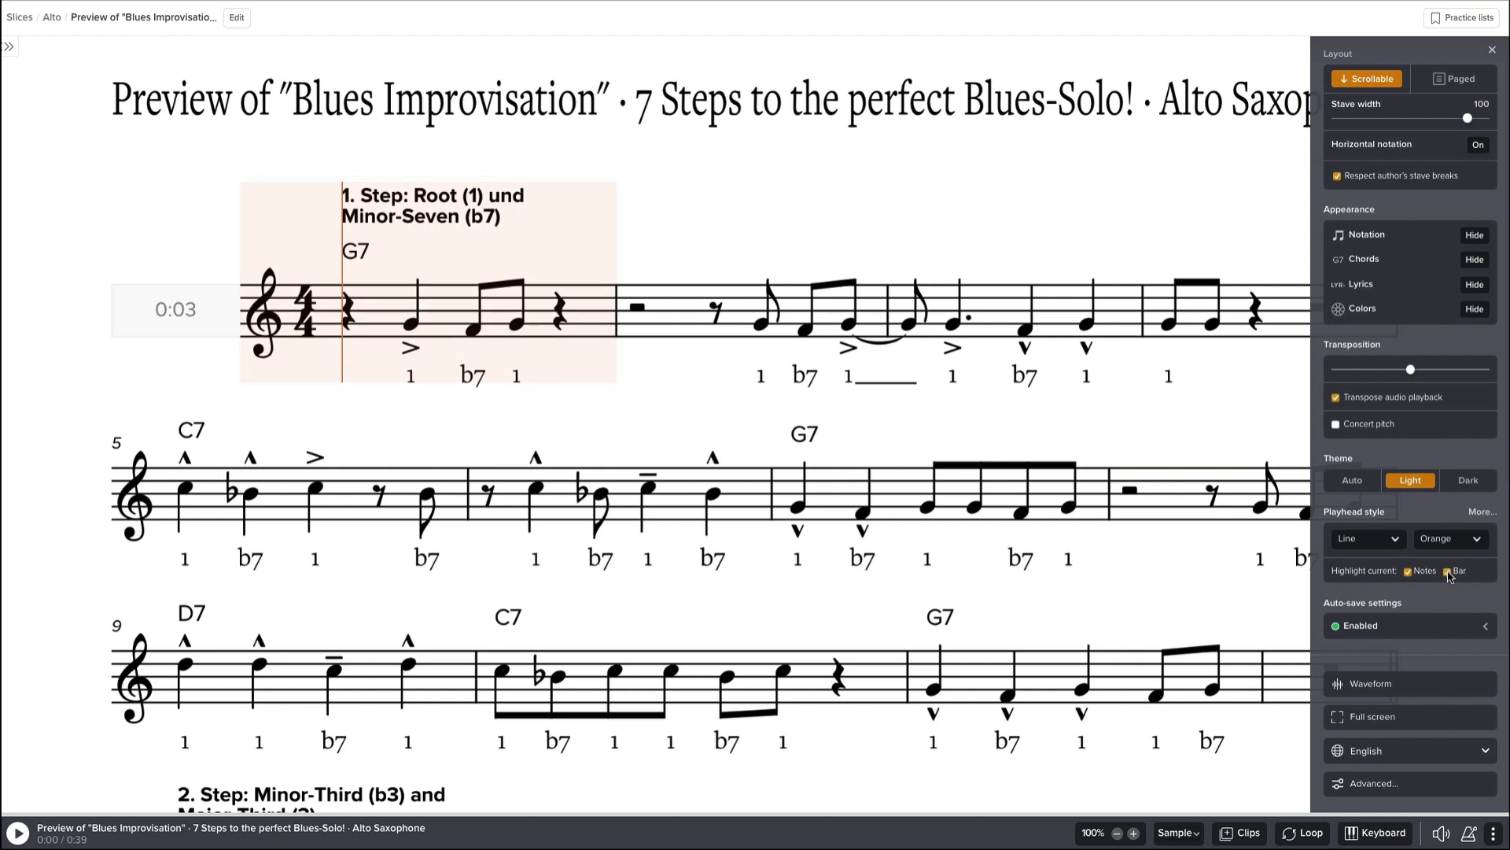
Try the small-rectangle playhead style, then switch the playhead back to a thin line.
click(1367, 539)
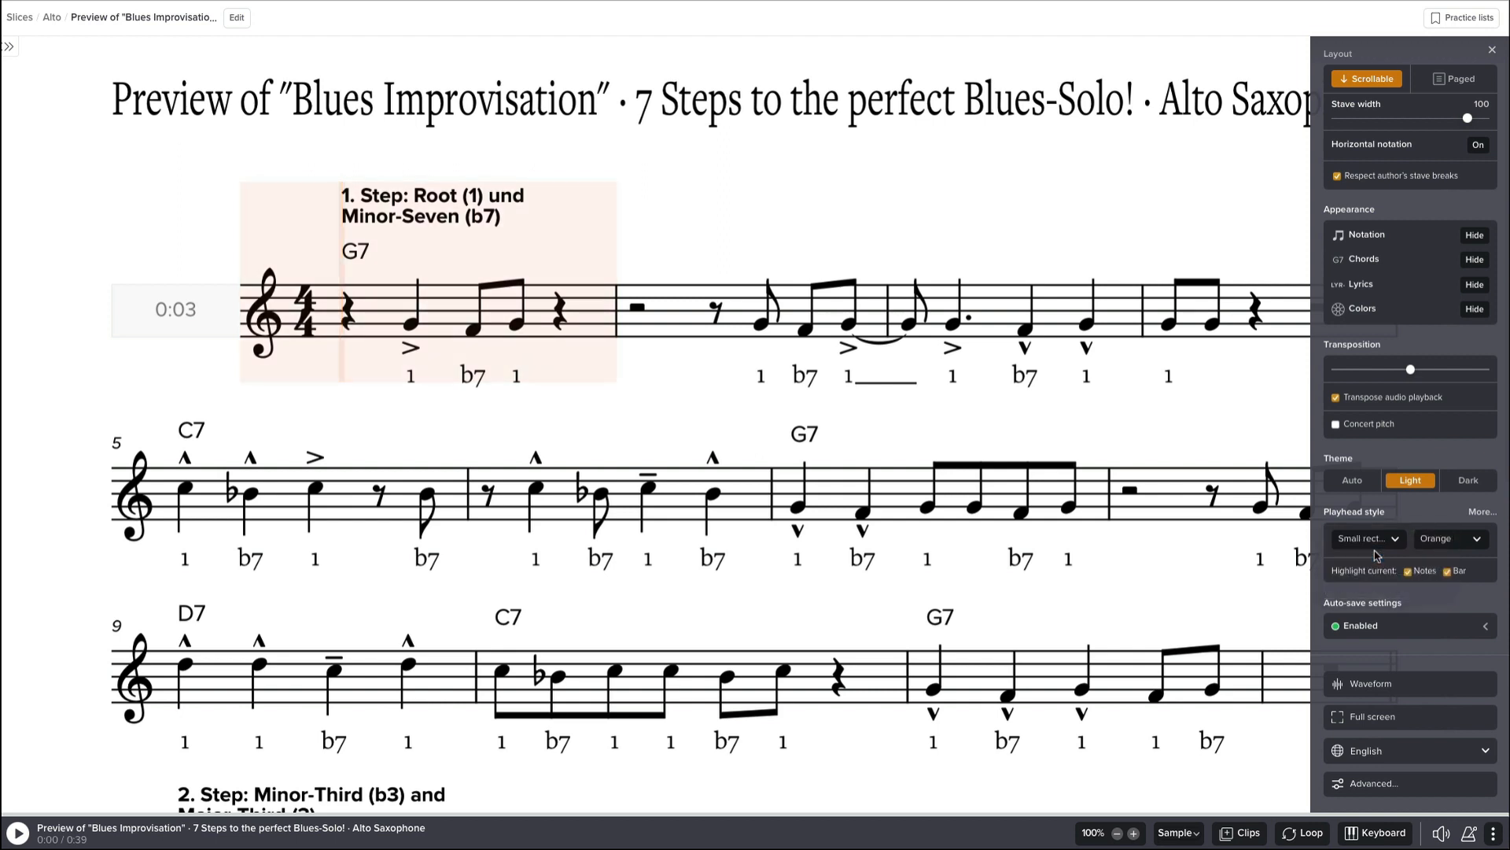
click(1368, 538)
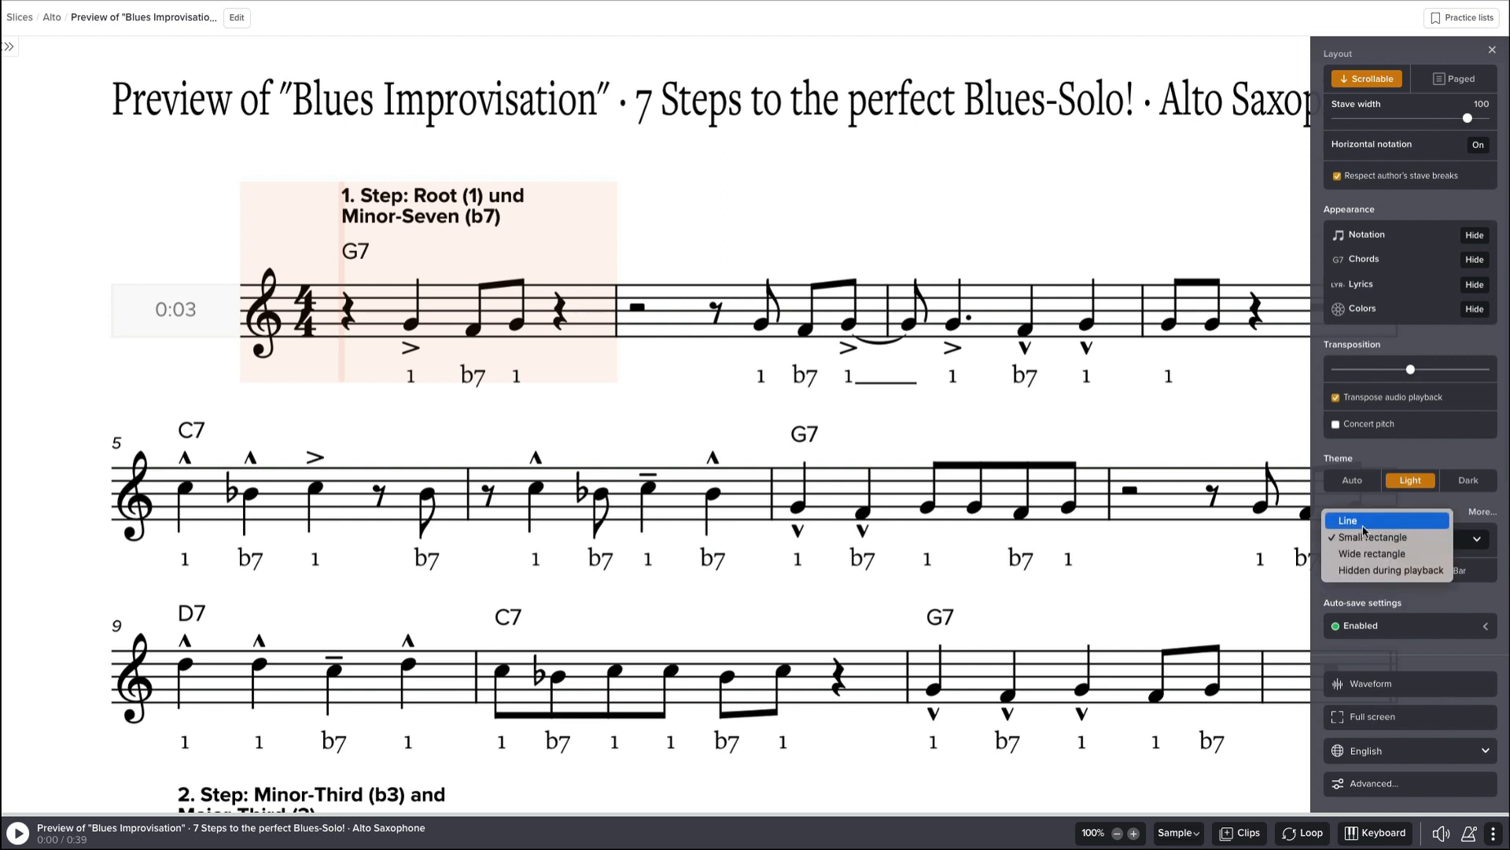
click(1348, 520)
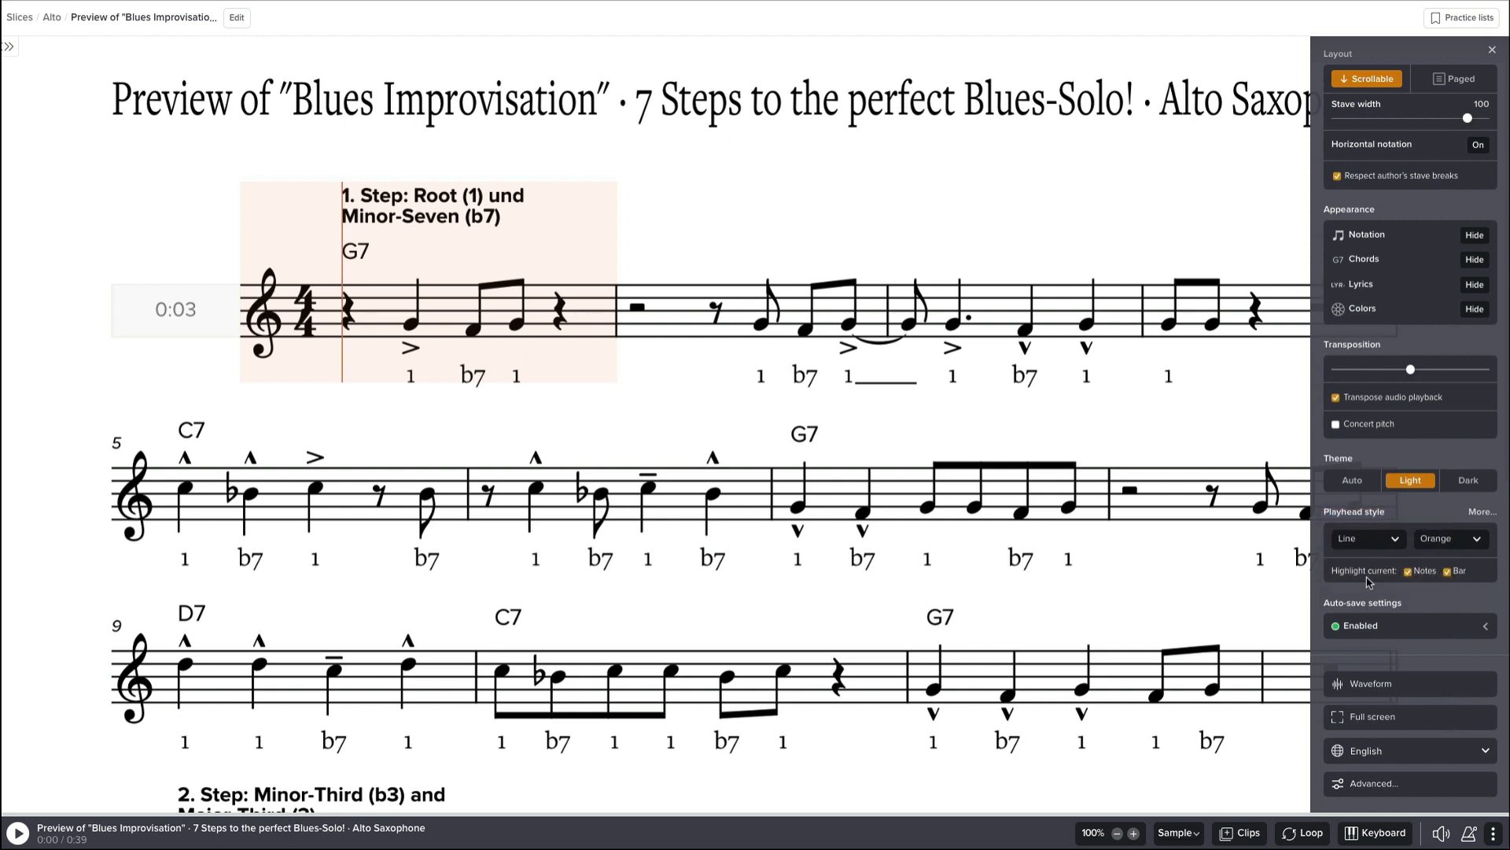
click(1408, 570)
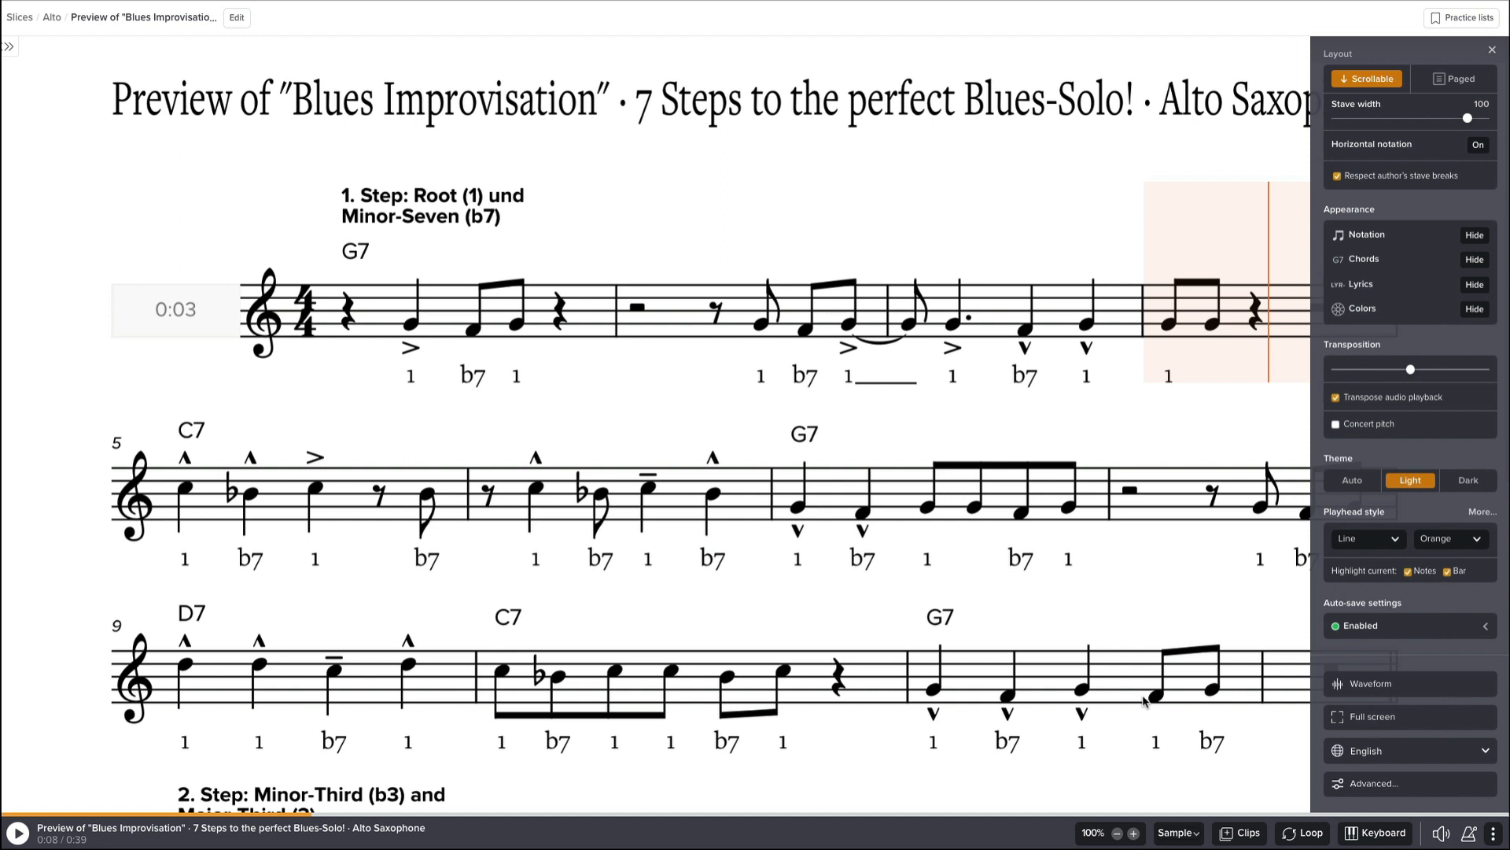
mouse_move(1428, 690)
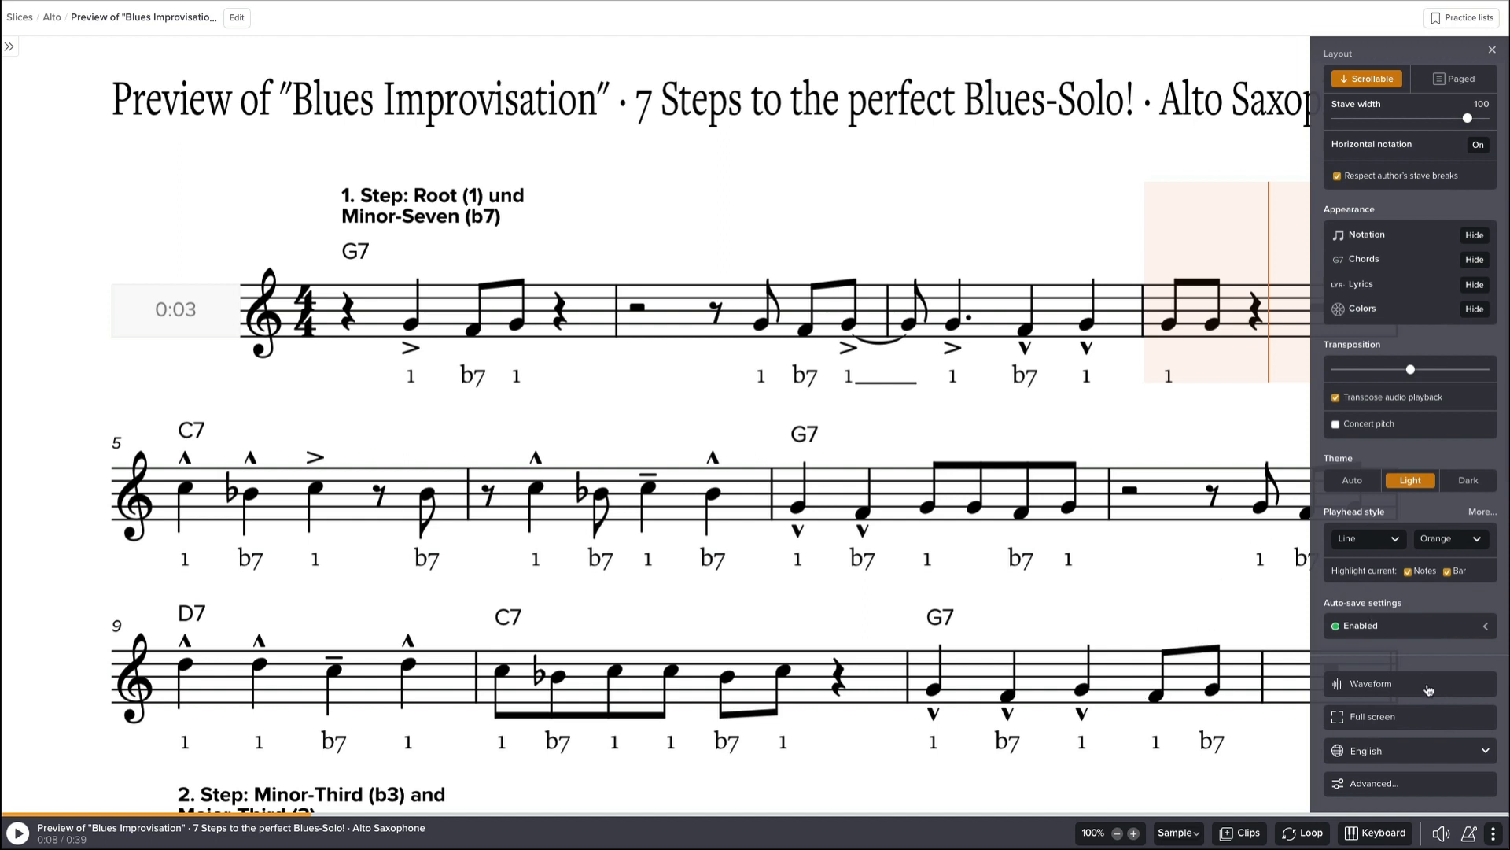
mouse_move(1447, 538)
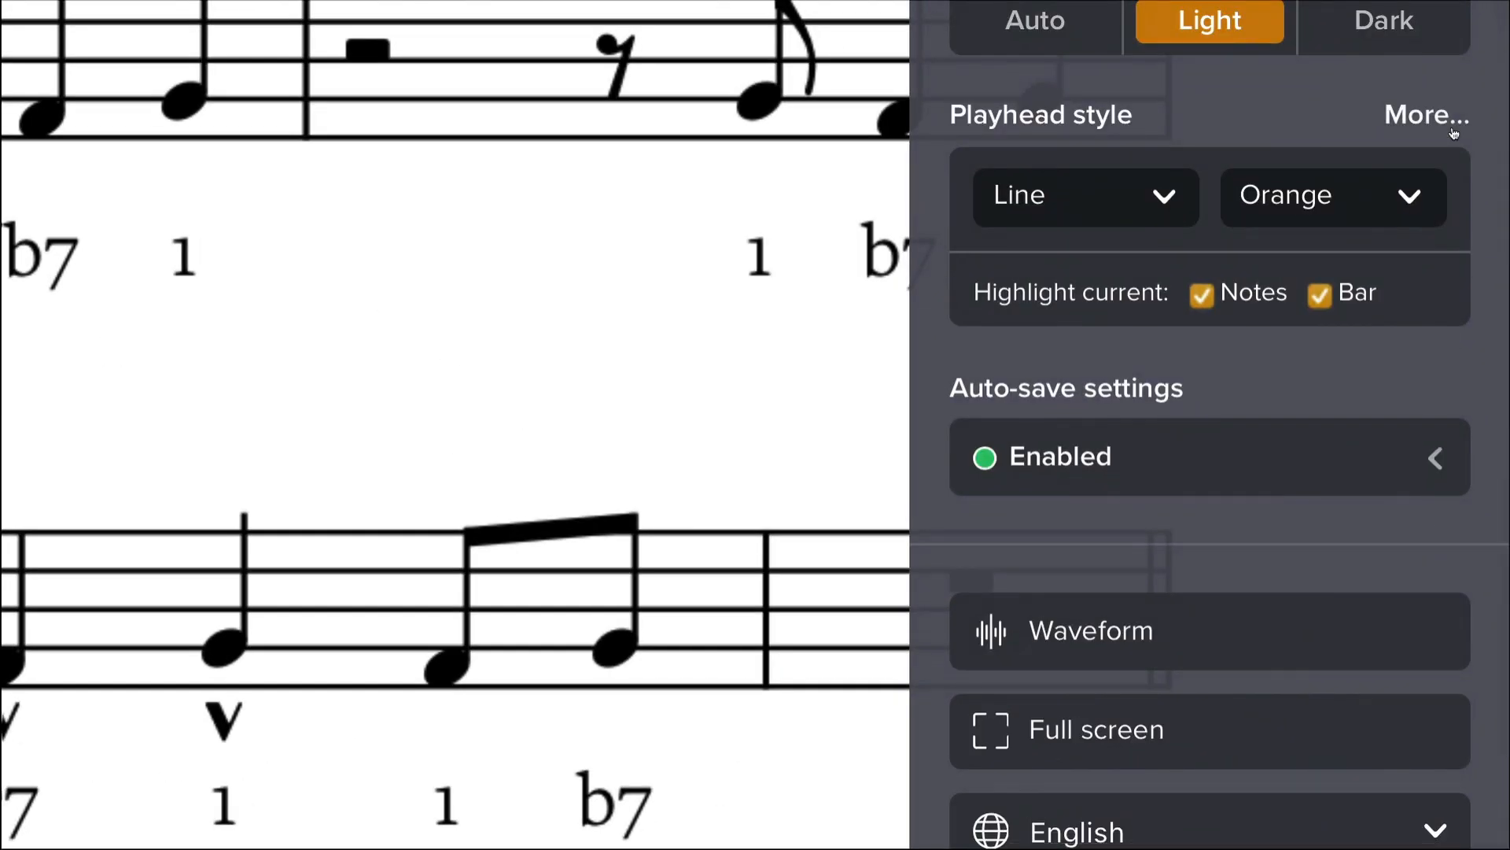
click(1427, 115)
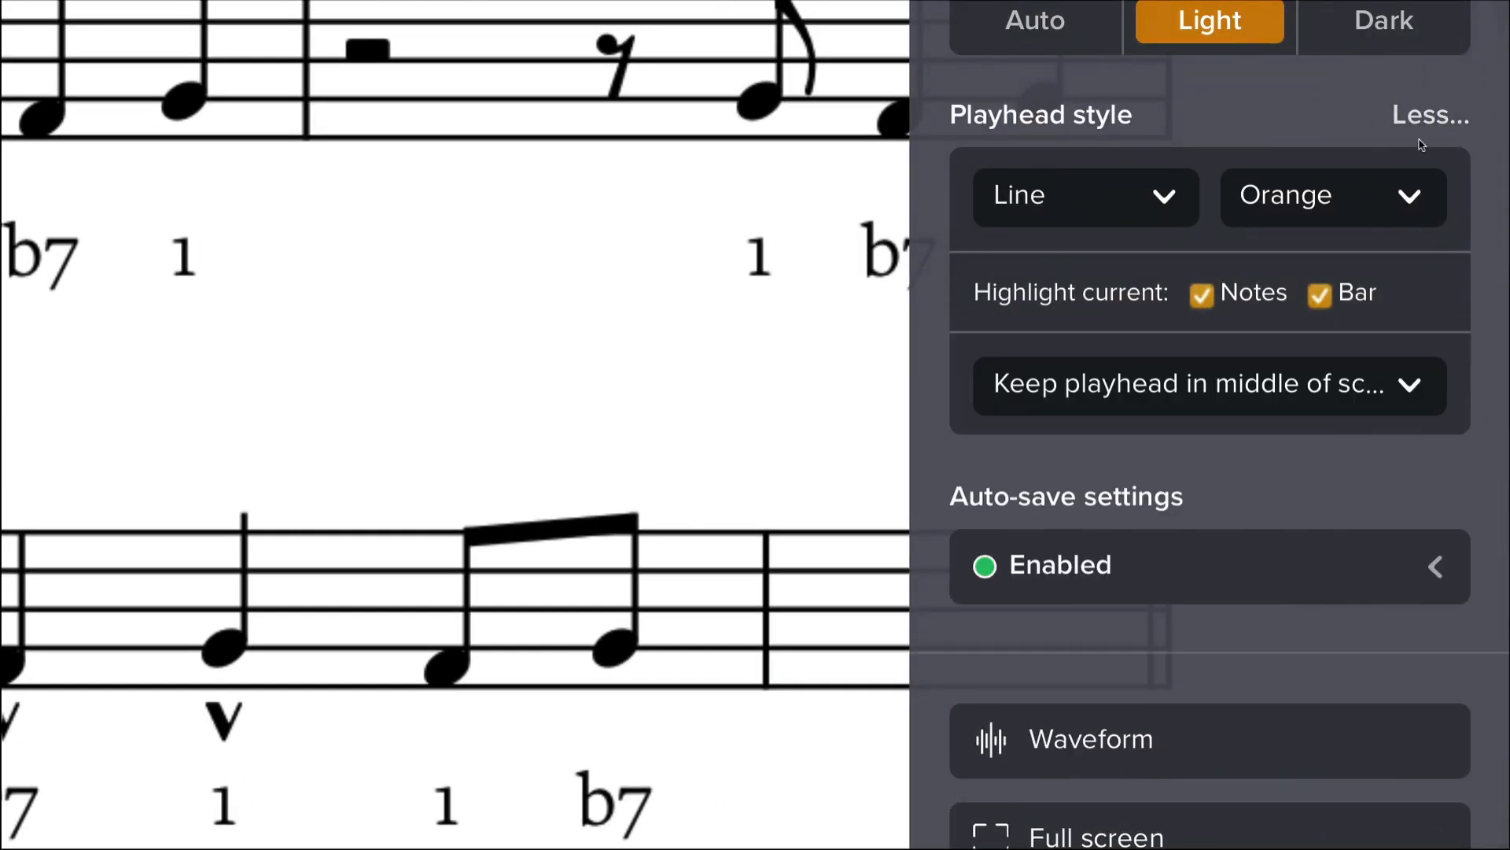
click(1210, 384)
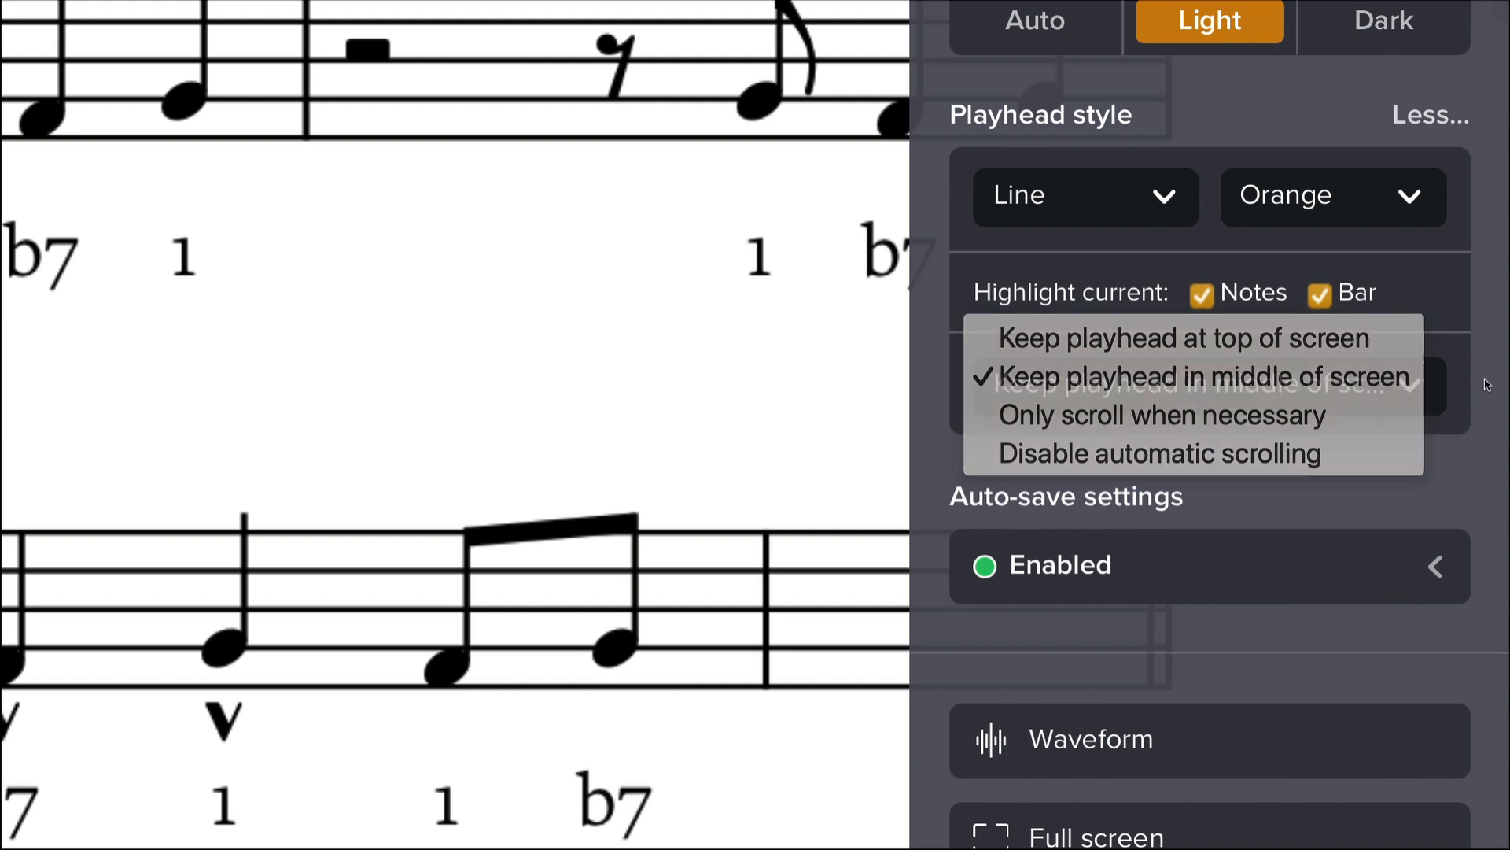
click(1197, 376)
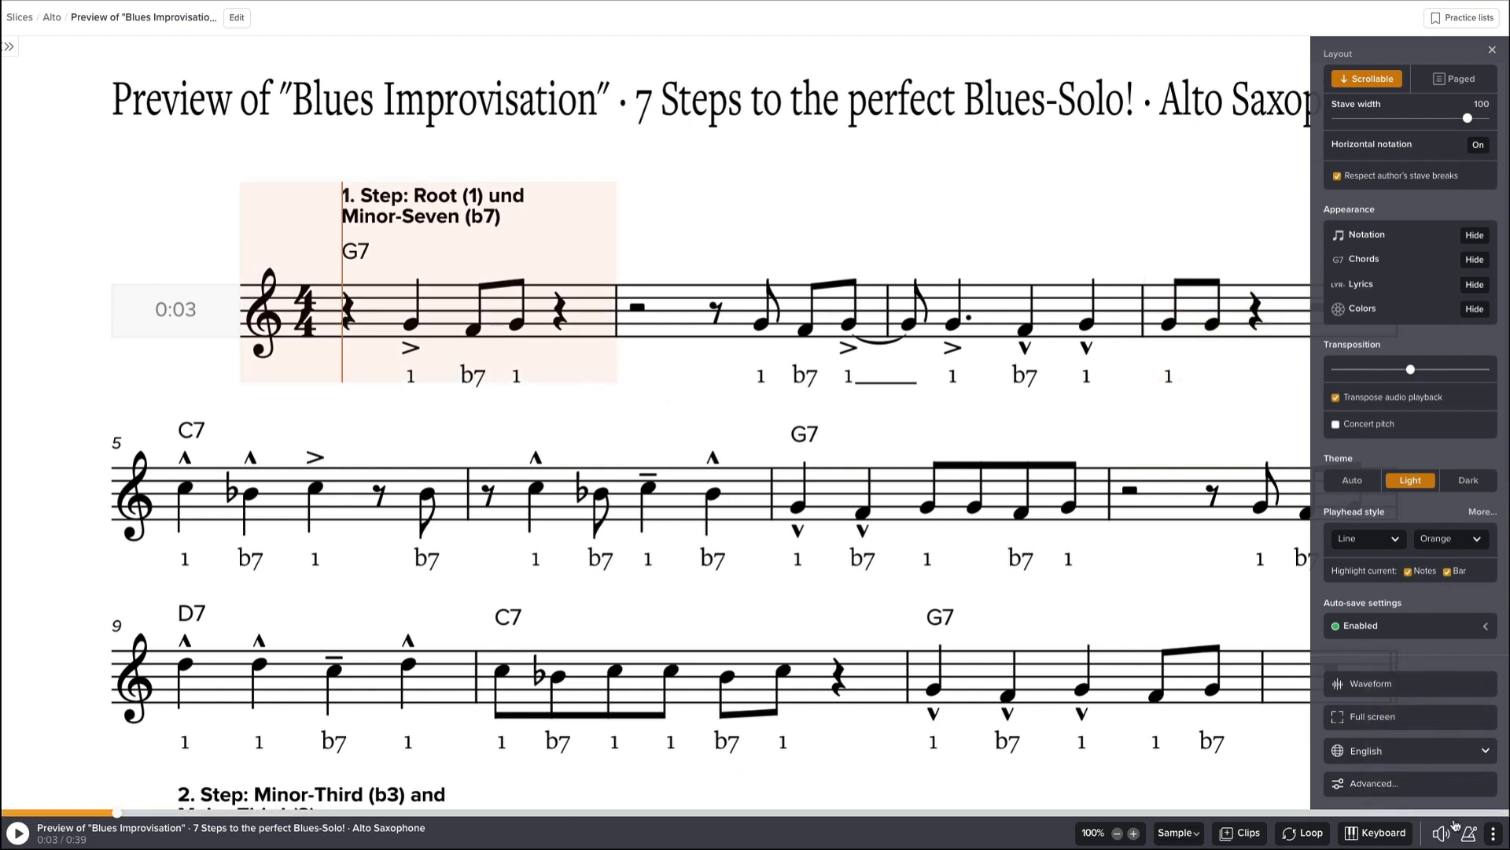
click(1475, 832)
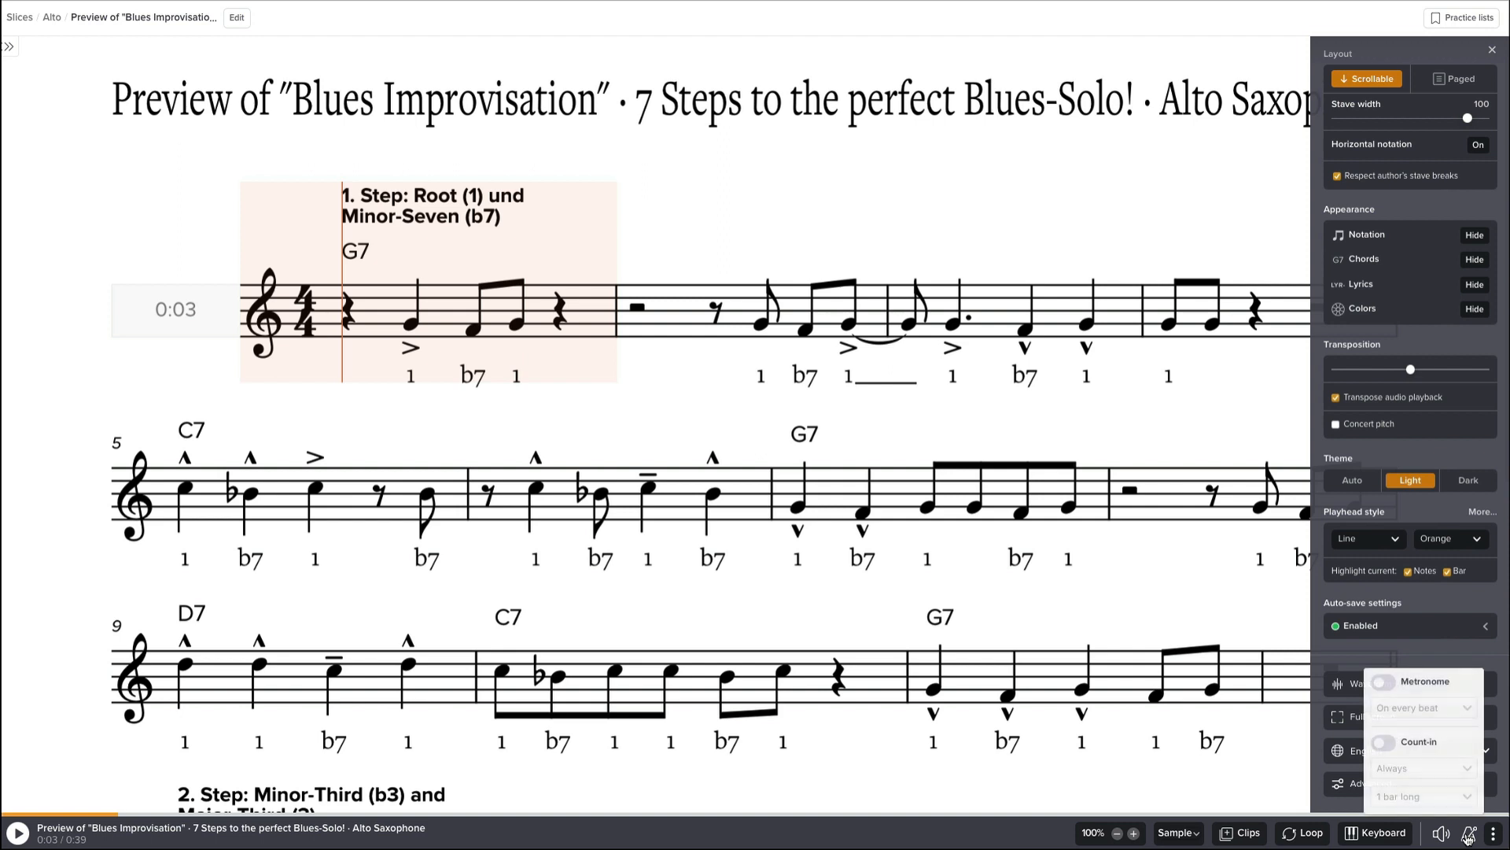
click(1384, 682)
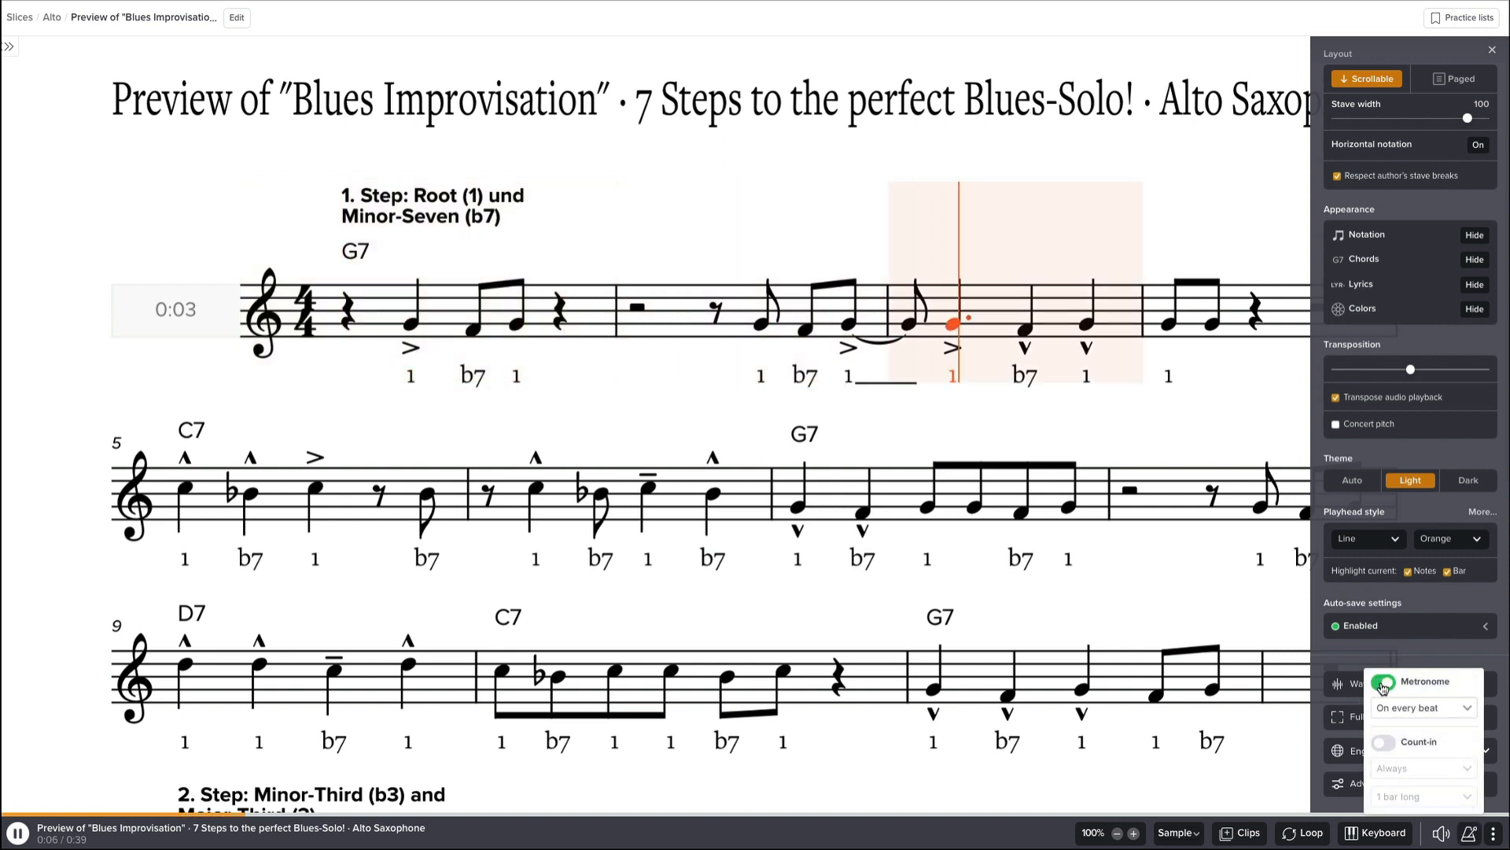
click(1385, 681)
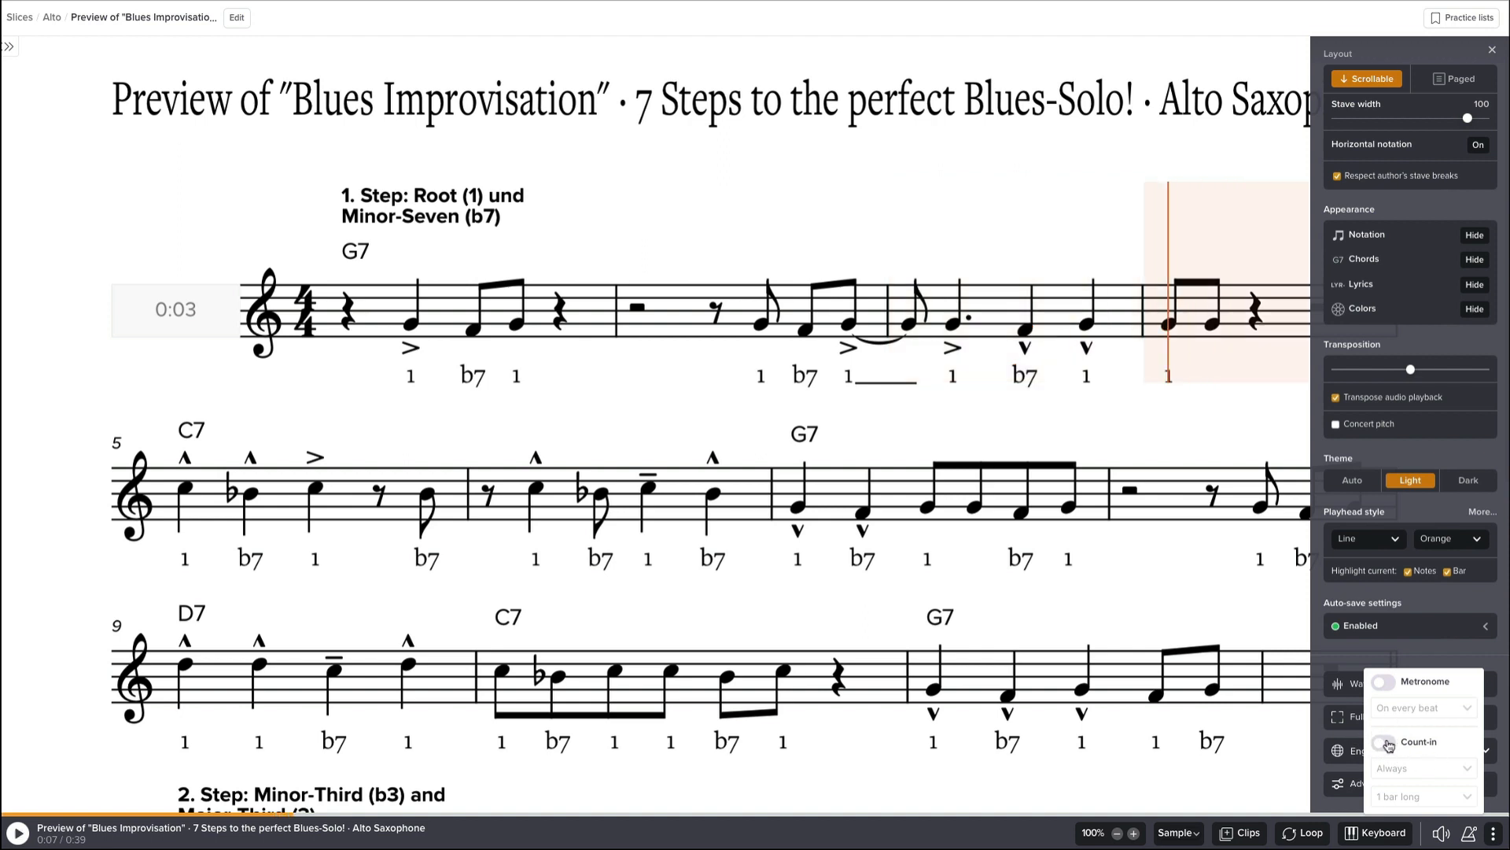
click(1384, 742)
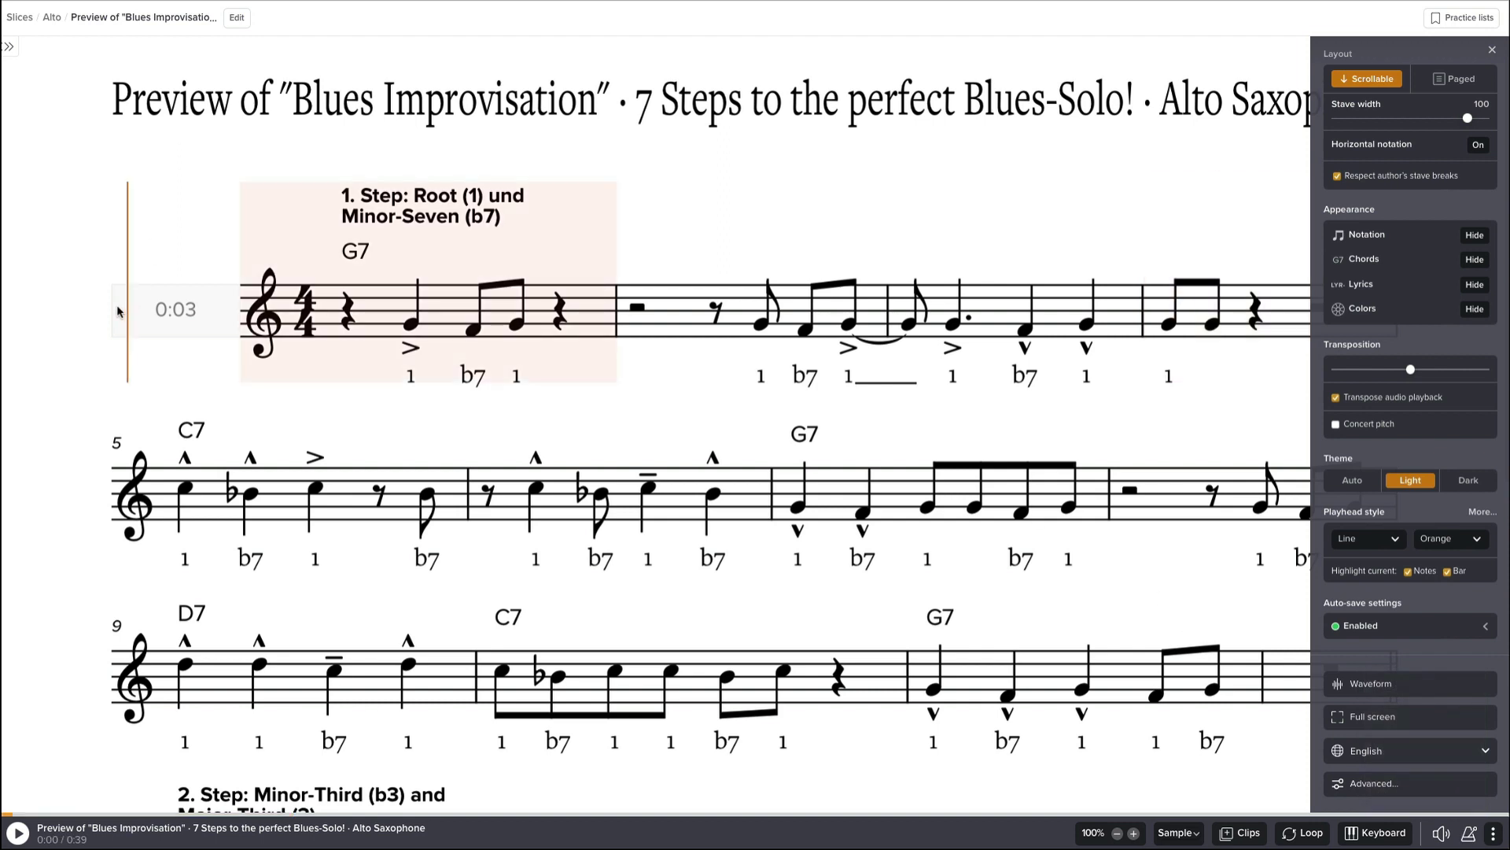
Play the looped first bar for a moment, pause, and close the settings panel.
click(14, 832)
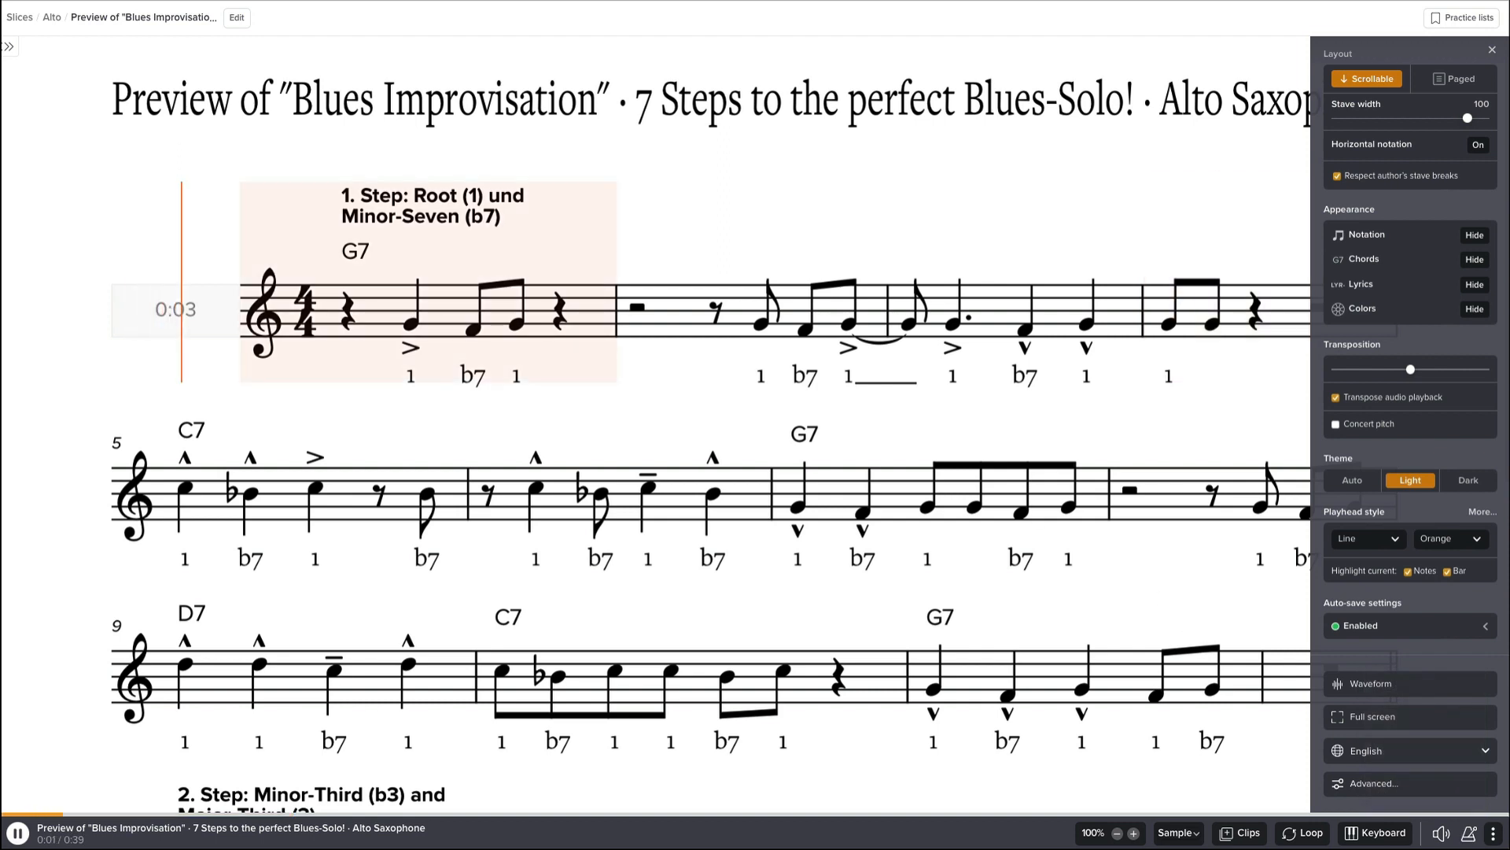
click(14, 833)
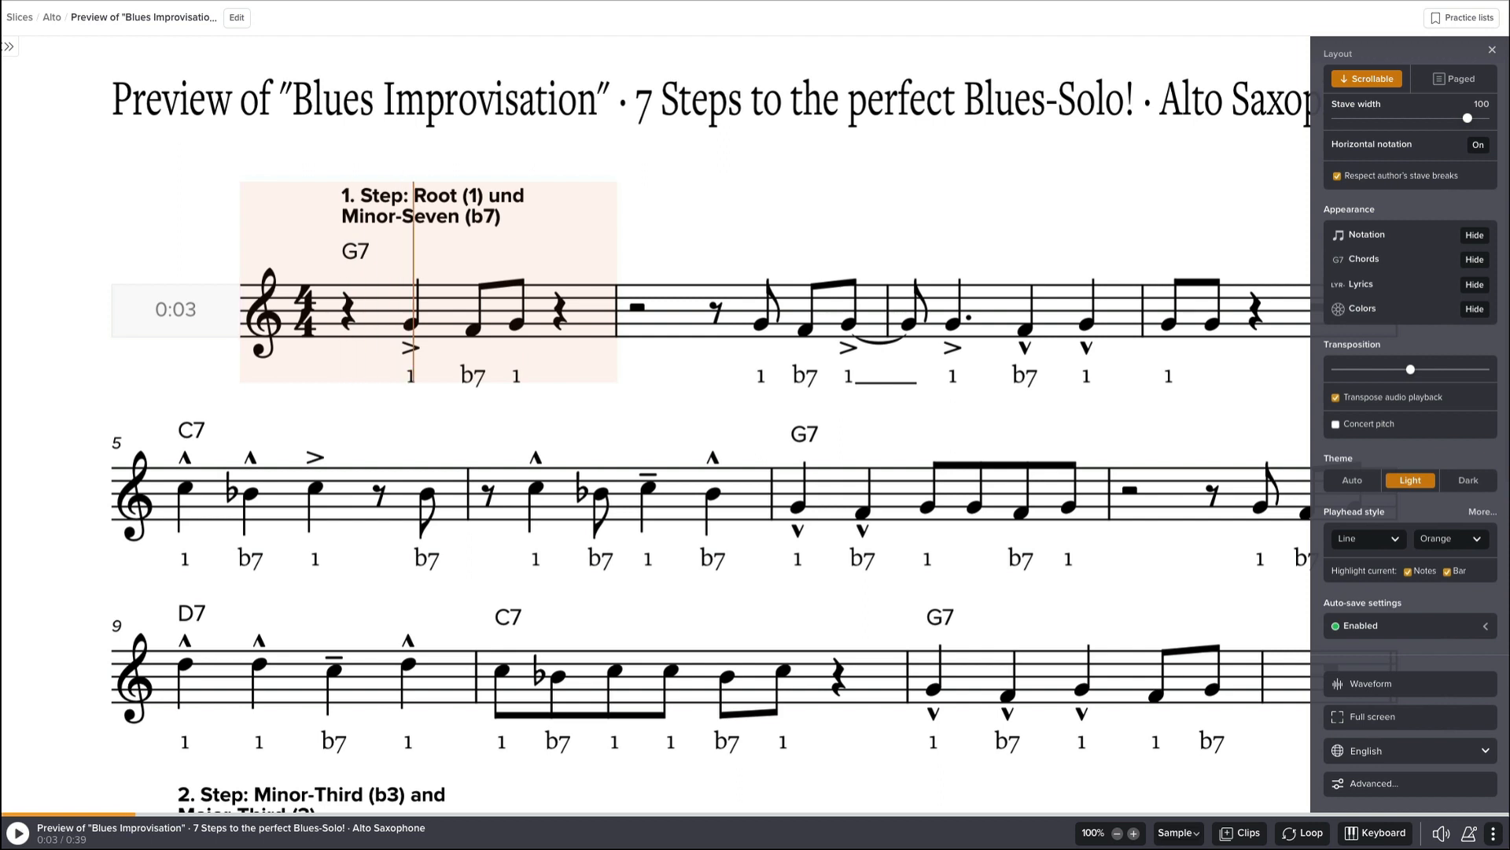
mouse_move(1333, 507)
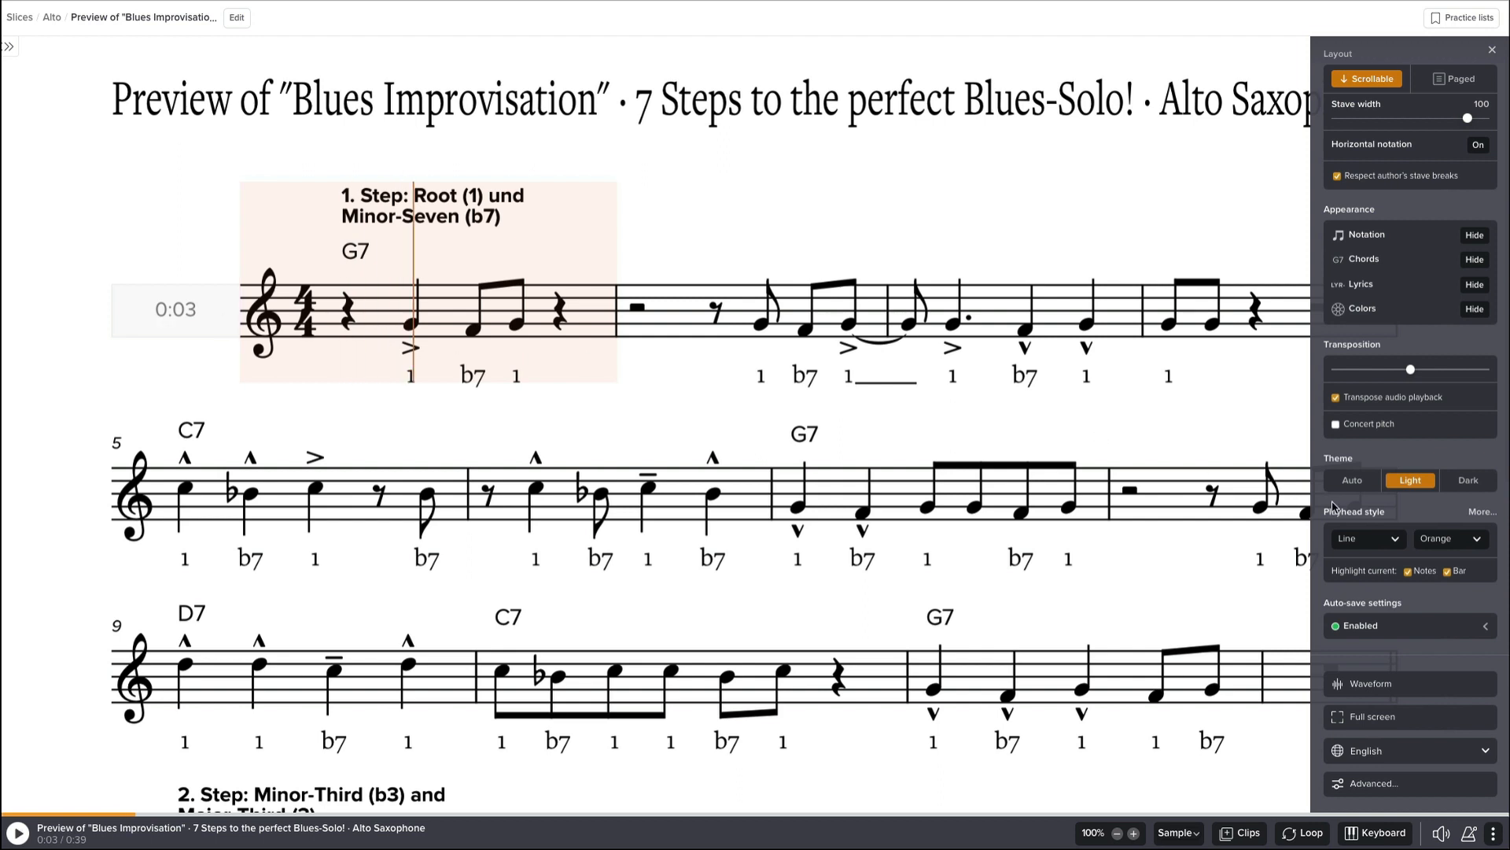
mouse_move(1412, 704)
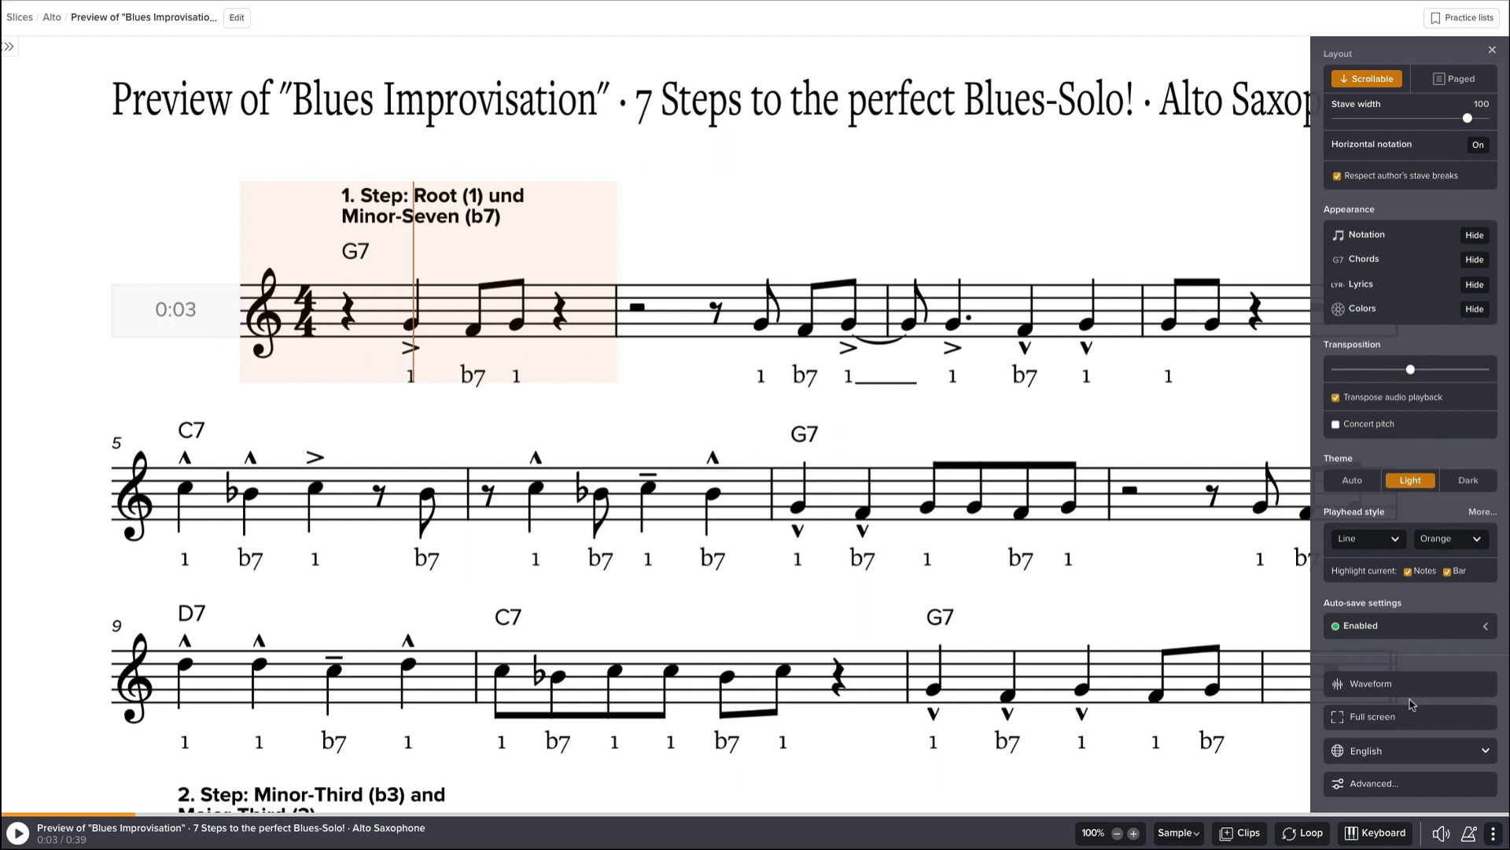
mouse_move(1414, 187)
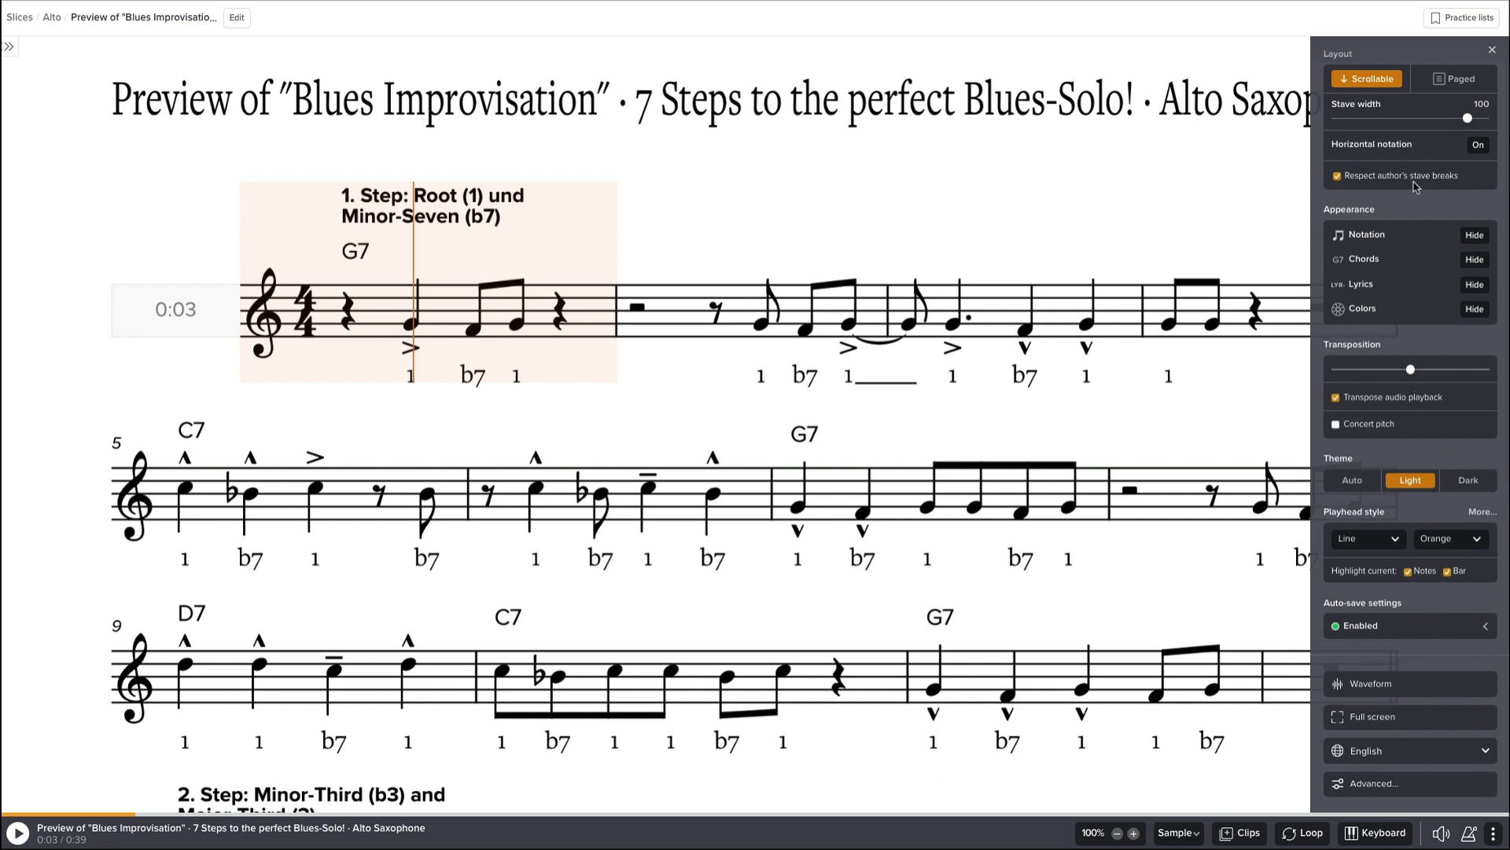
click(1491, 50)
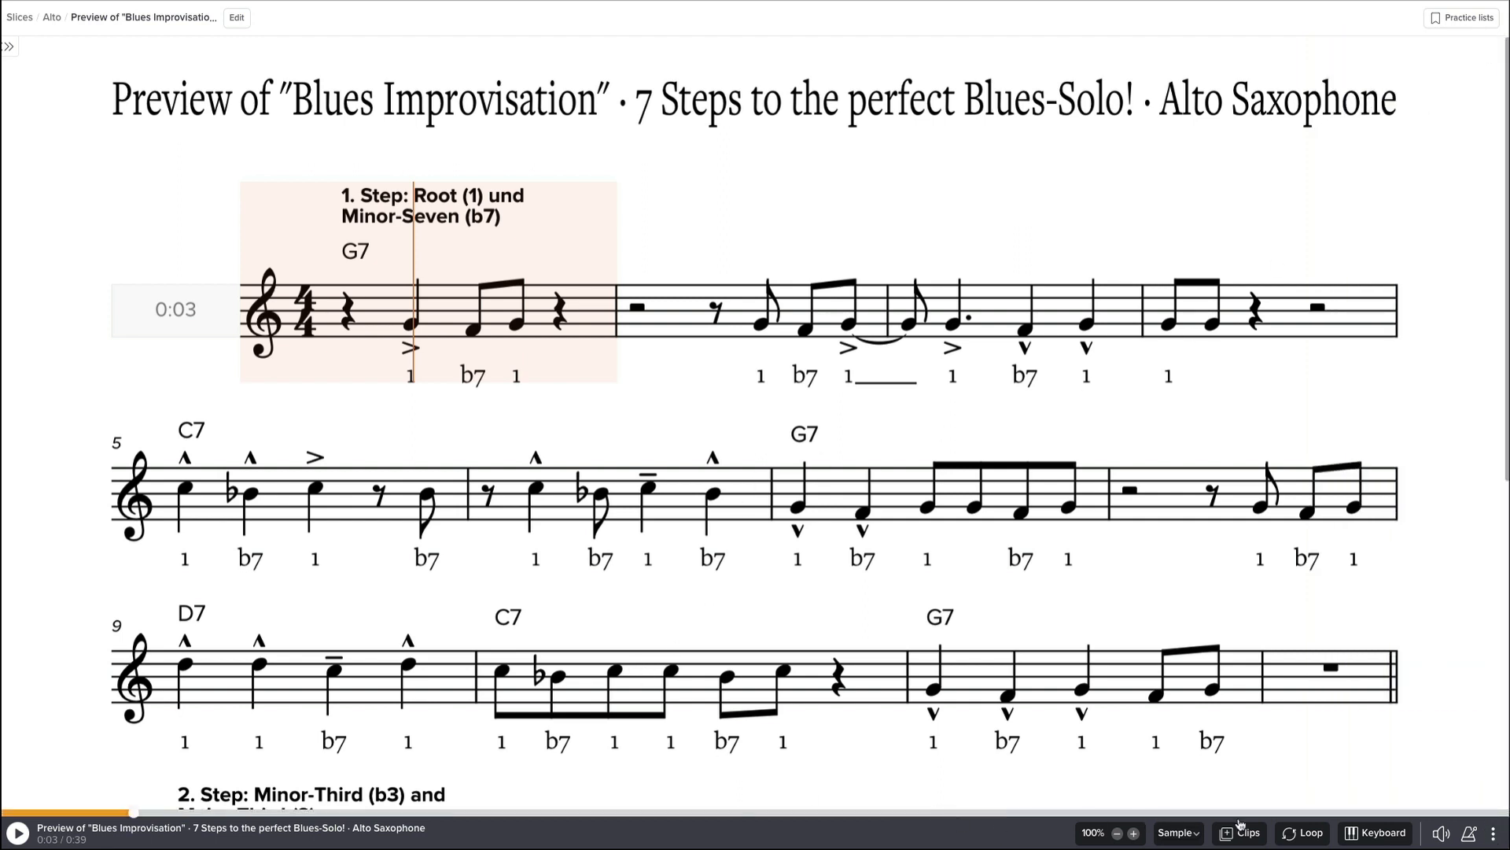
mouse_move(432, 344)
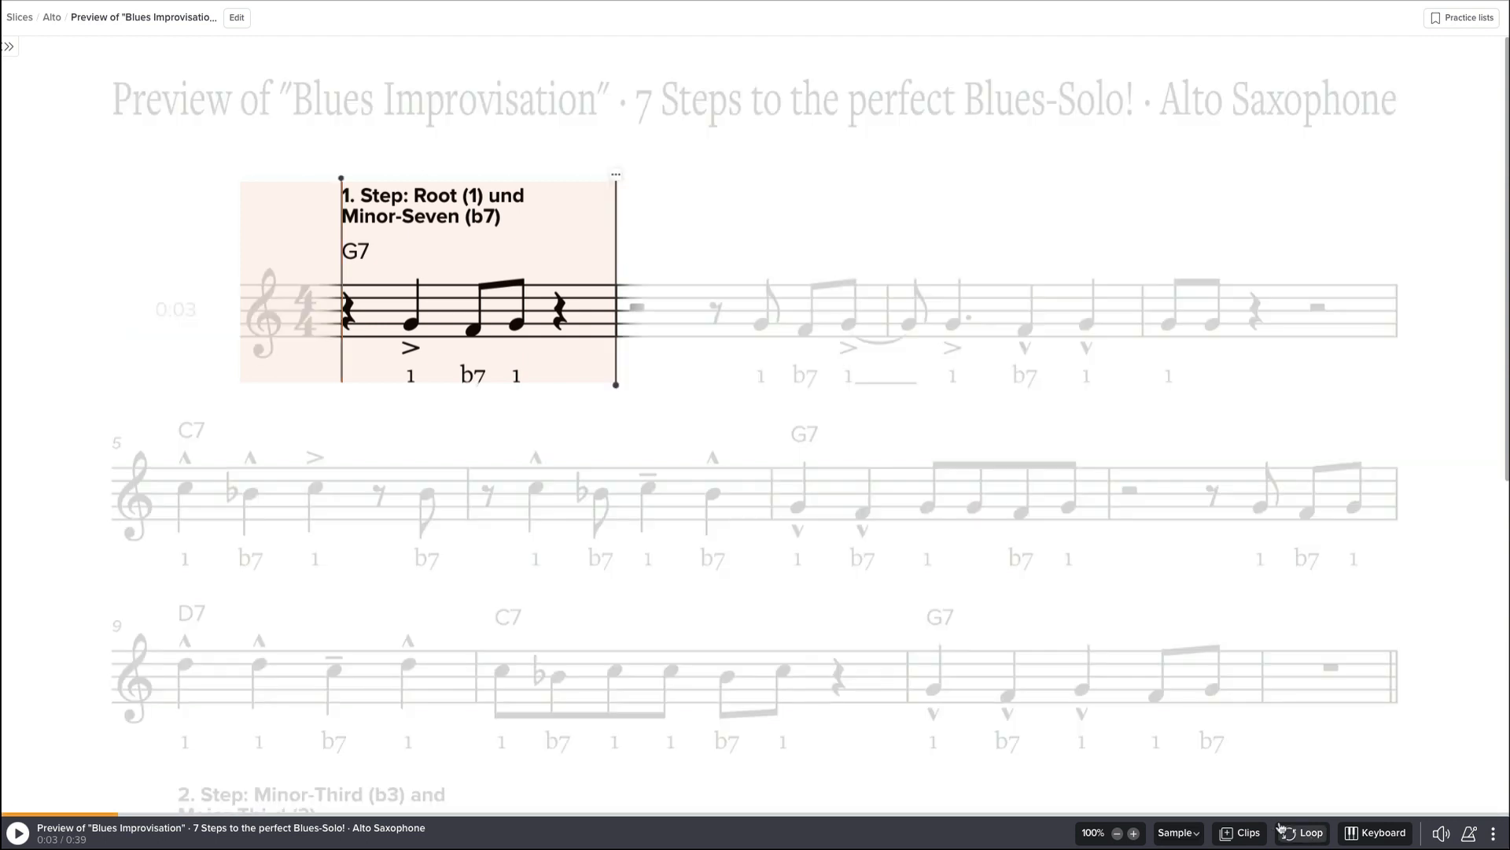
mouse_move(1186, 785)
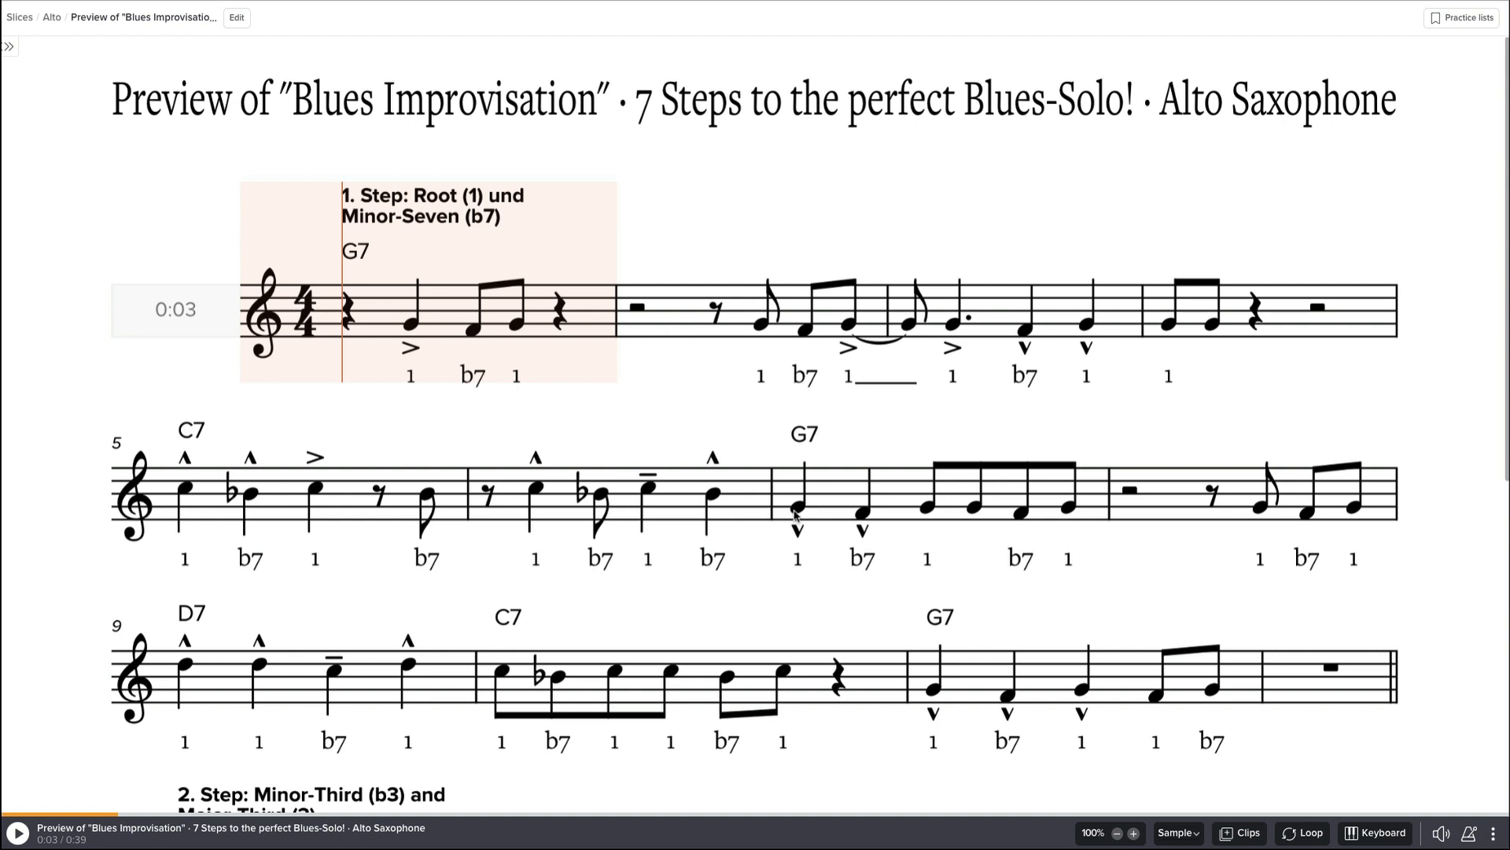
Loop bars 7–9 and play them, scrolling down to follow into the D7 bar.
click(1297, 833)
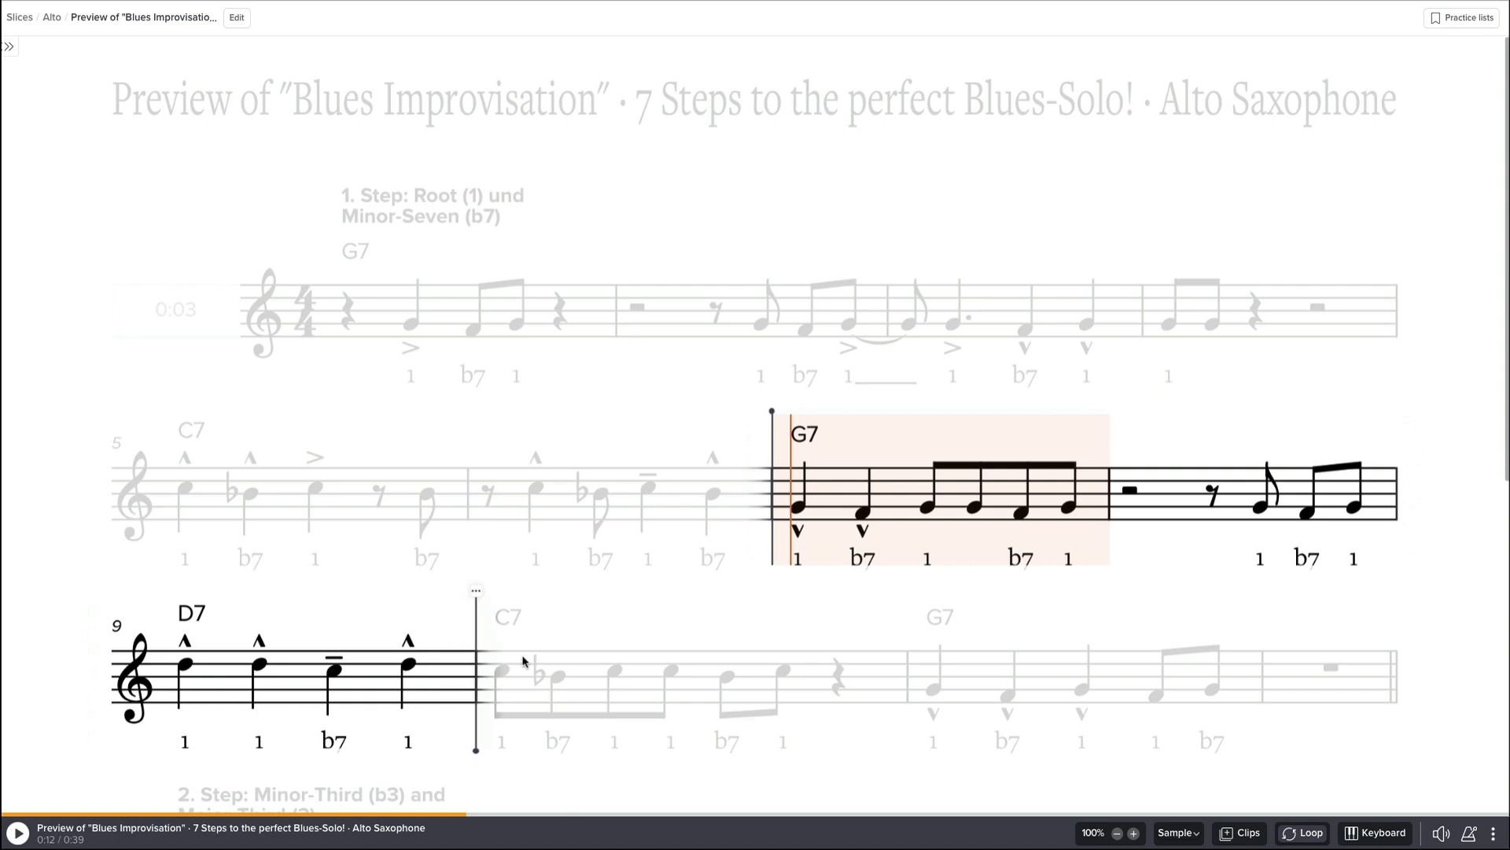
click(14, 830)
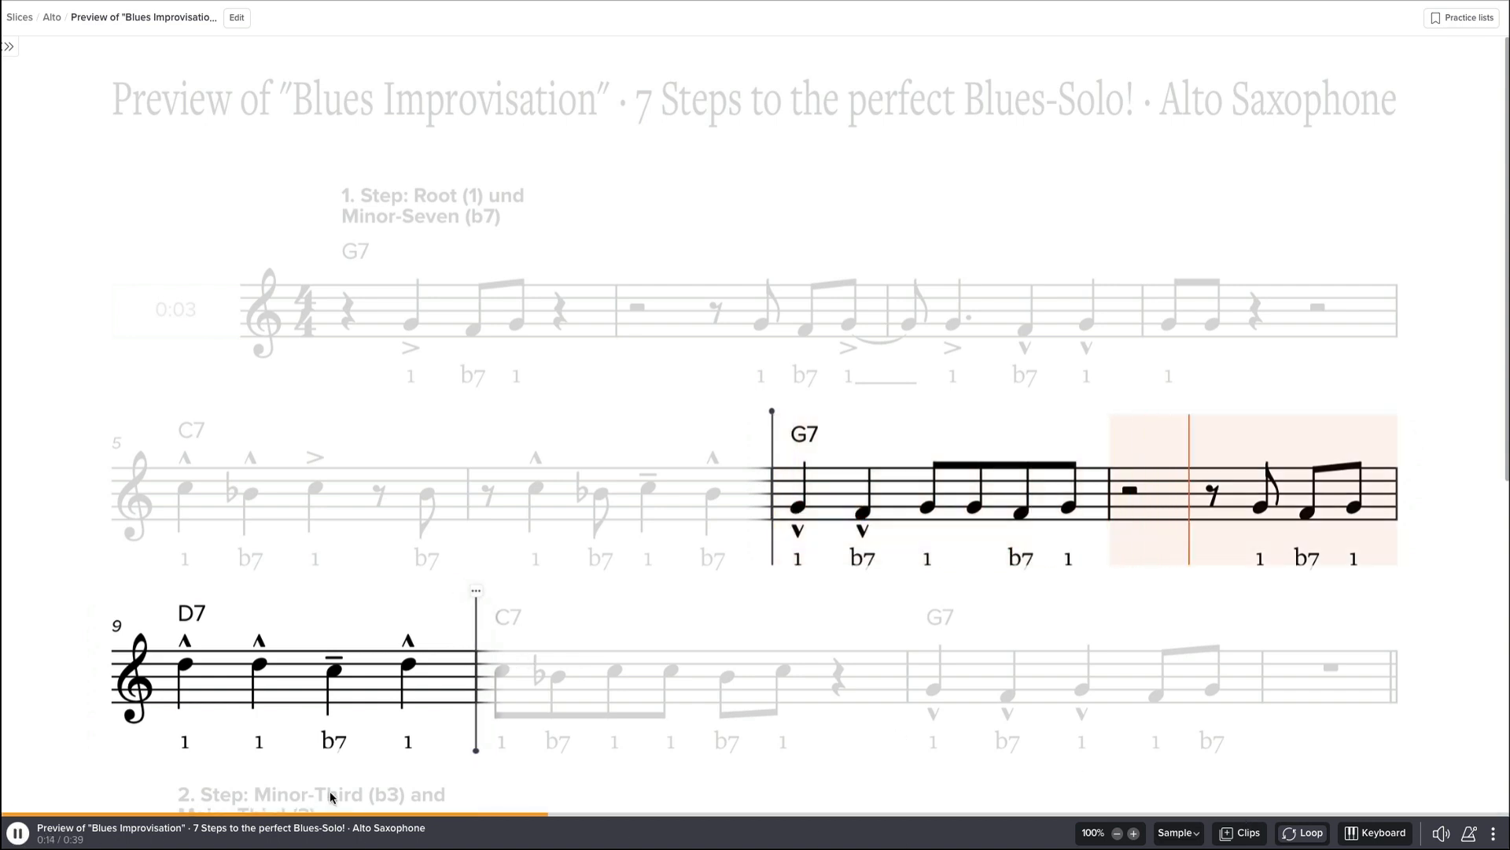
scroll(down, 3)
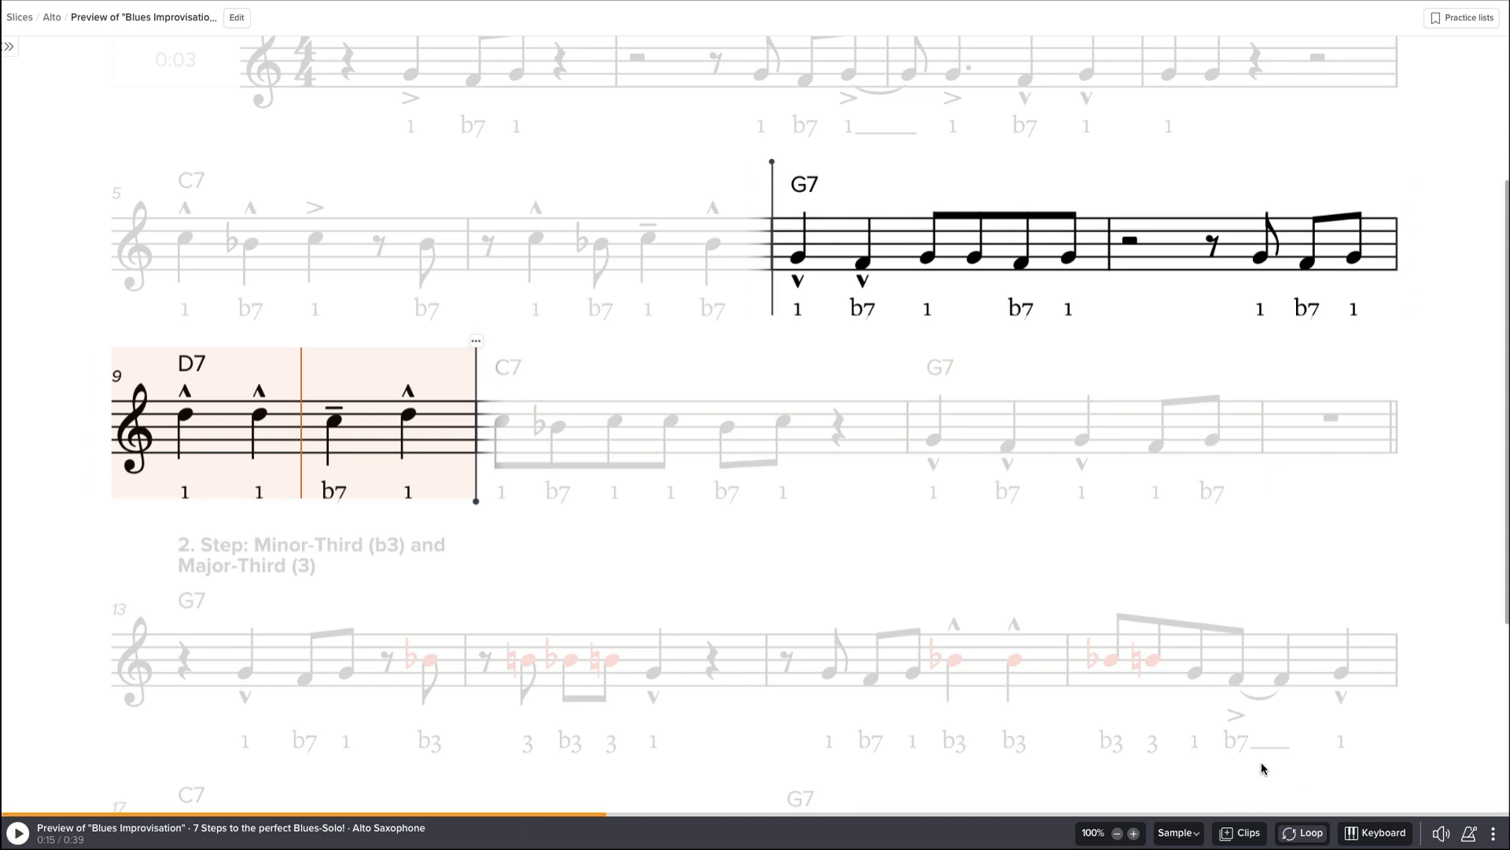
mouse_move(1244, 581)
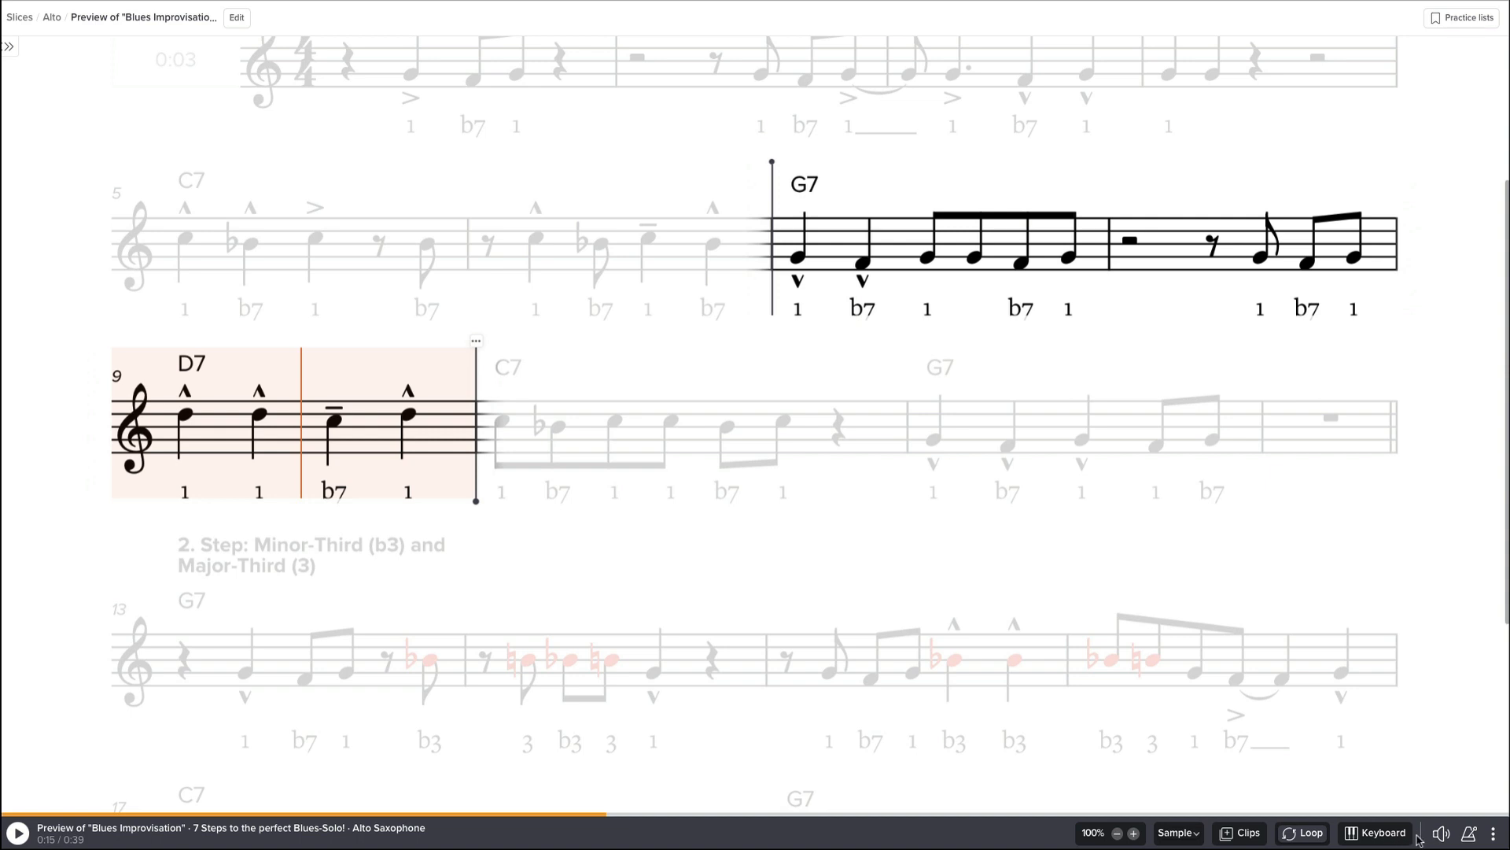
Turn the count-in on, set it to before playback, then switch it off again.
click(1473, 833)
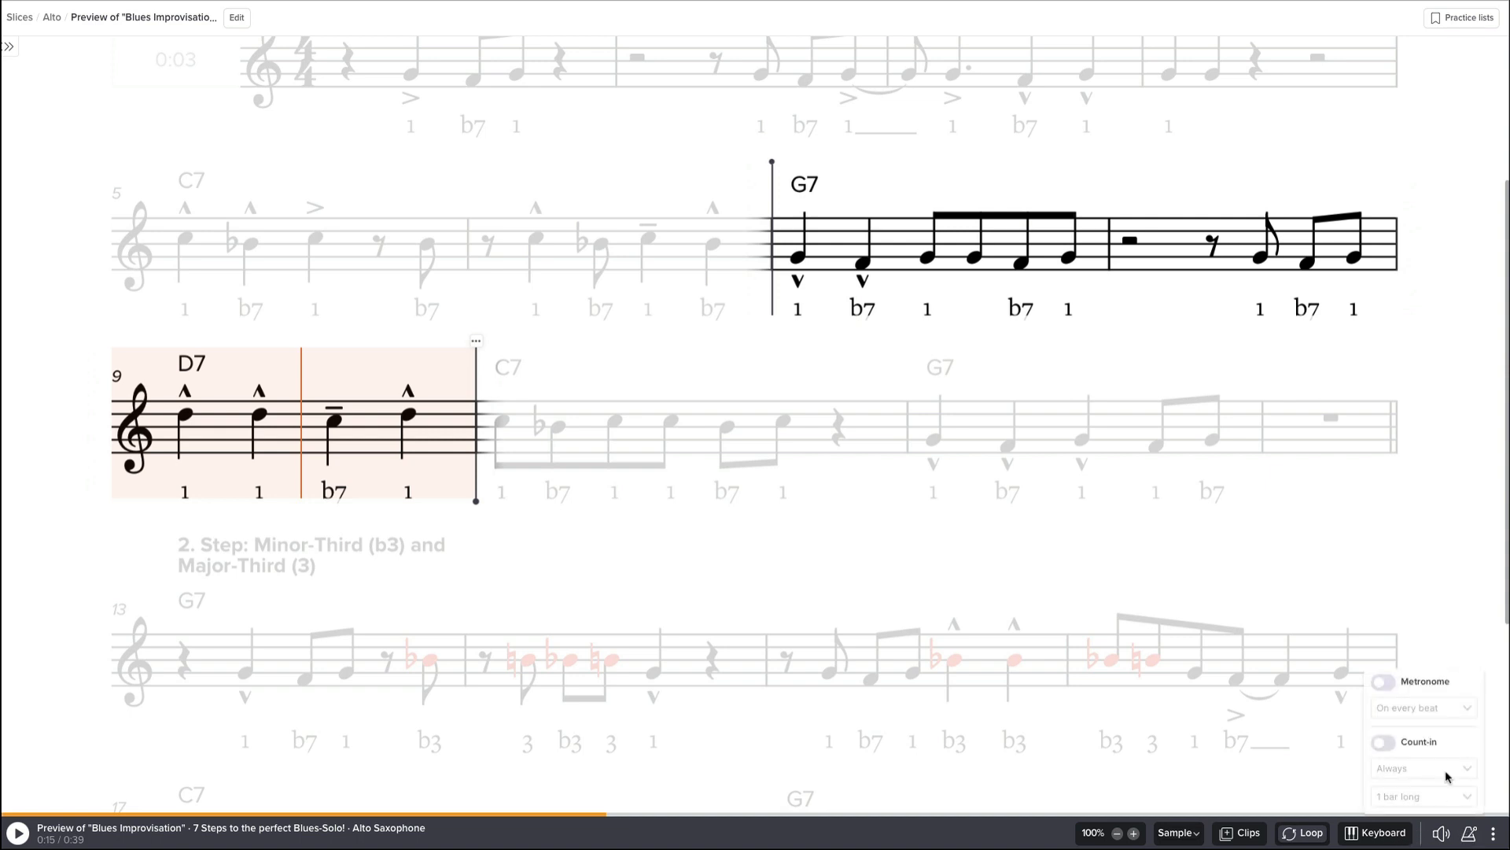
click(1382, 742)
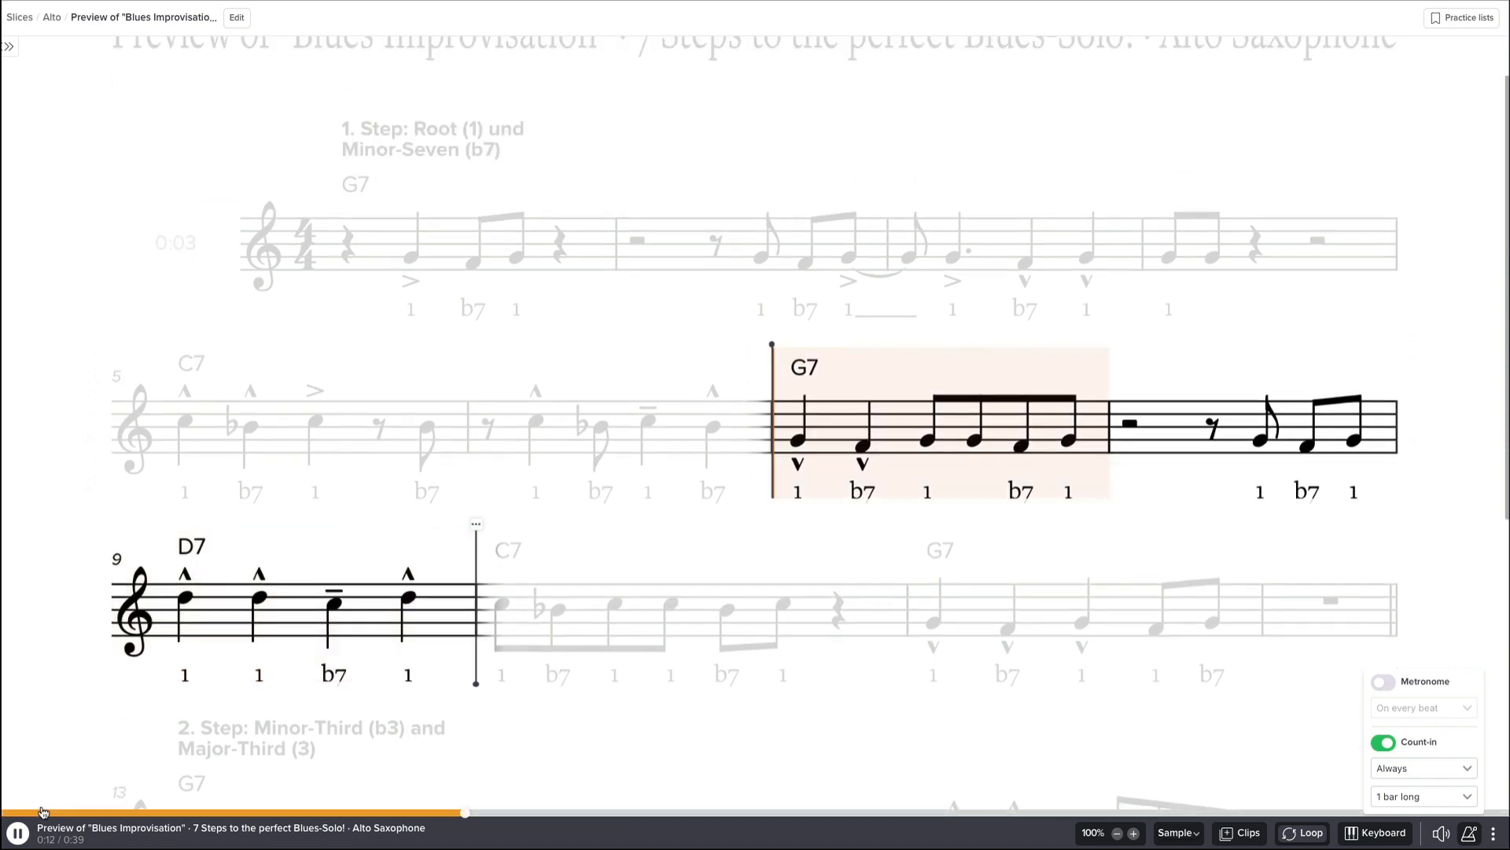
click(14, 831)
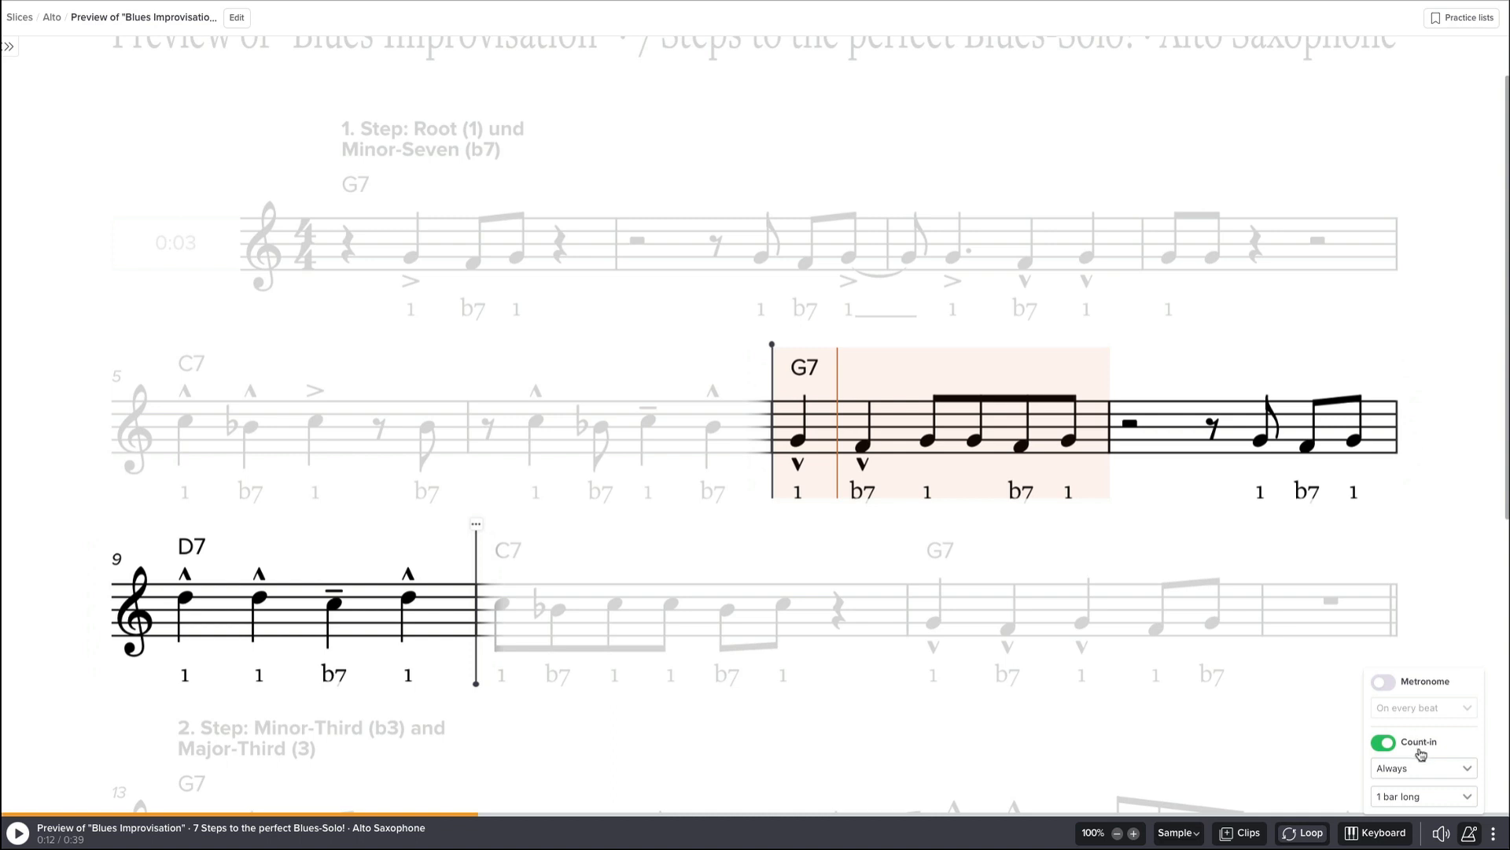
mouse_move(1425, 770)
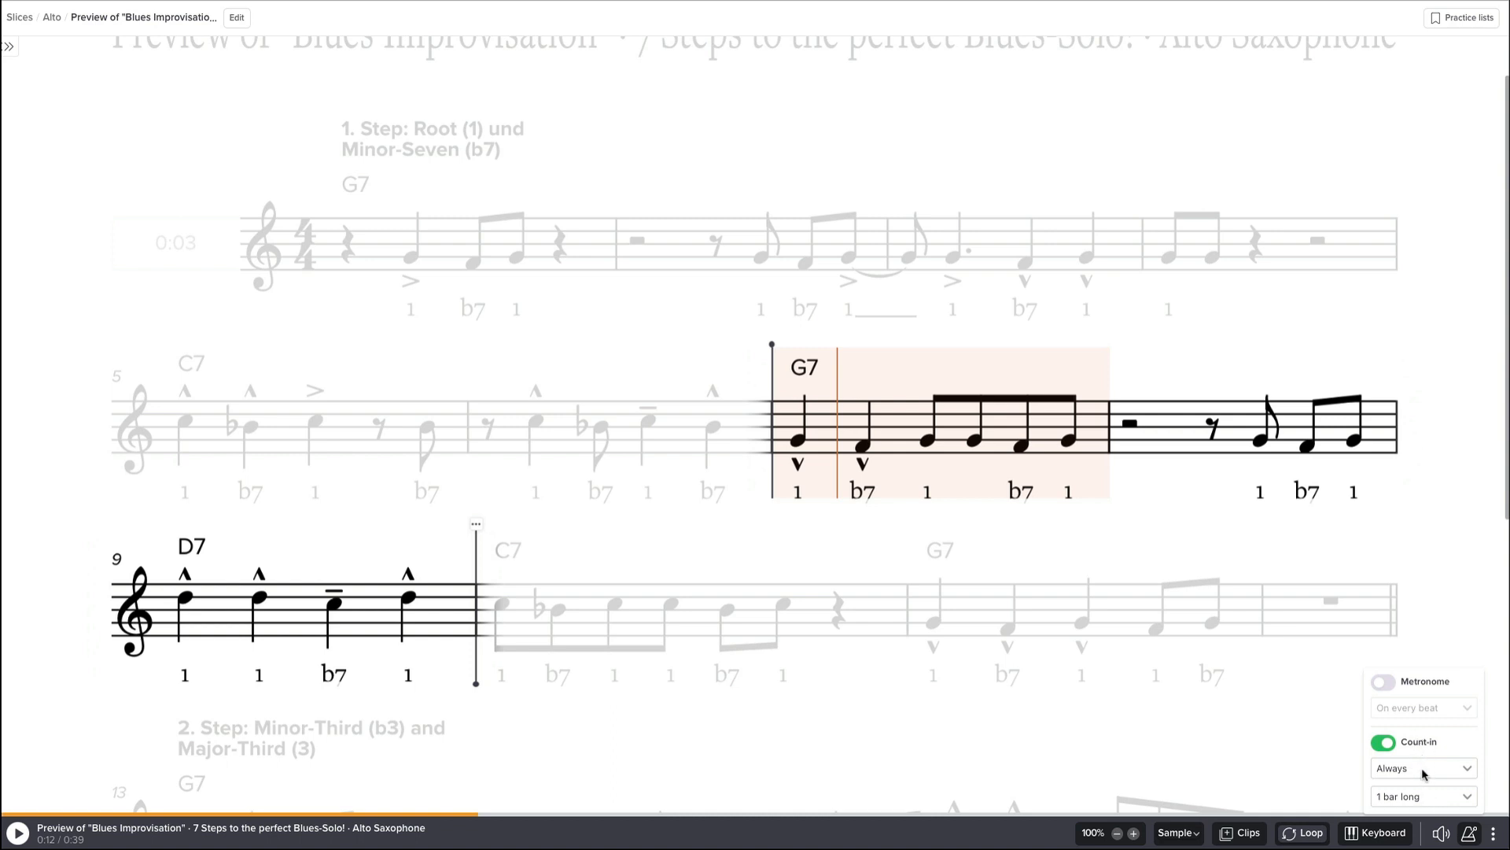
click(1422, 767)
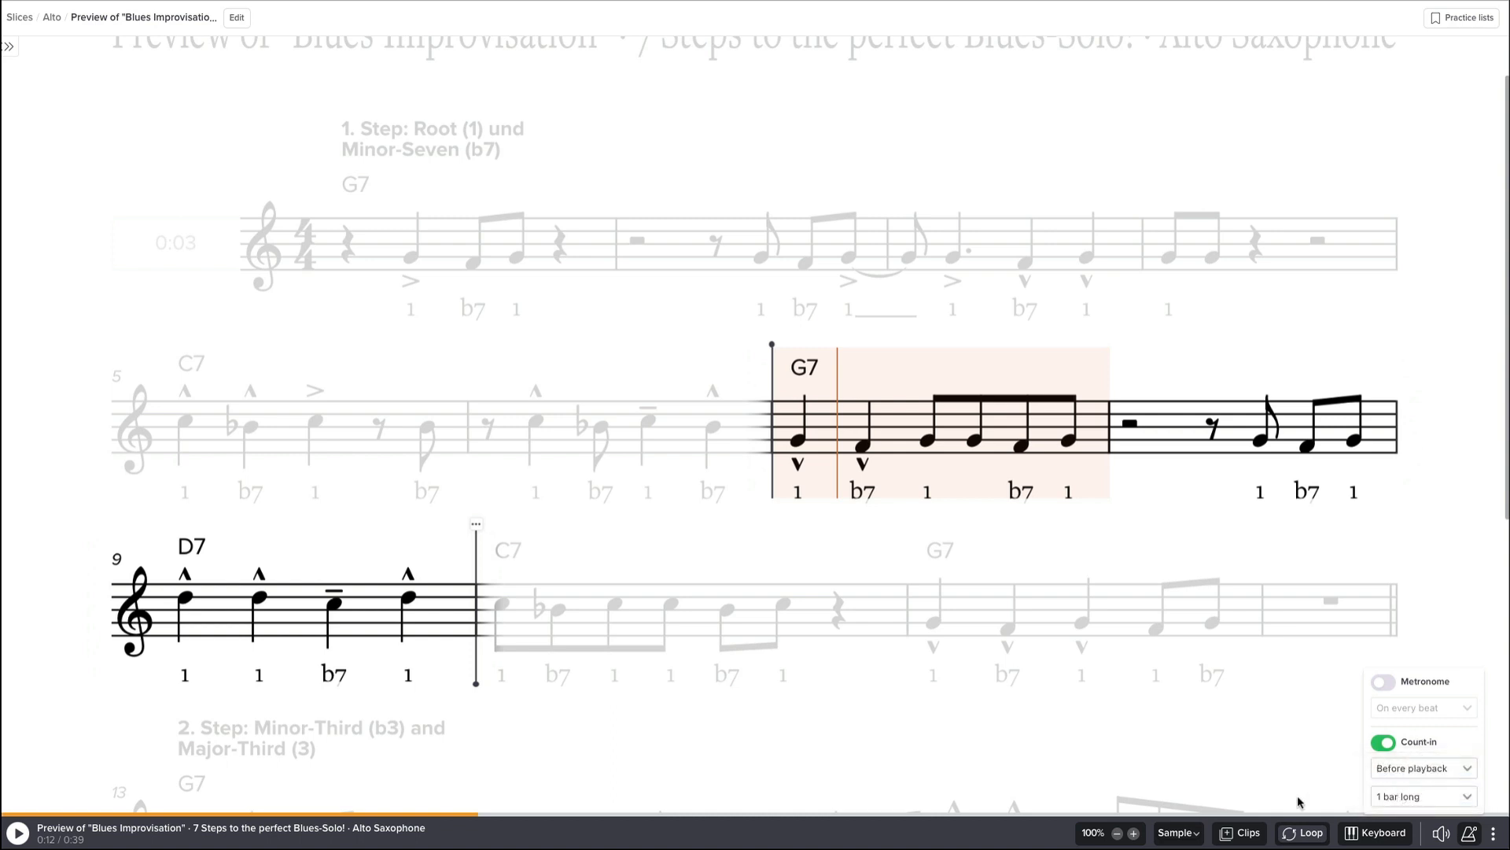
click(14, 830)
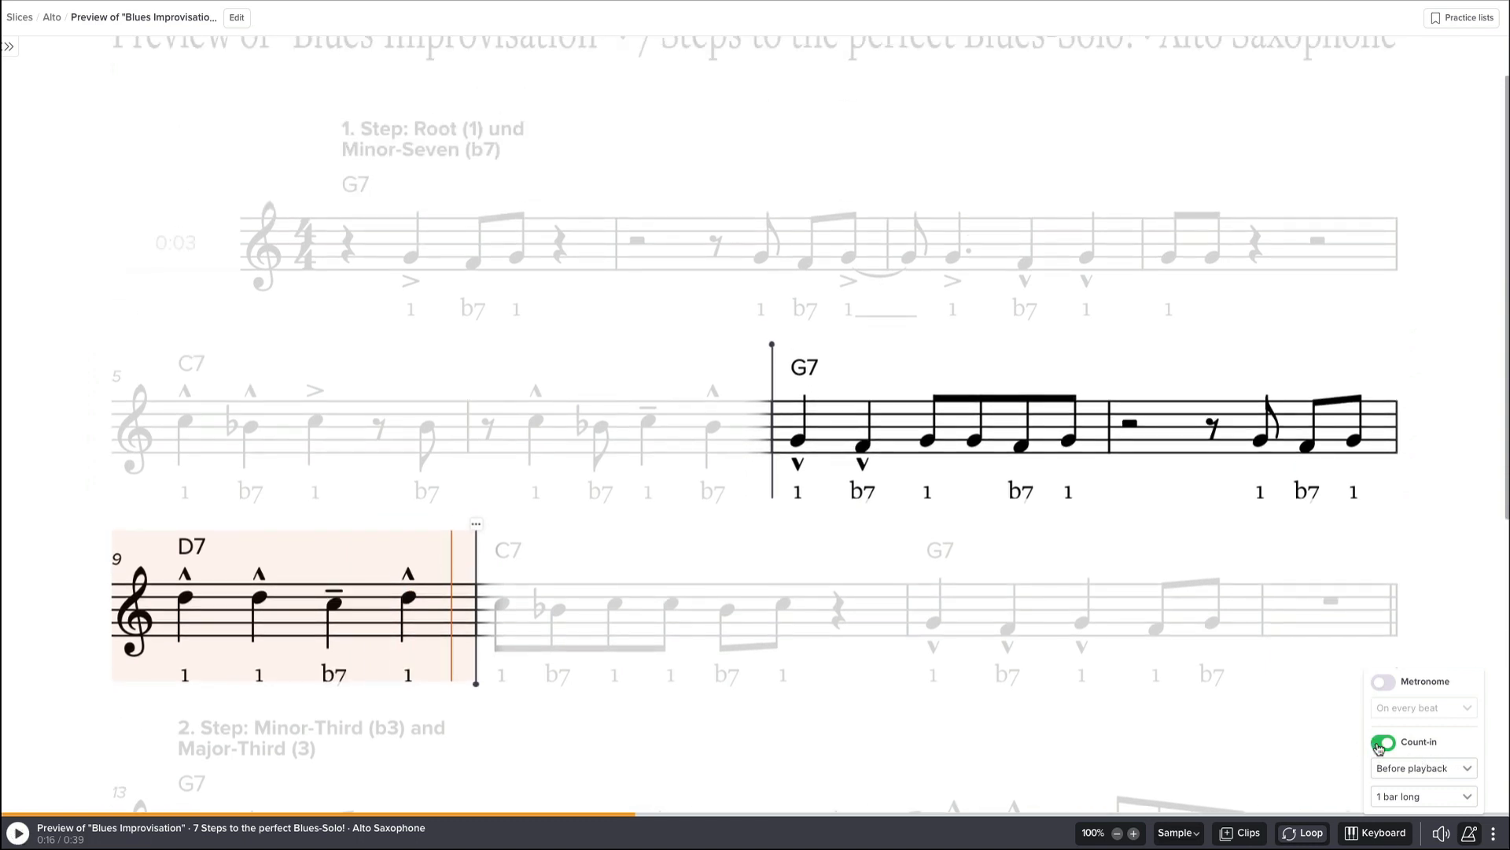
click(1384, 744)
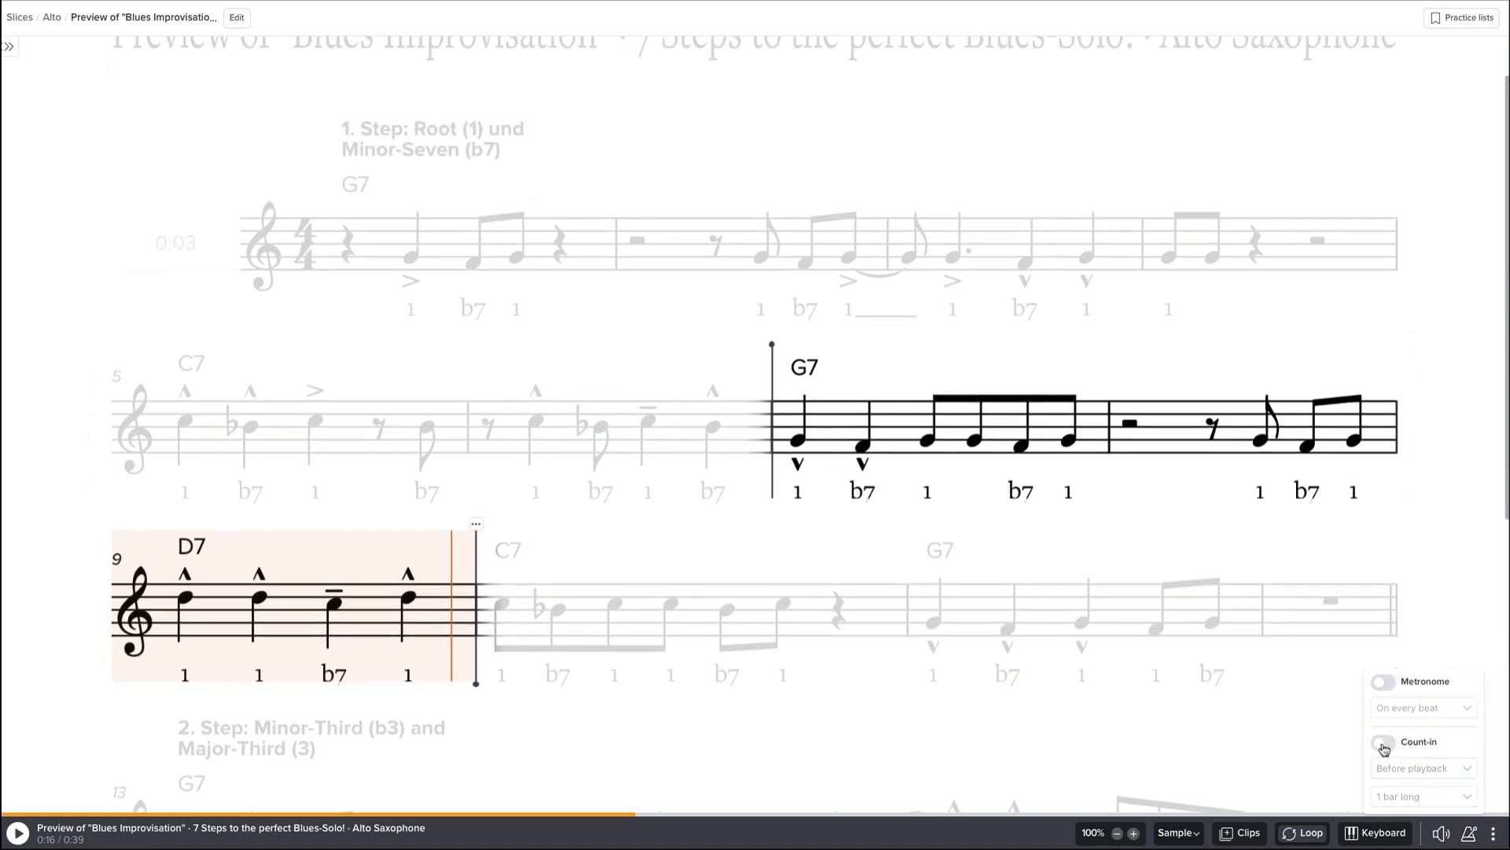
click(1385, 744)
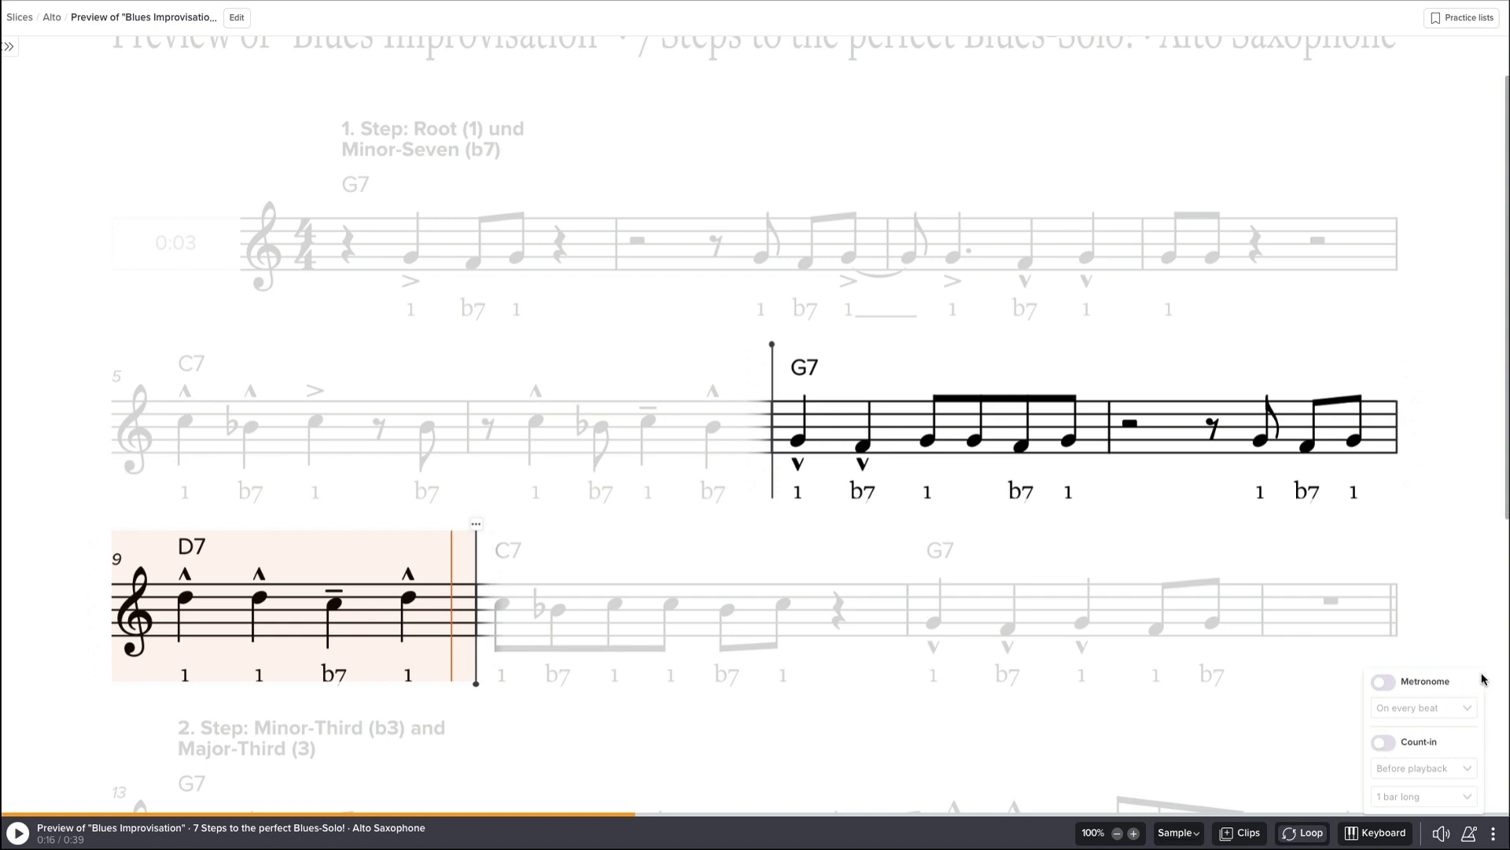
mouse_move(1477, 677)
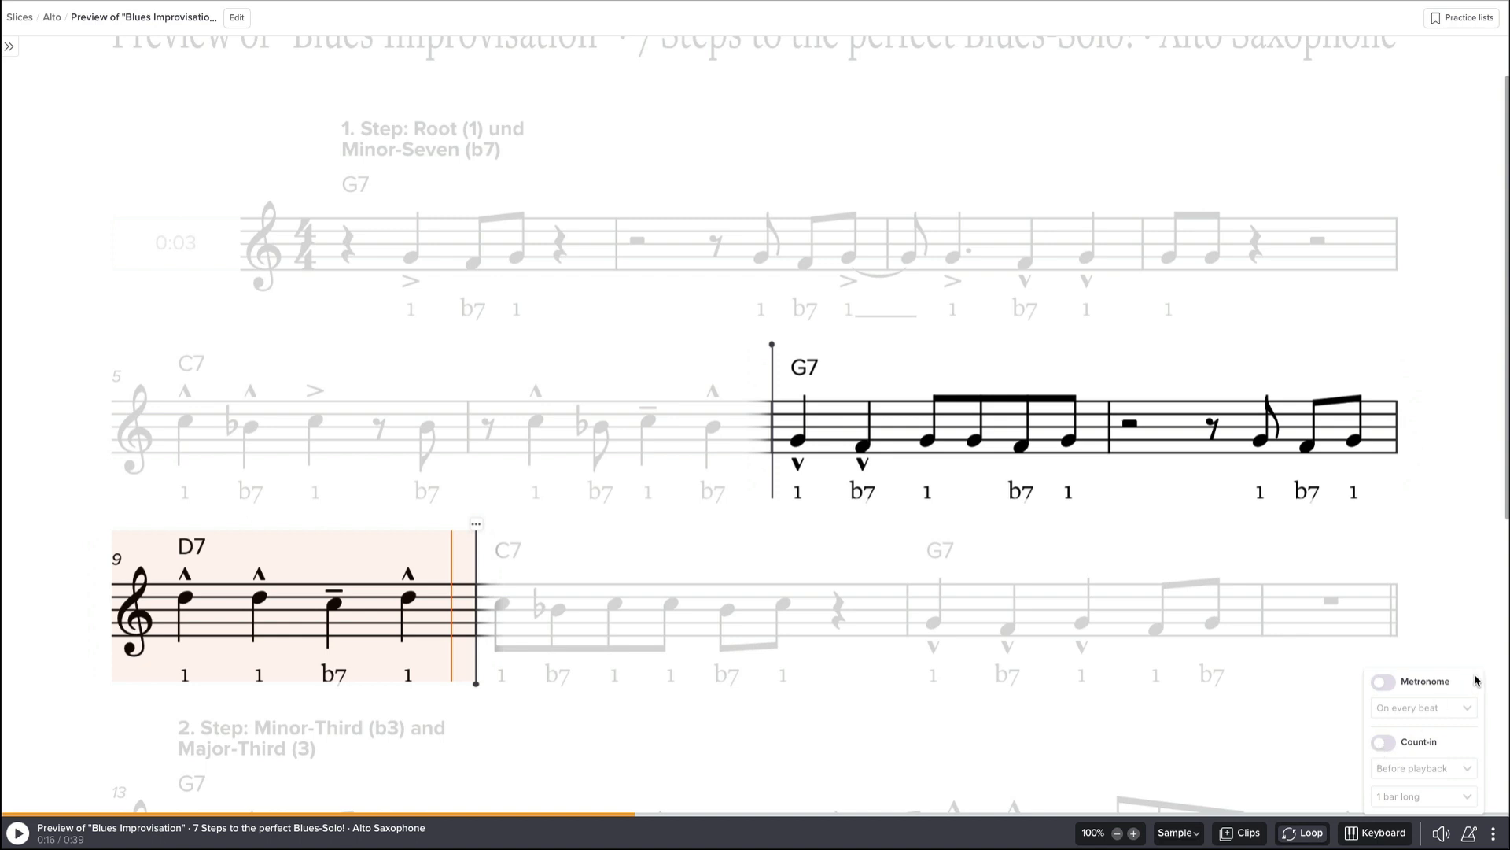
mouse_move(1312, 760)
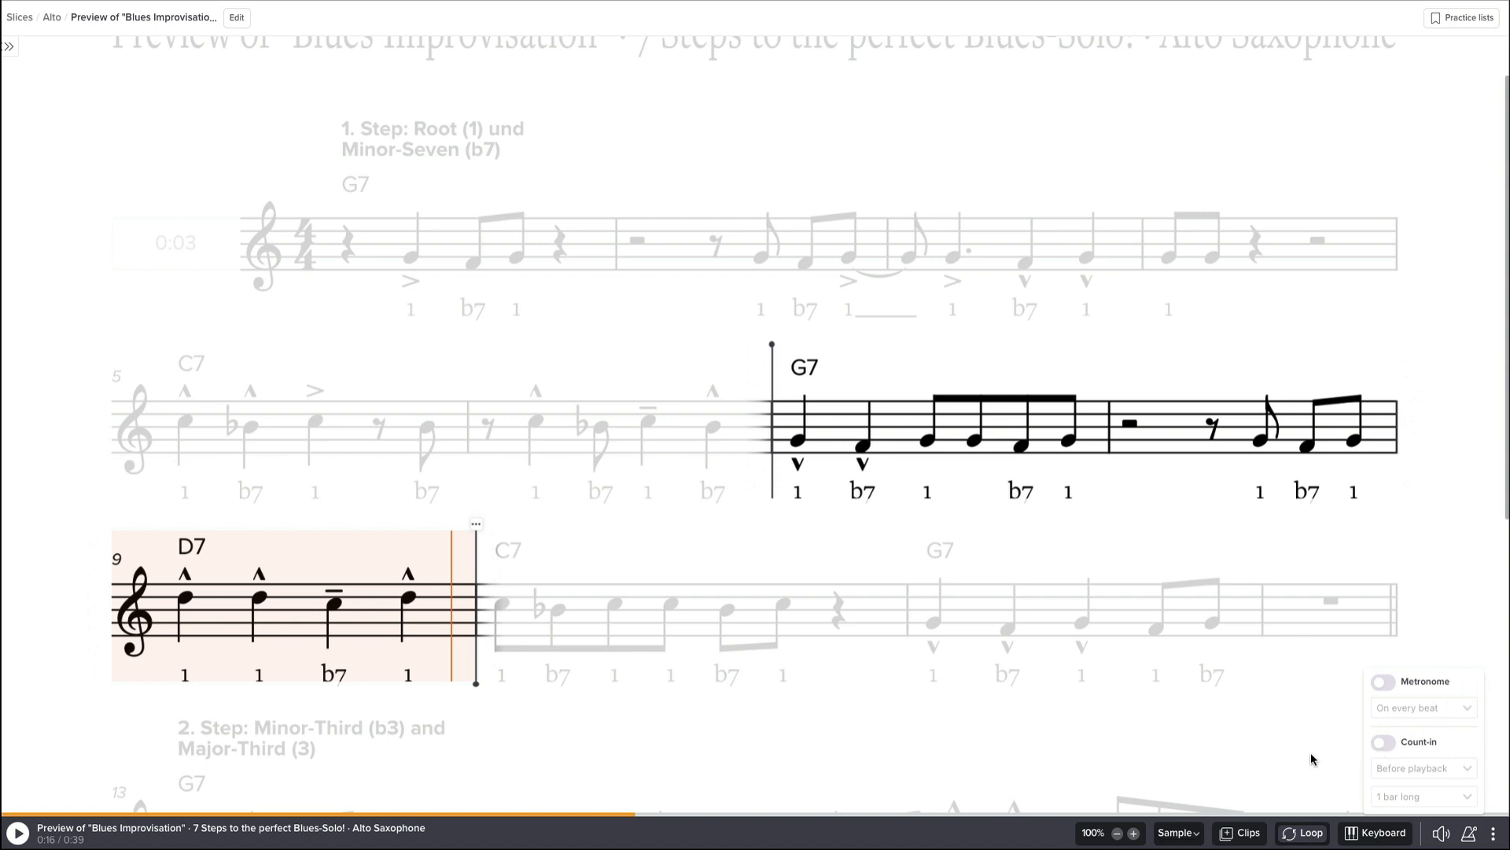
Drag the loop through bar 16, try 75% speed, then return playback to 100%.
scroll(down, 3)
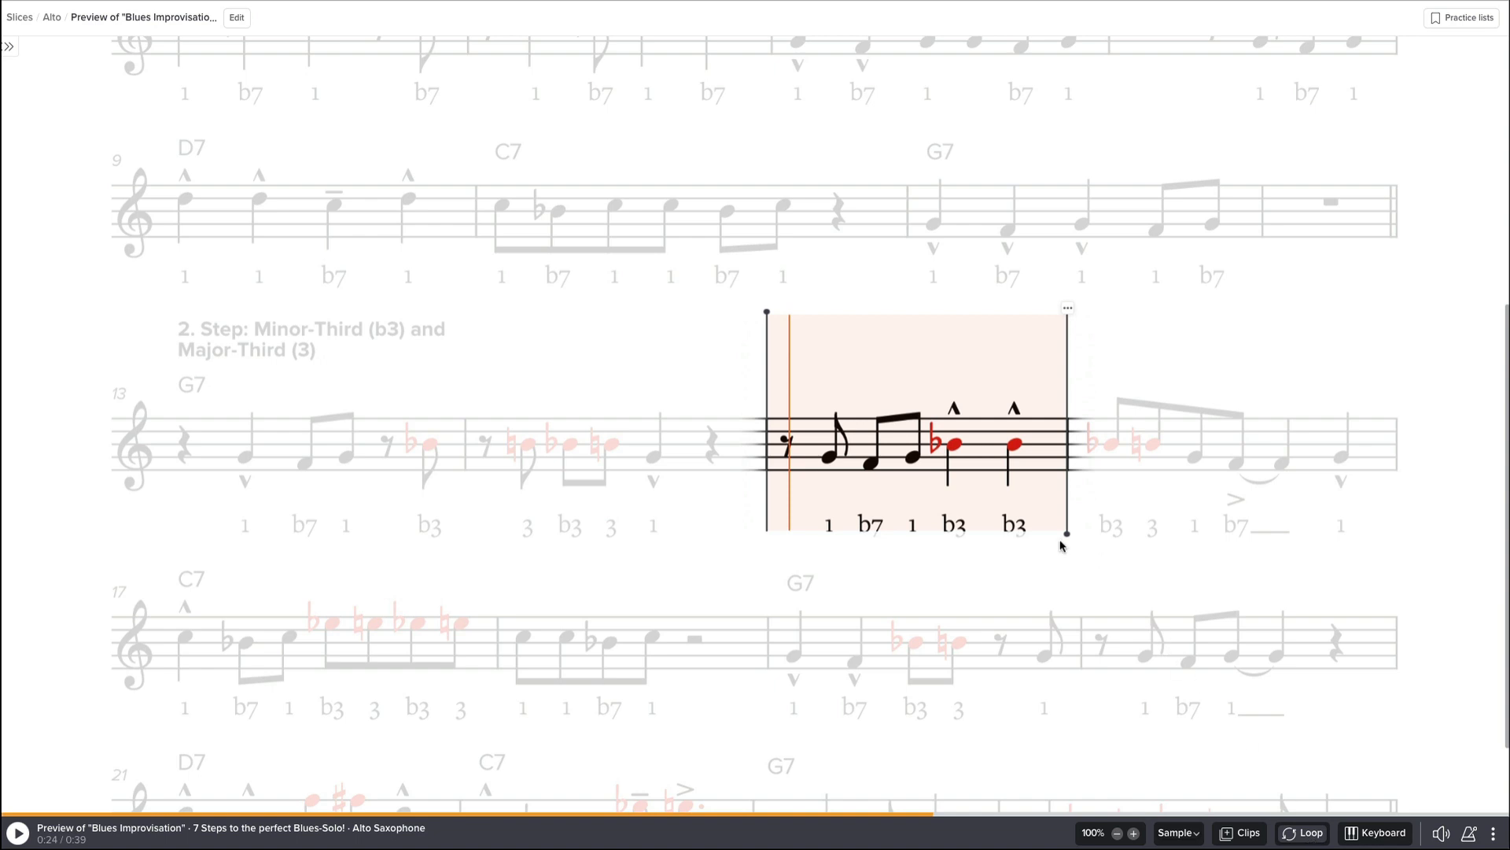
drag(1067, 534, 1398, 535)
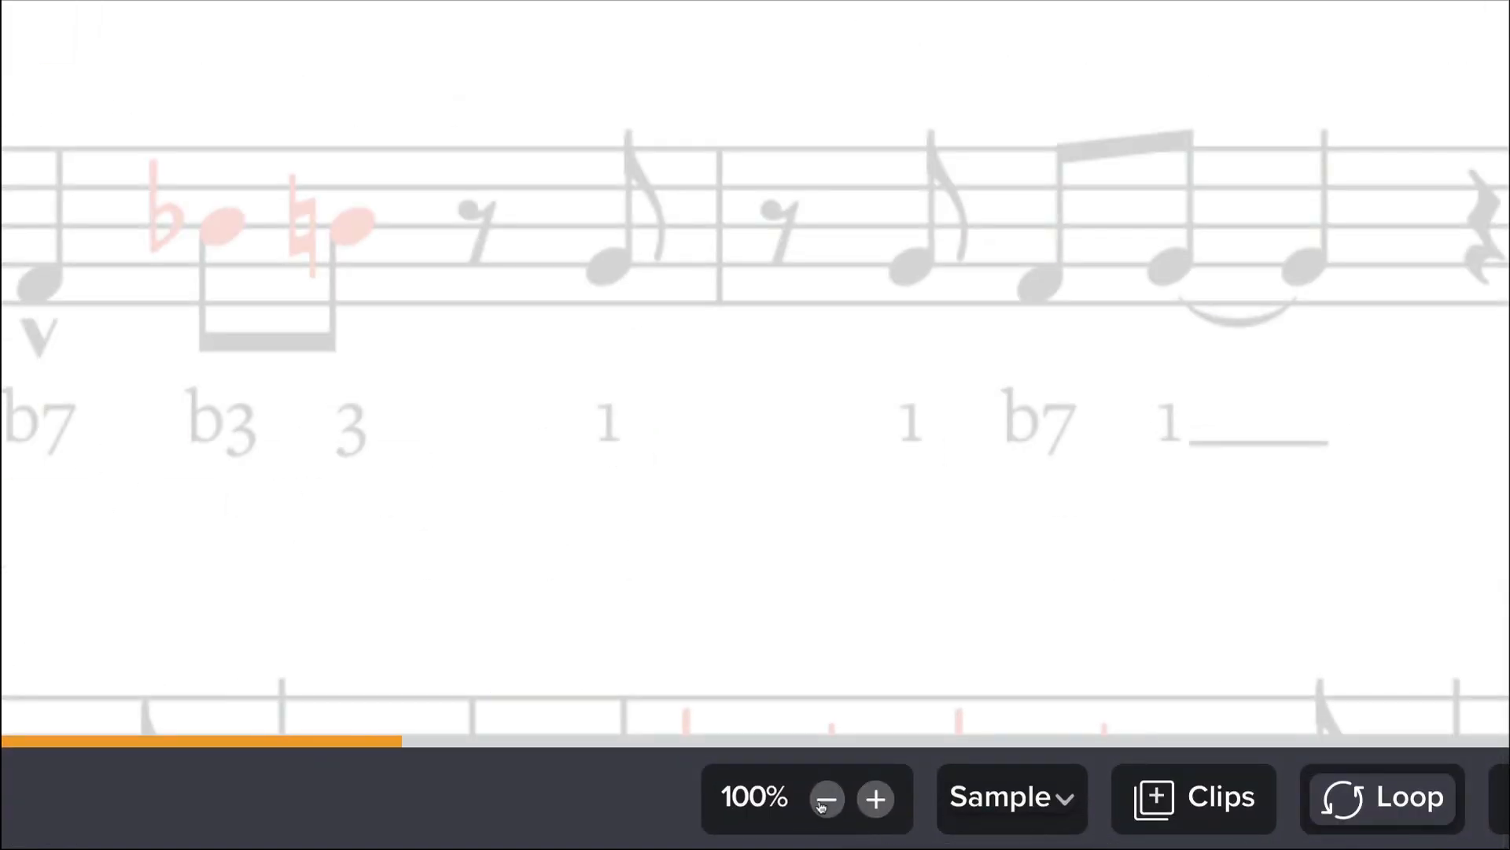
click(823, 799)
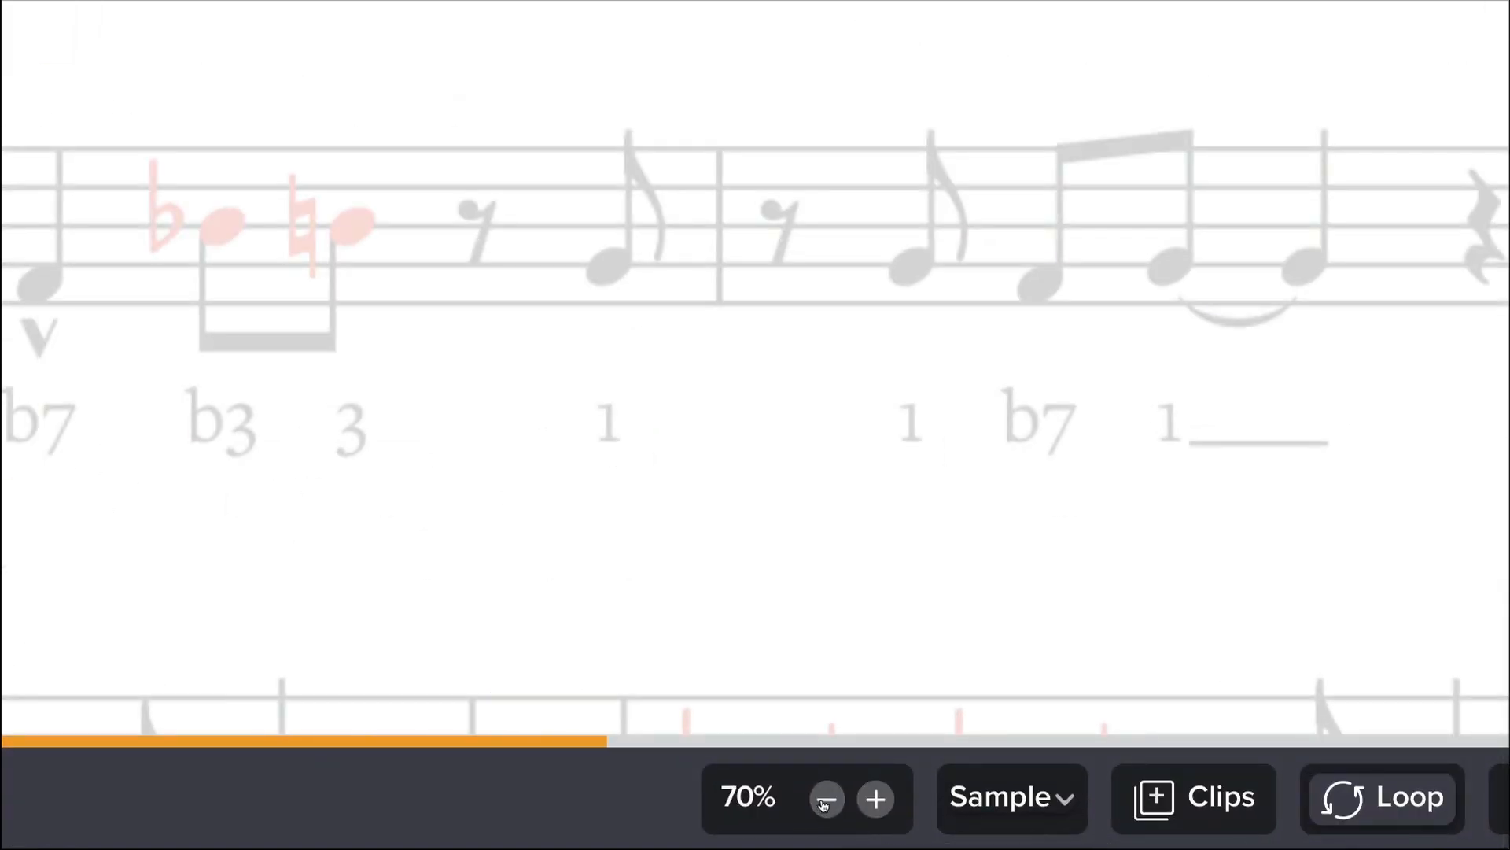
click(827, 799)
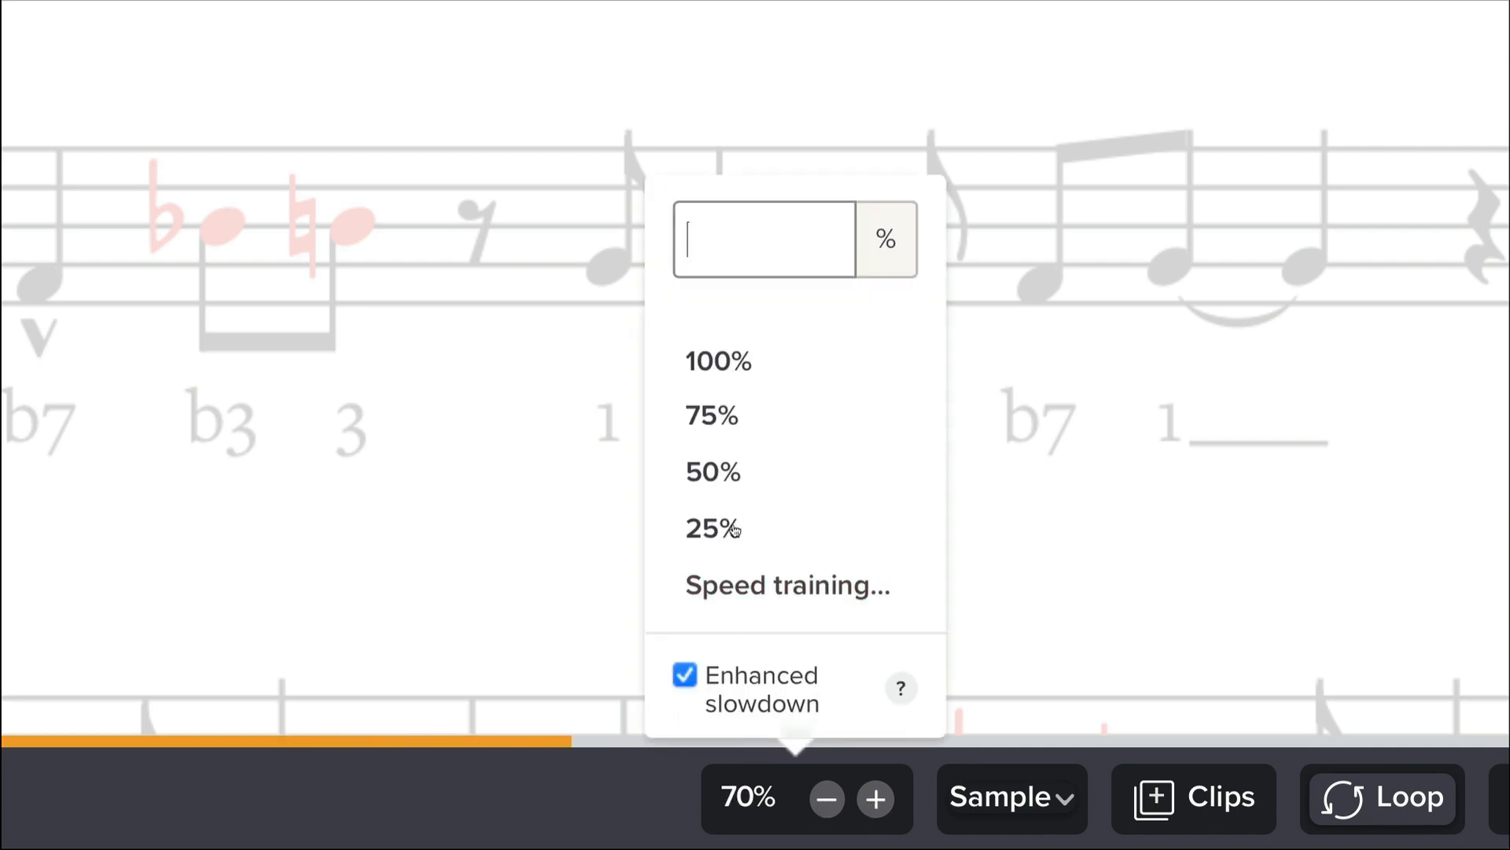
click(712, 417)
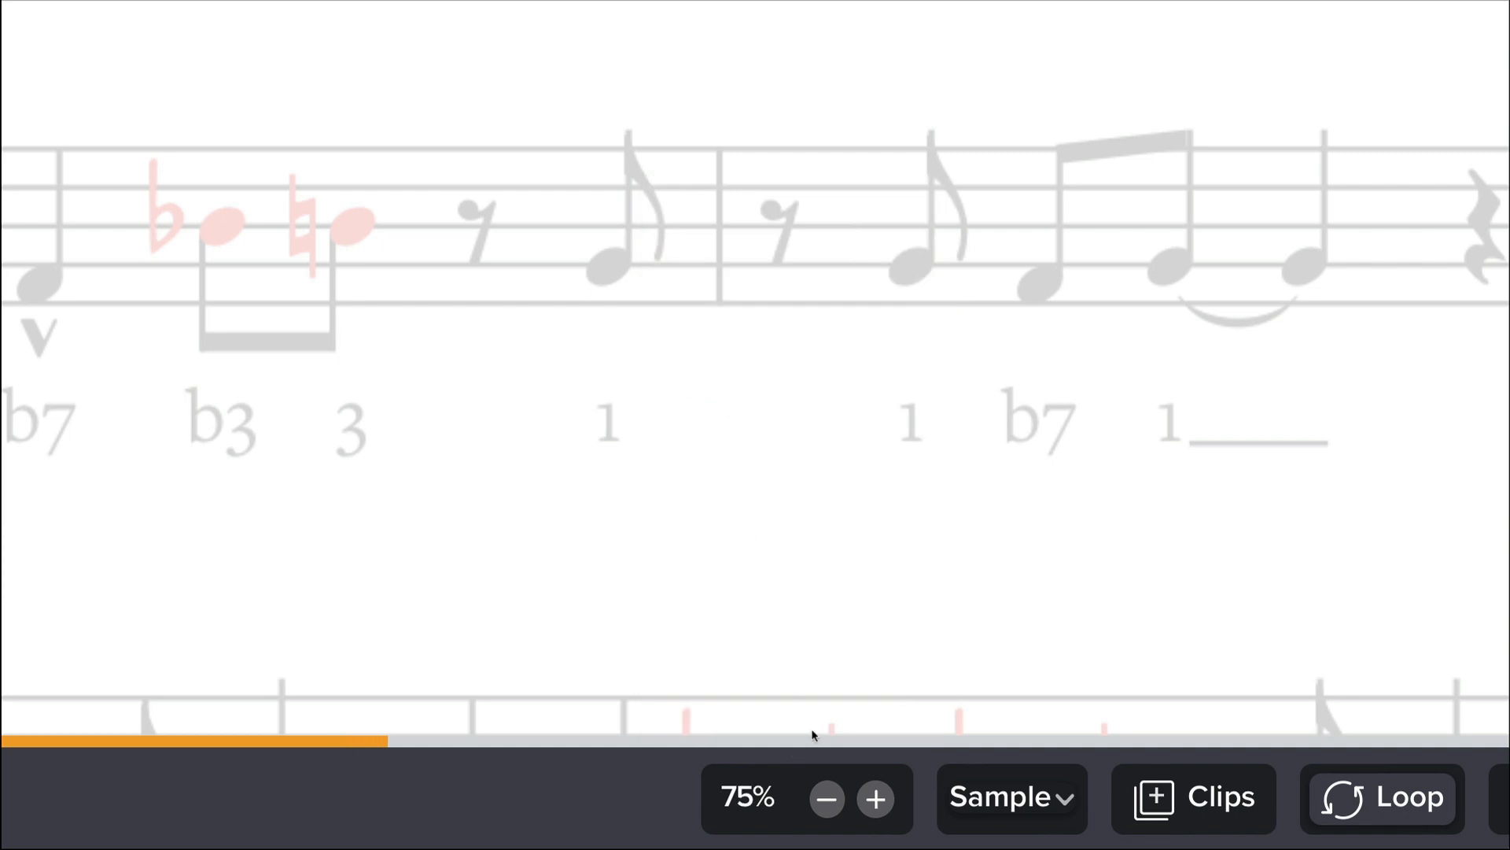
click(748, 798)
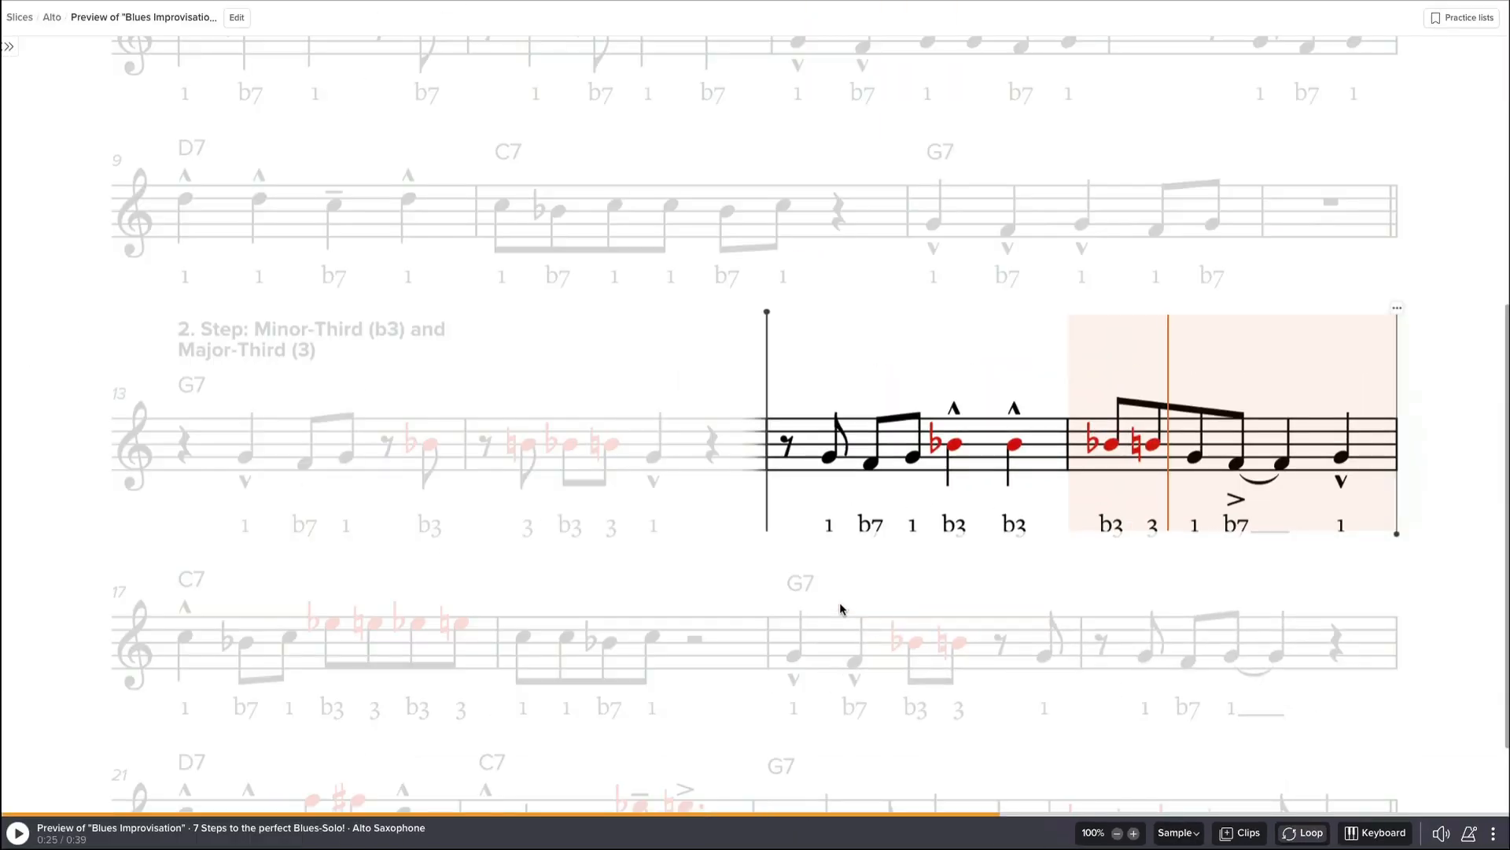
Choose Speed training… from the speed menu to show the 50–100% ramp settings.
click(1095, 832)
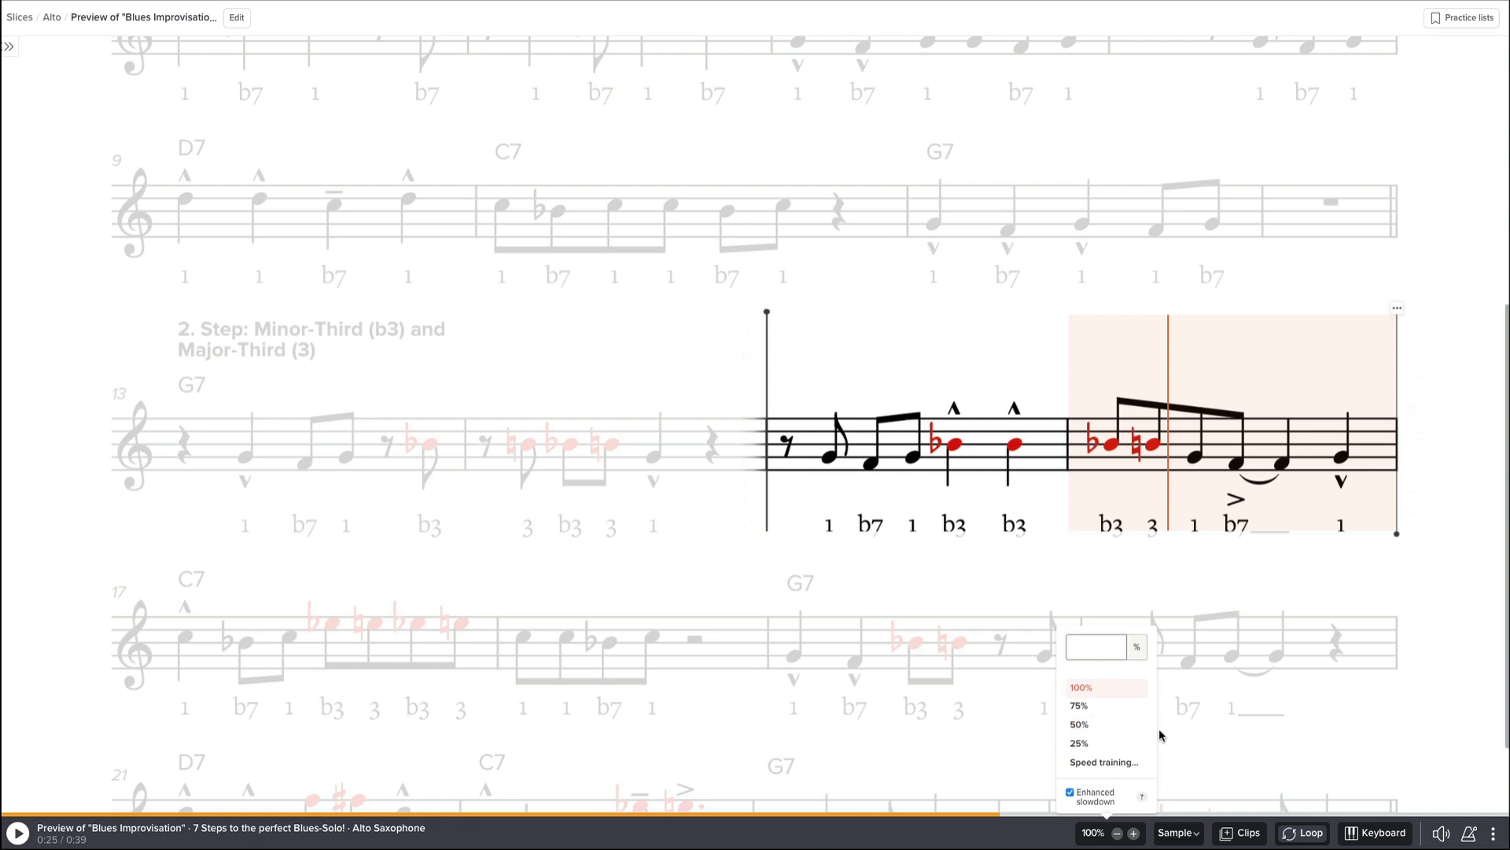
mouse_move(1163, 735)
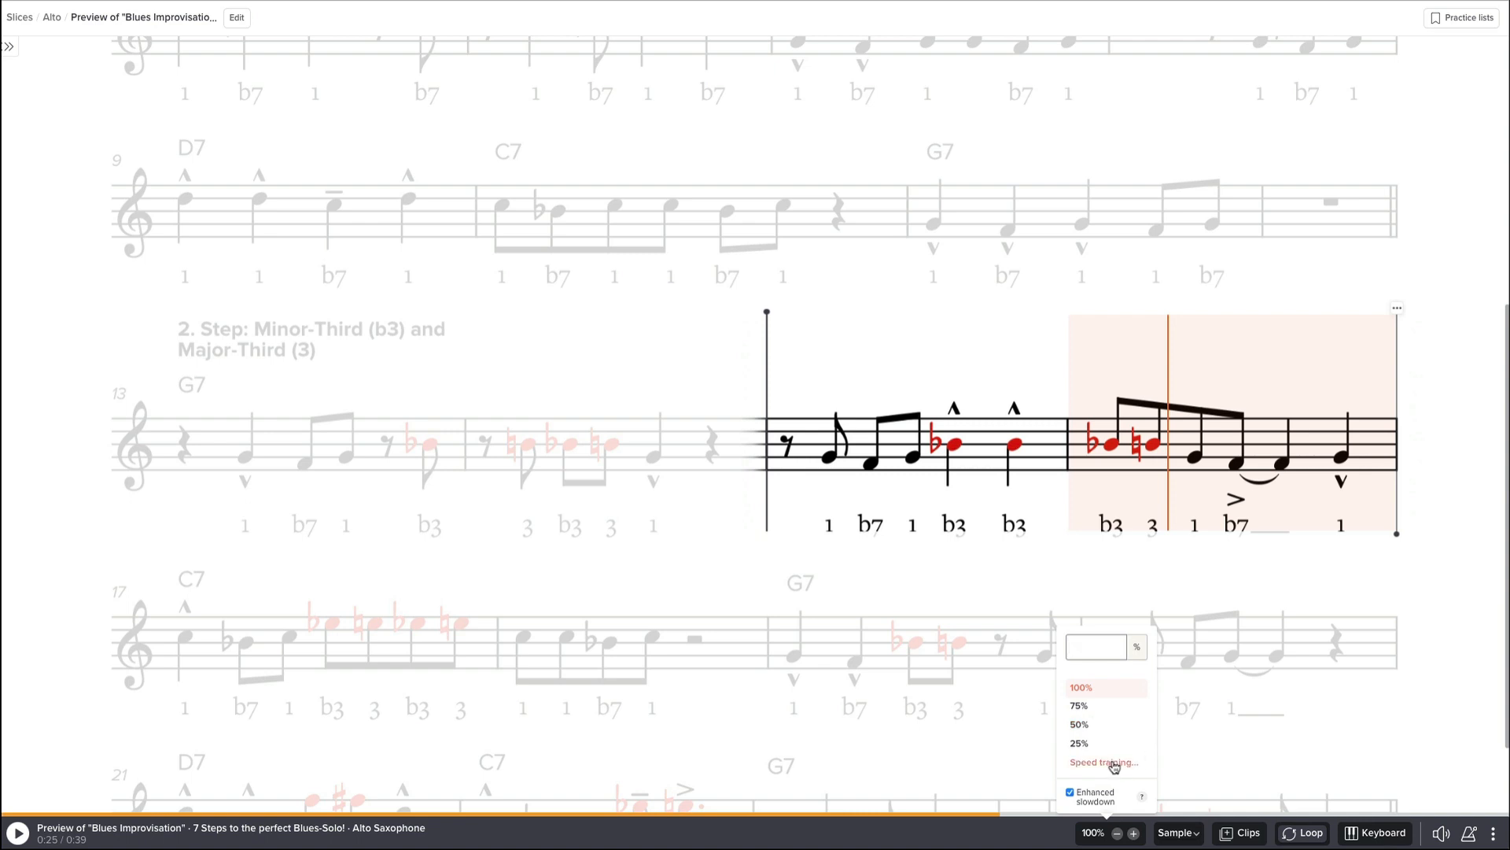
click(1102, 762)
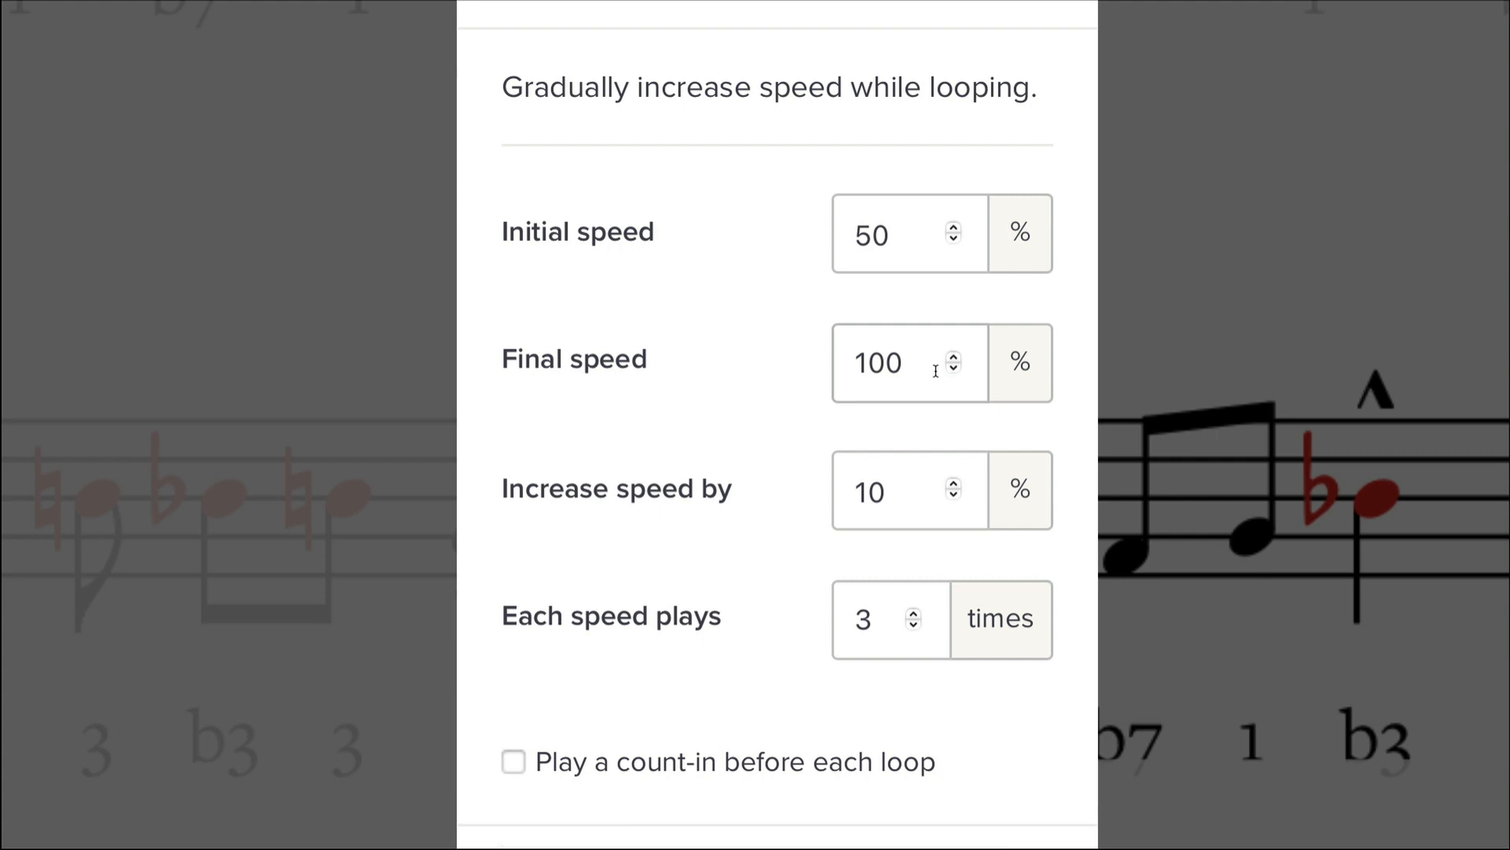
mouse_move(821, 503)
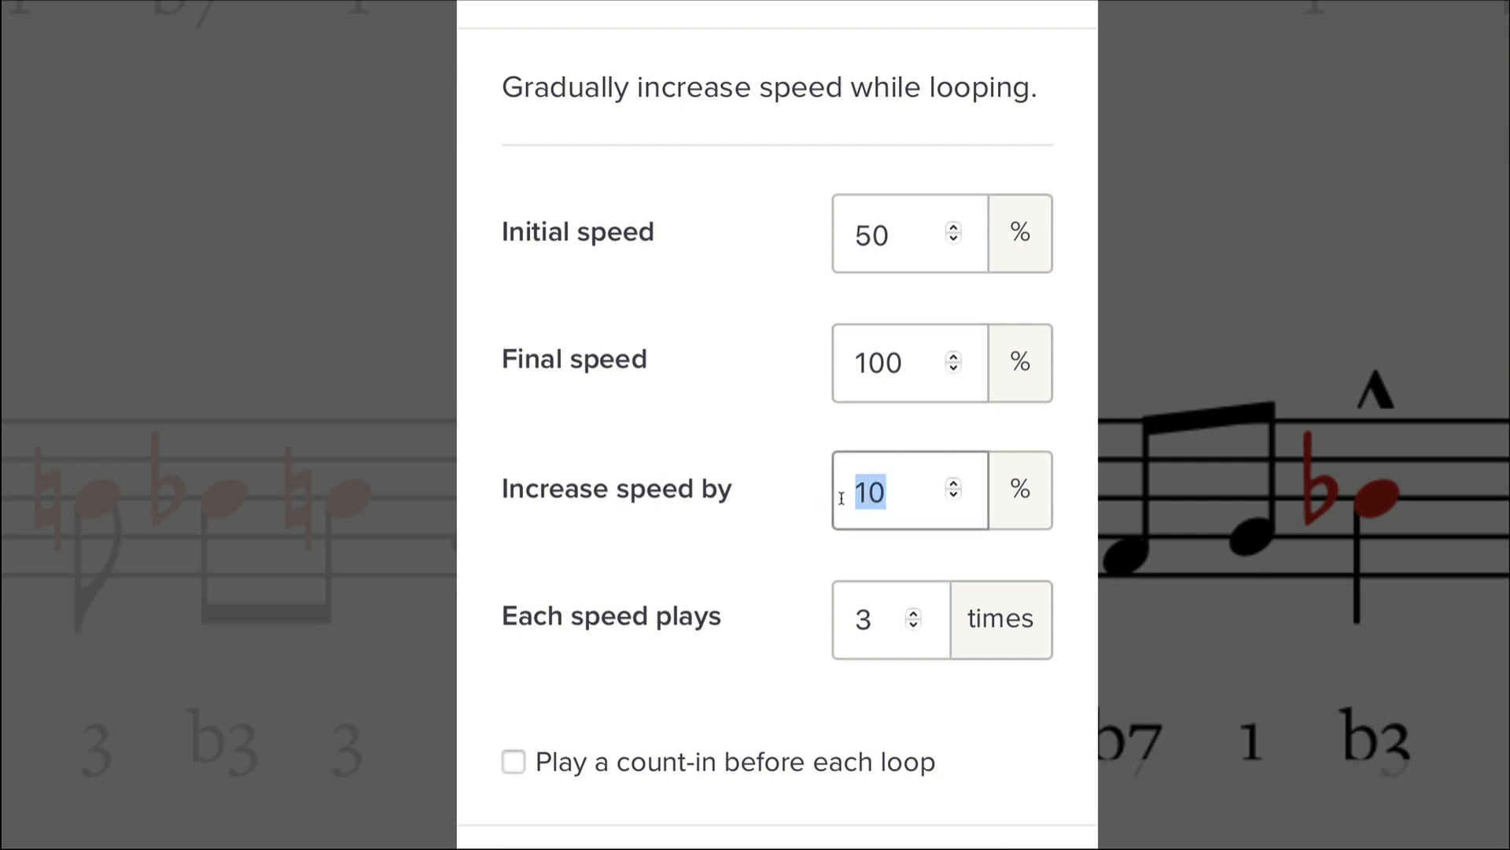
Set speed training to 5% steps, one play per speed, with count-in, and start it.
text(5)
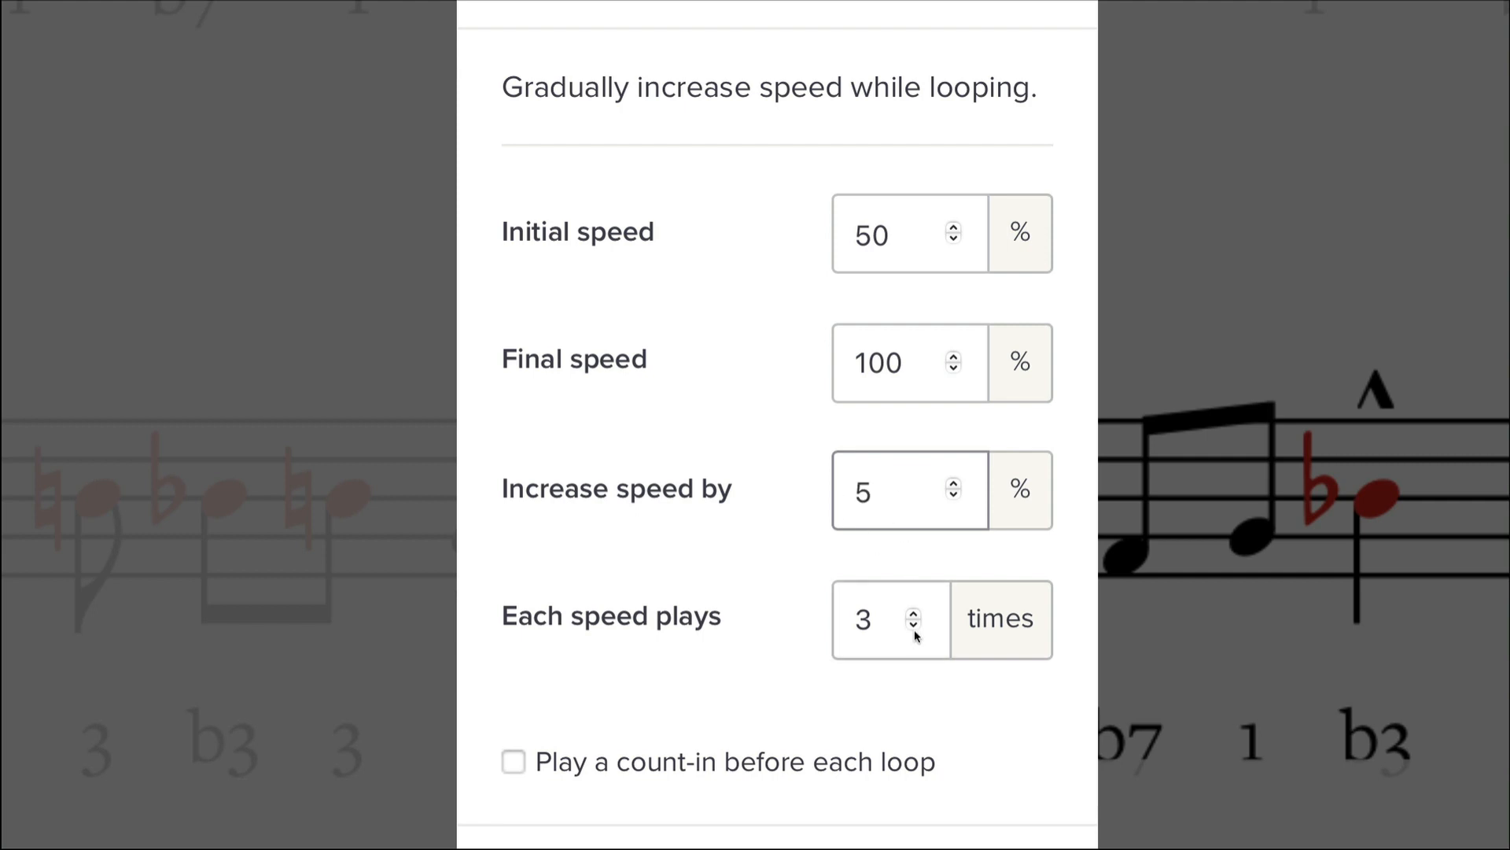
click(911, 628)
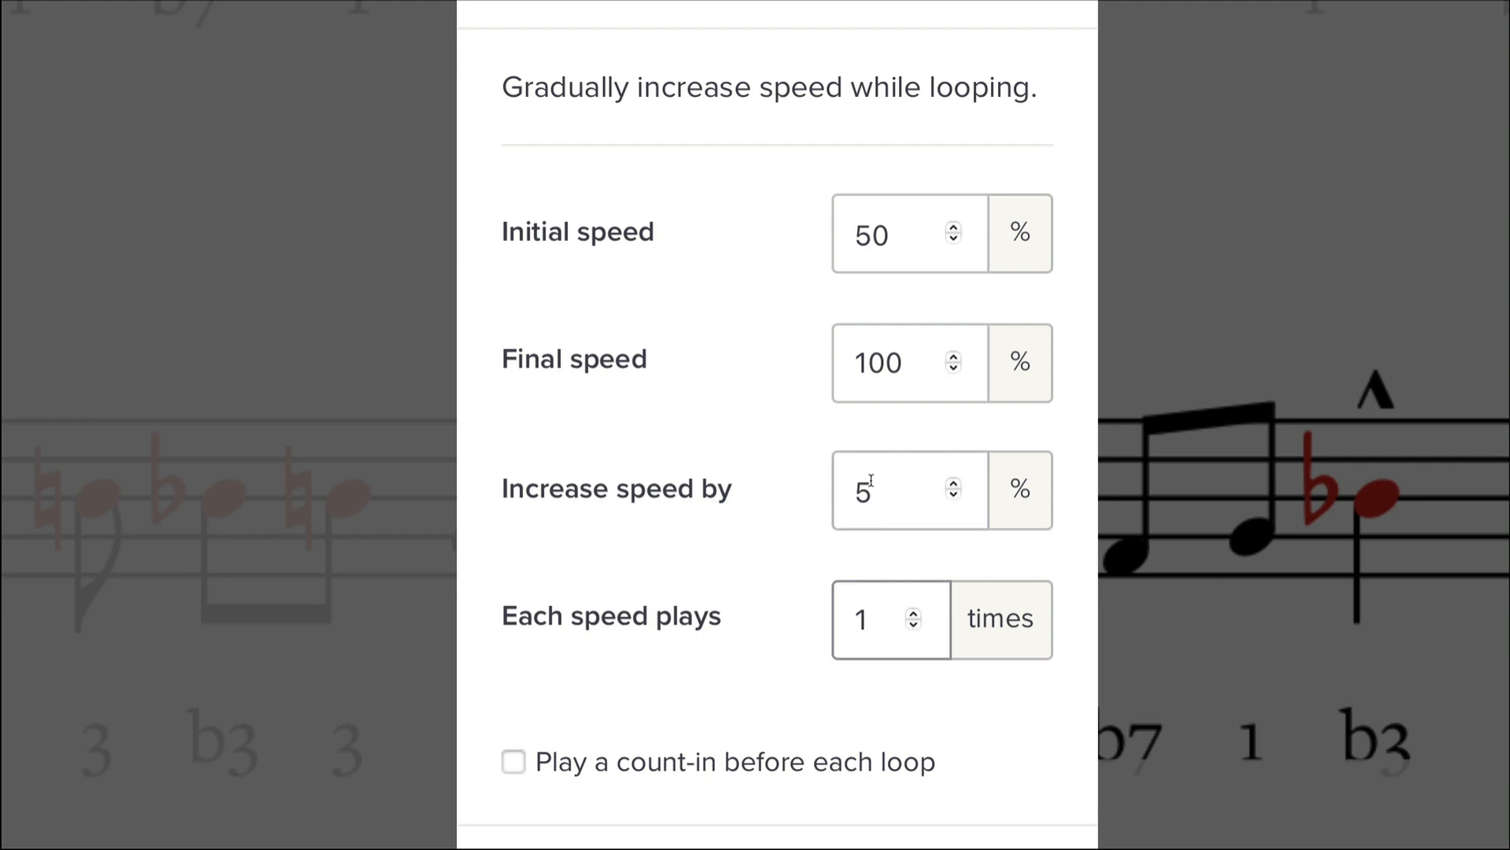
click(874, 618)
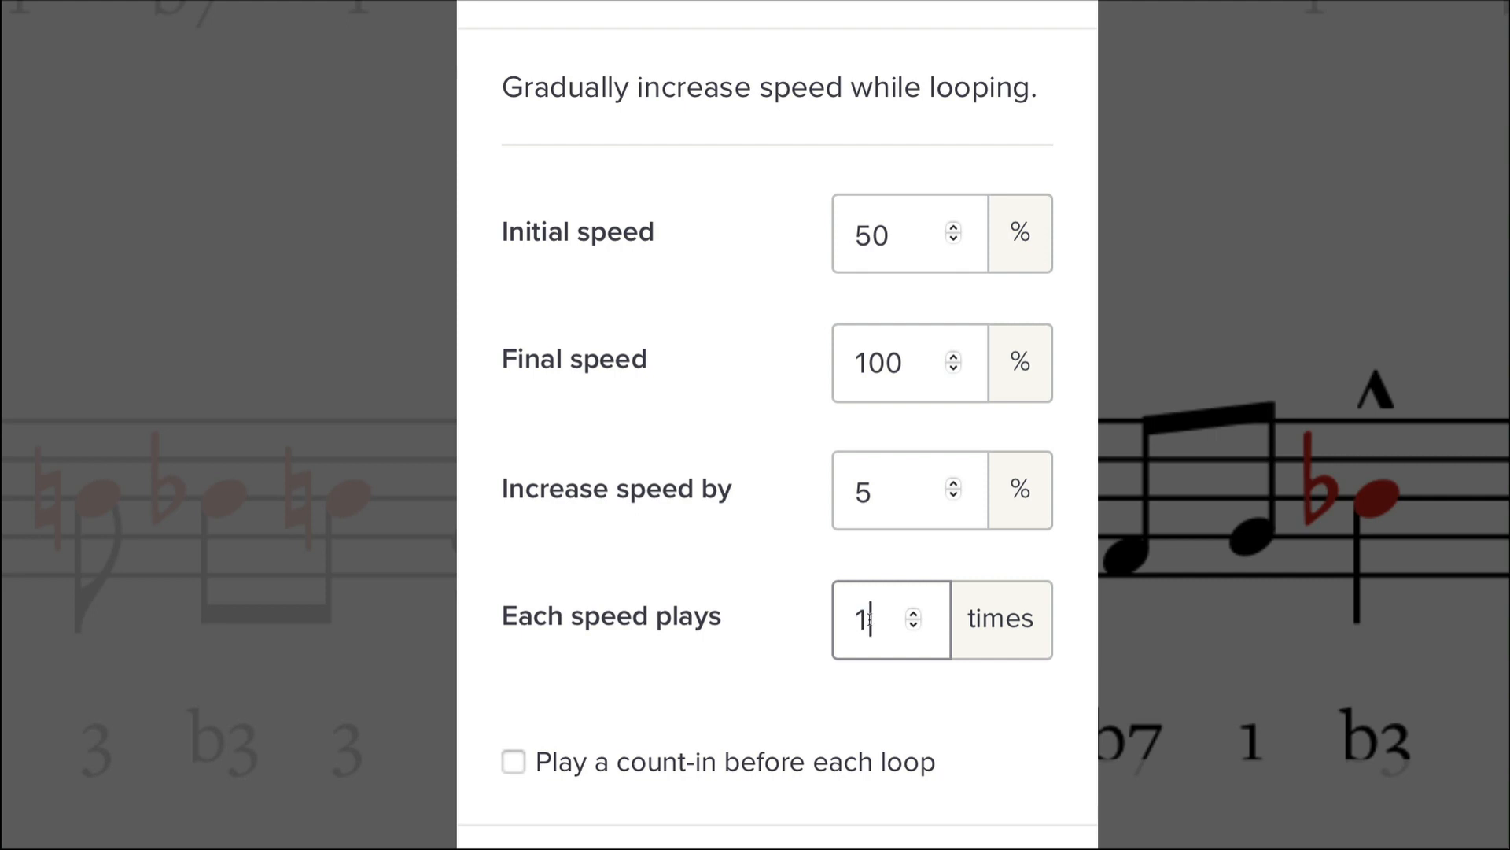
mouse_move(878, 544)
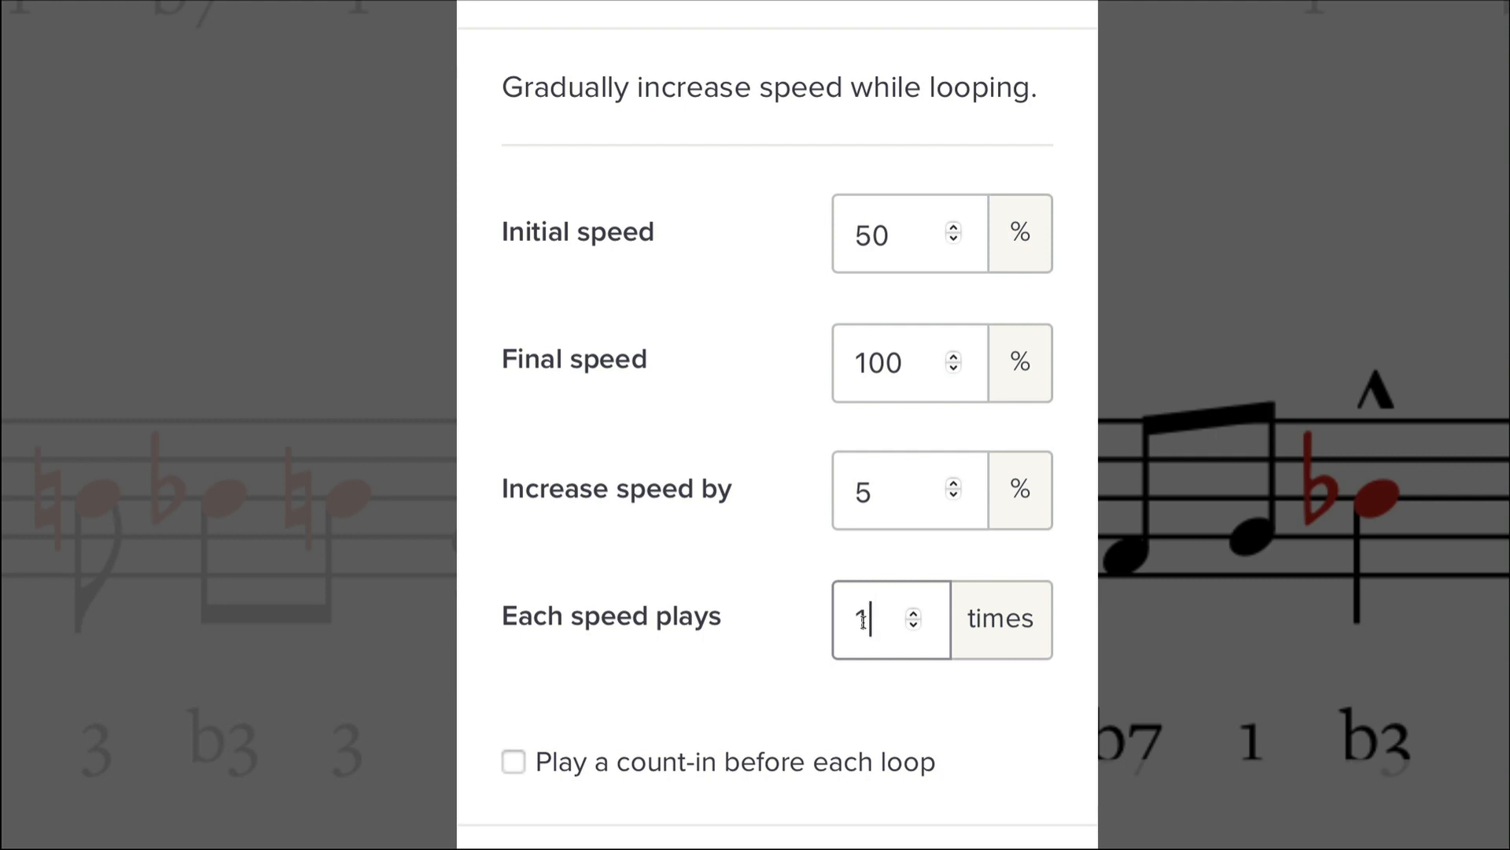
mouse_move(849, 655)
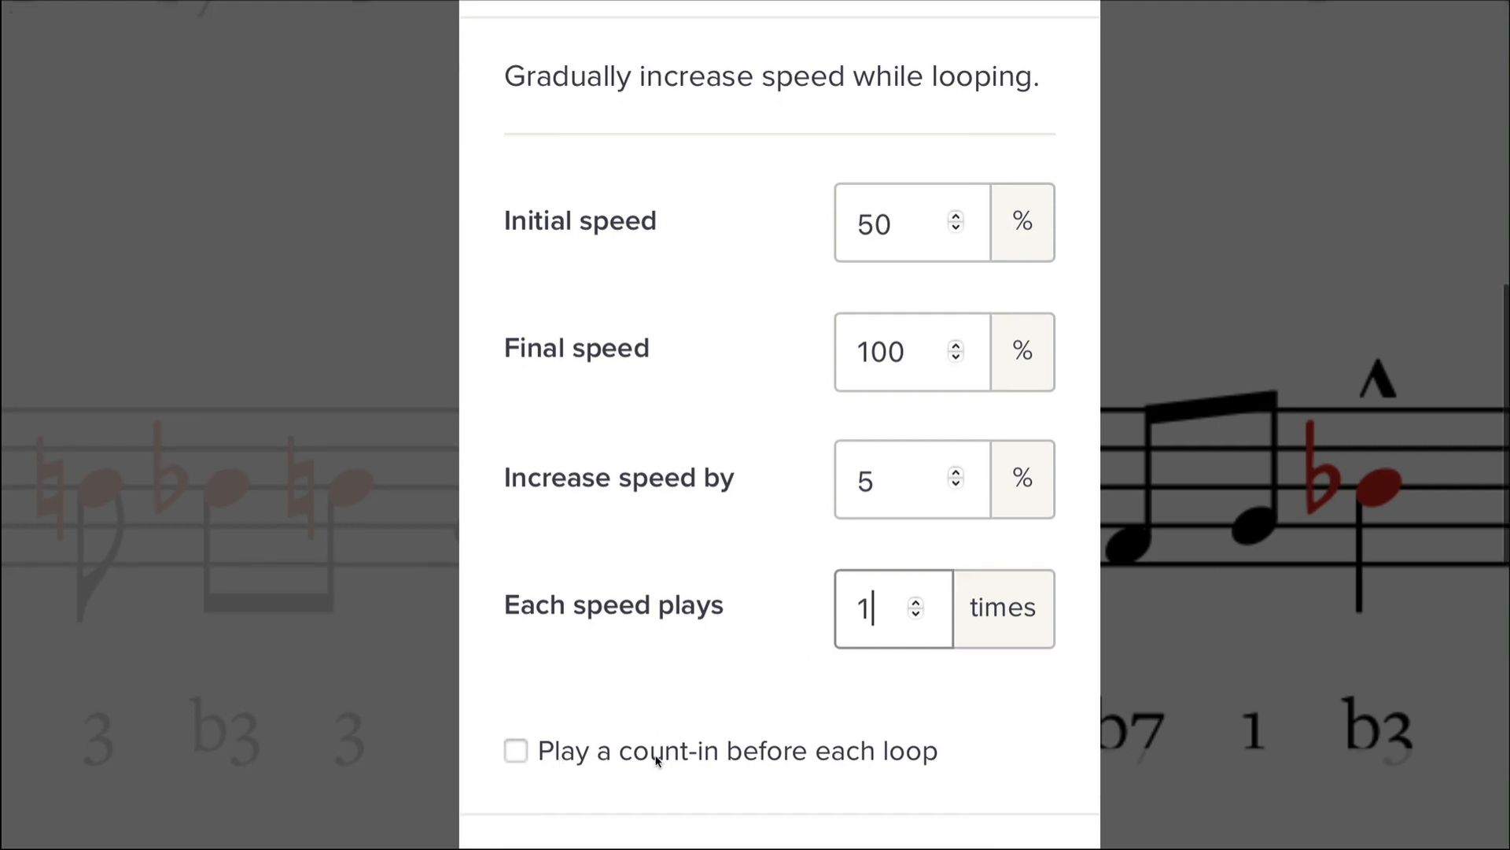
scroll(down, 3)
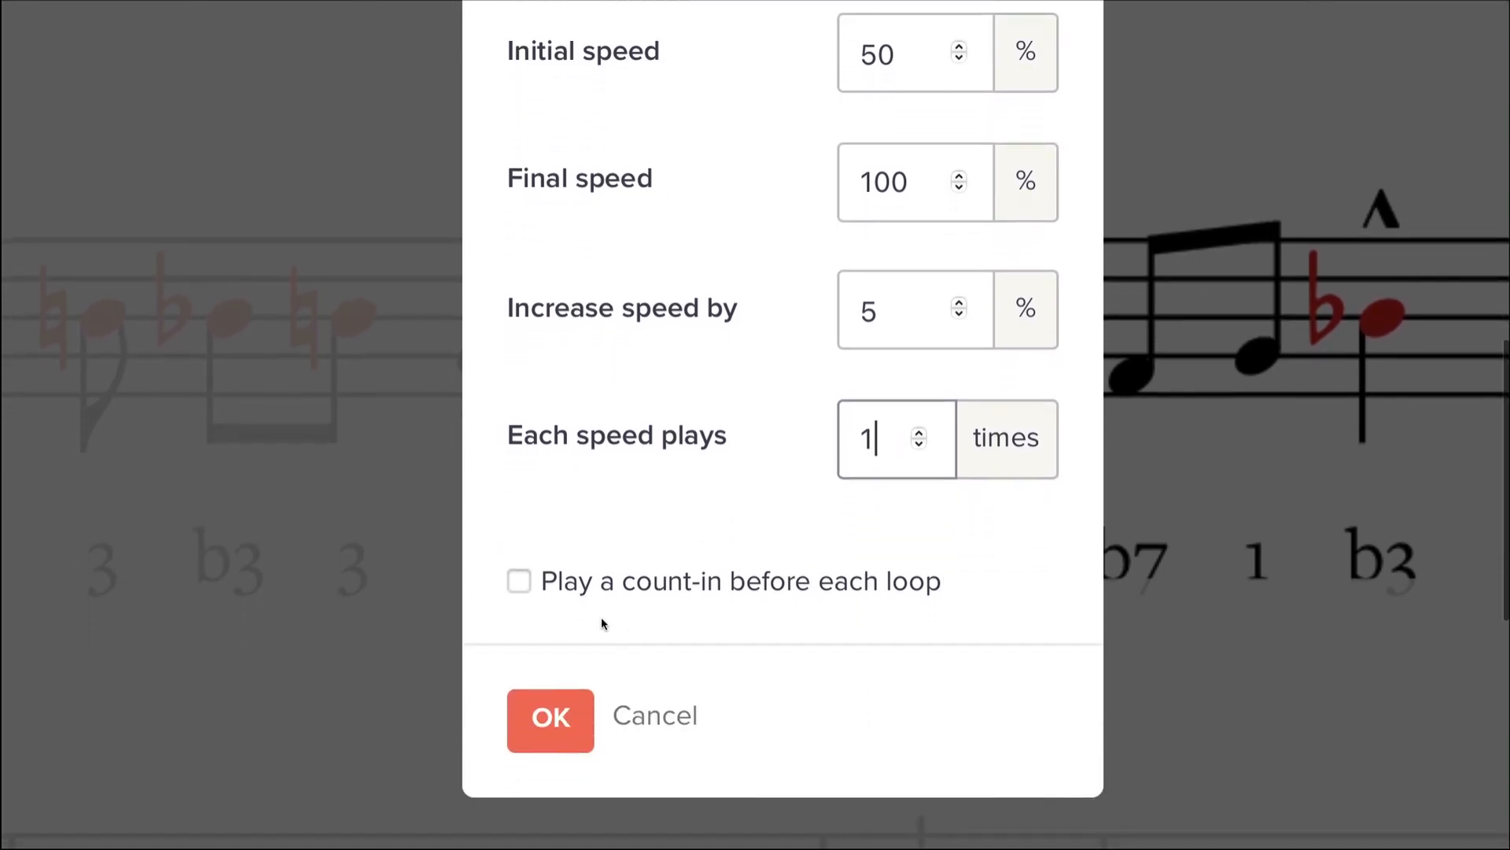
mouse_move(563, 586)
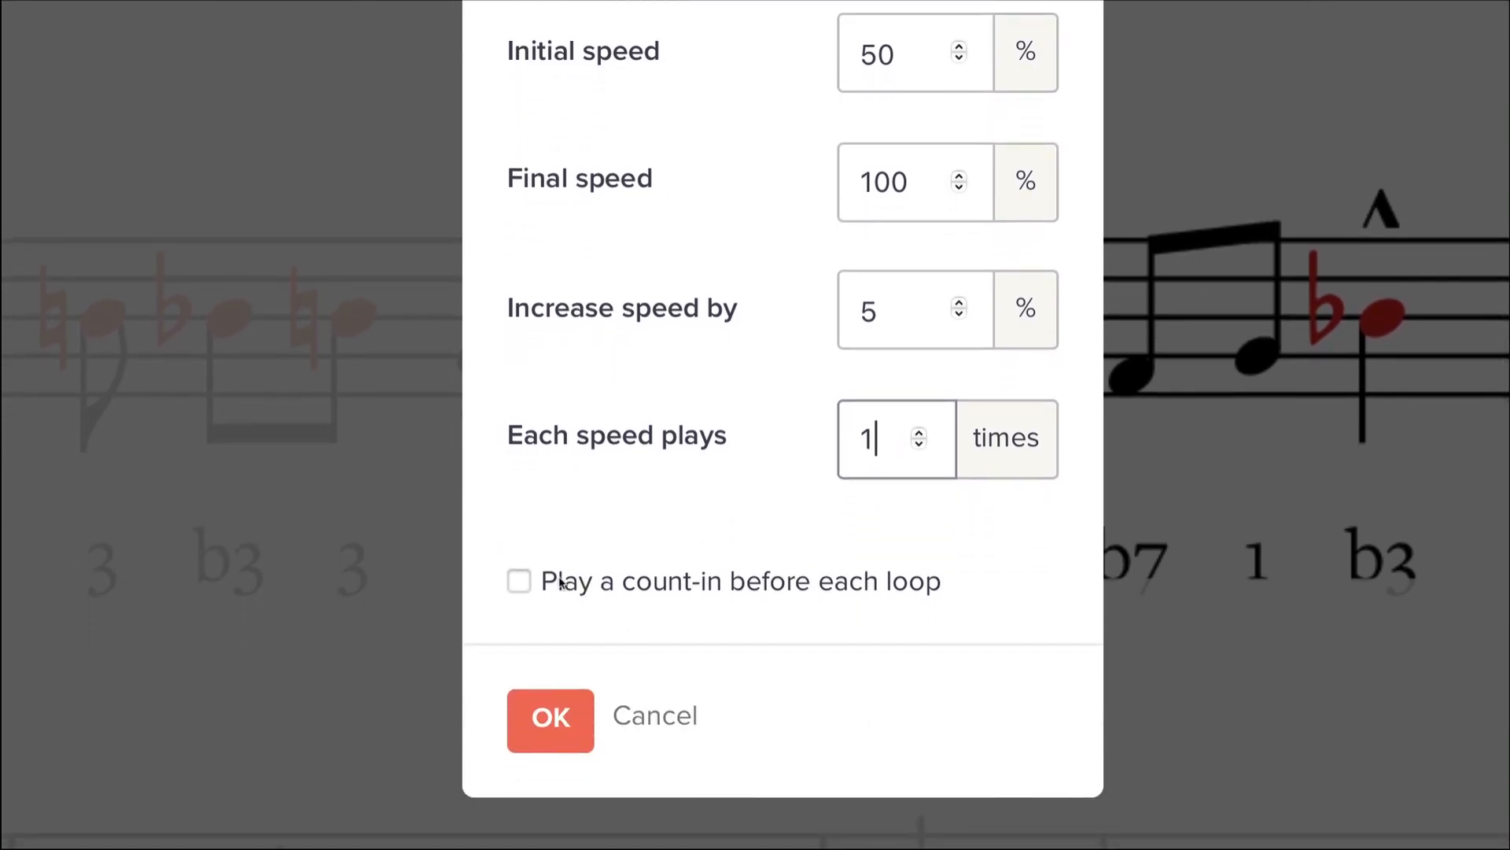
click(518, 582)
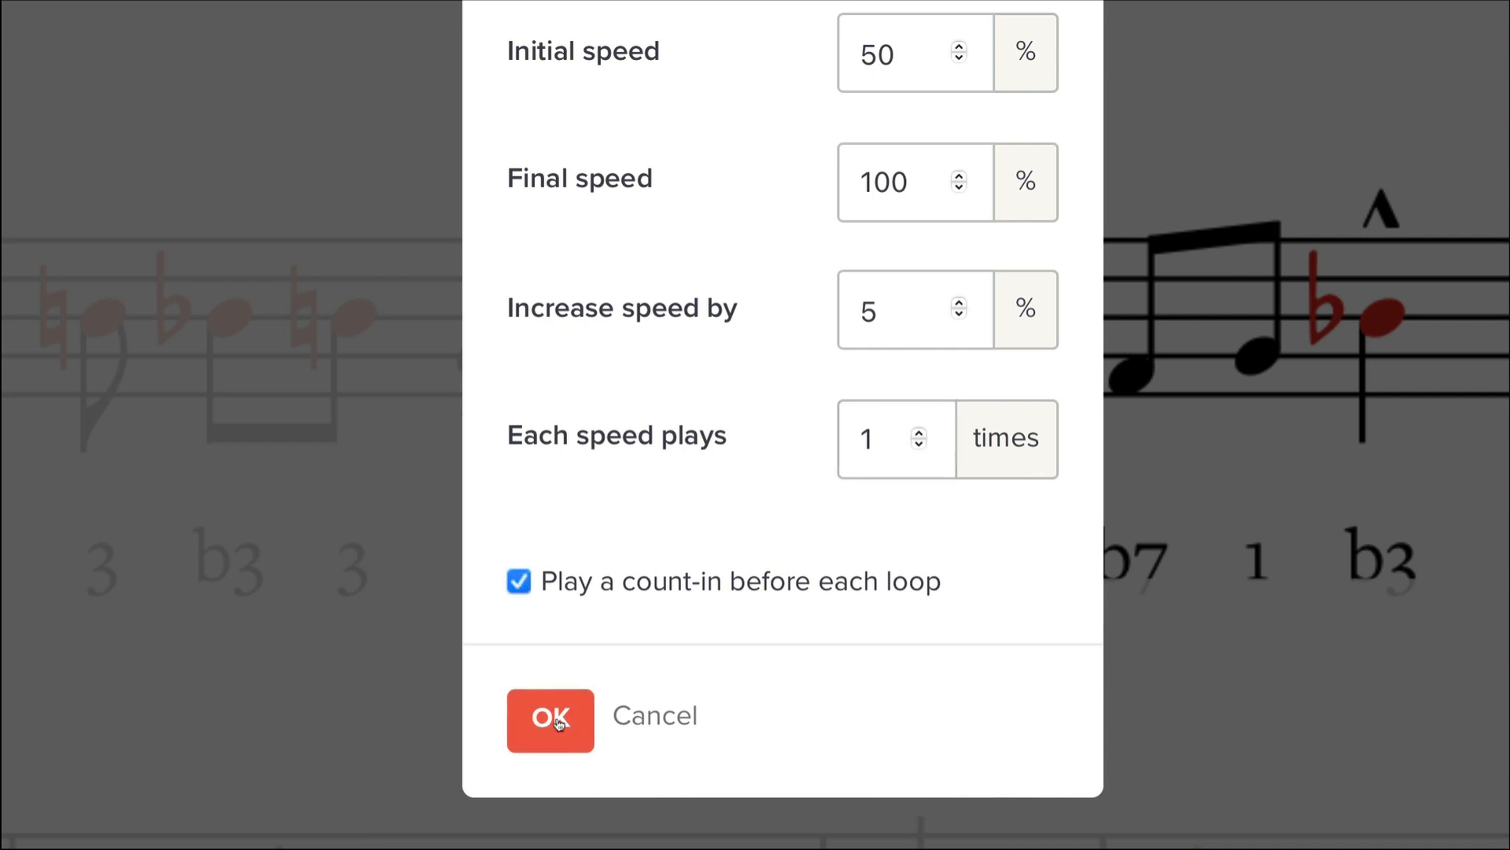
click(550, 720)
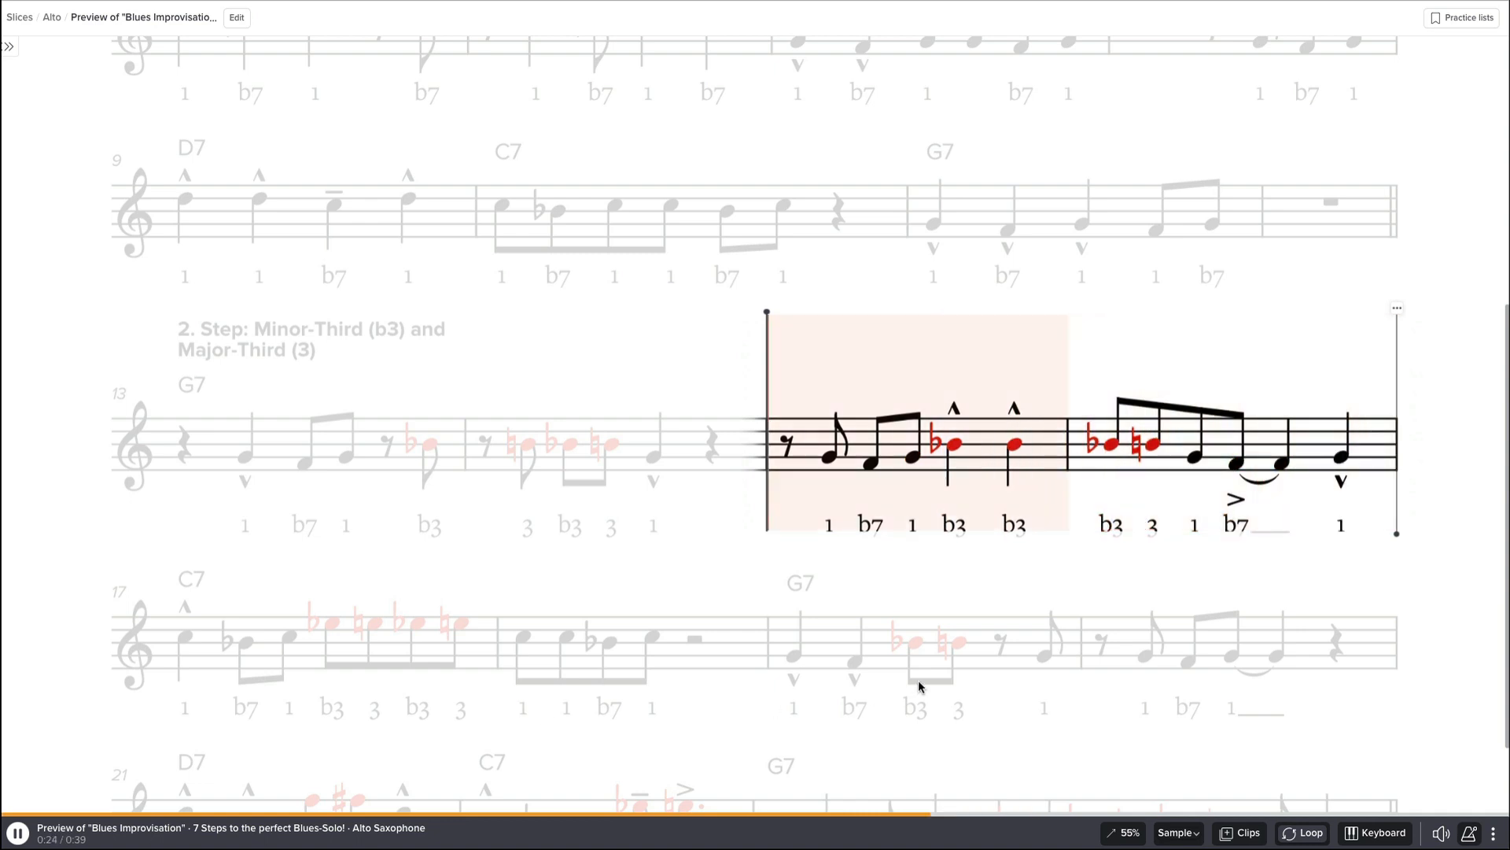
Pause playback and re-confirm speed training with no count-in before each loop.
click(15, 825)
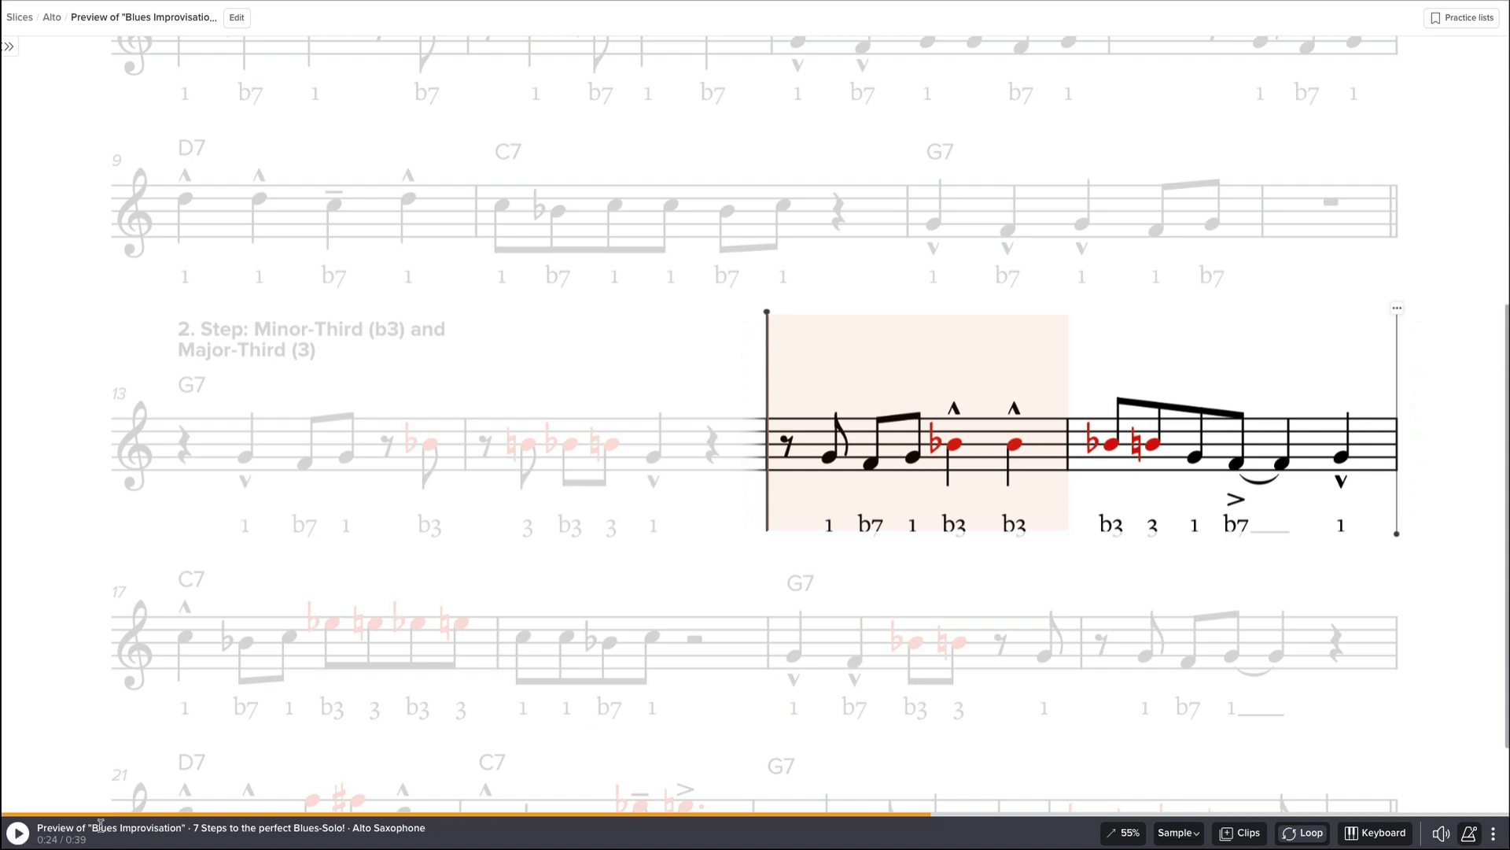
mouse_move(931, 504)
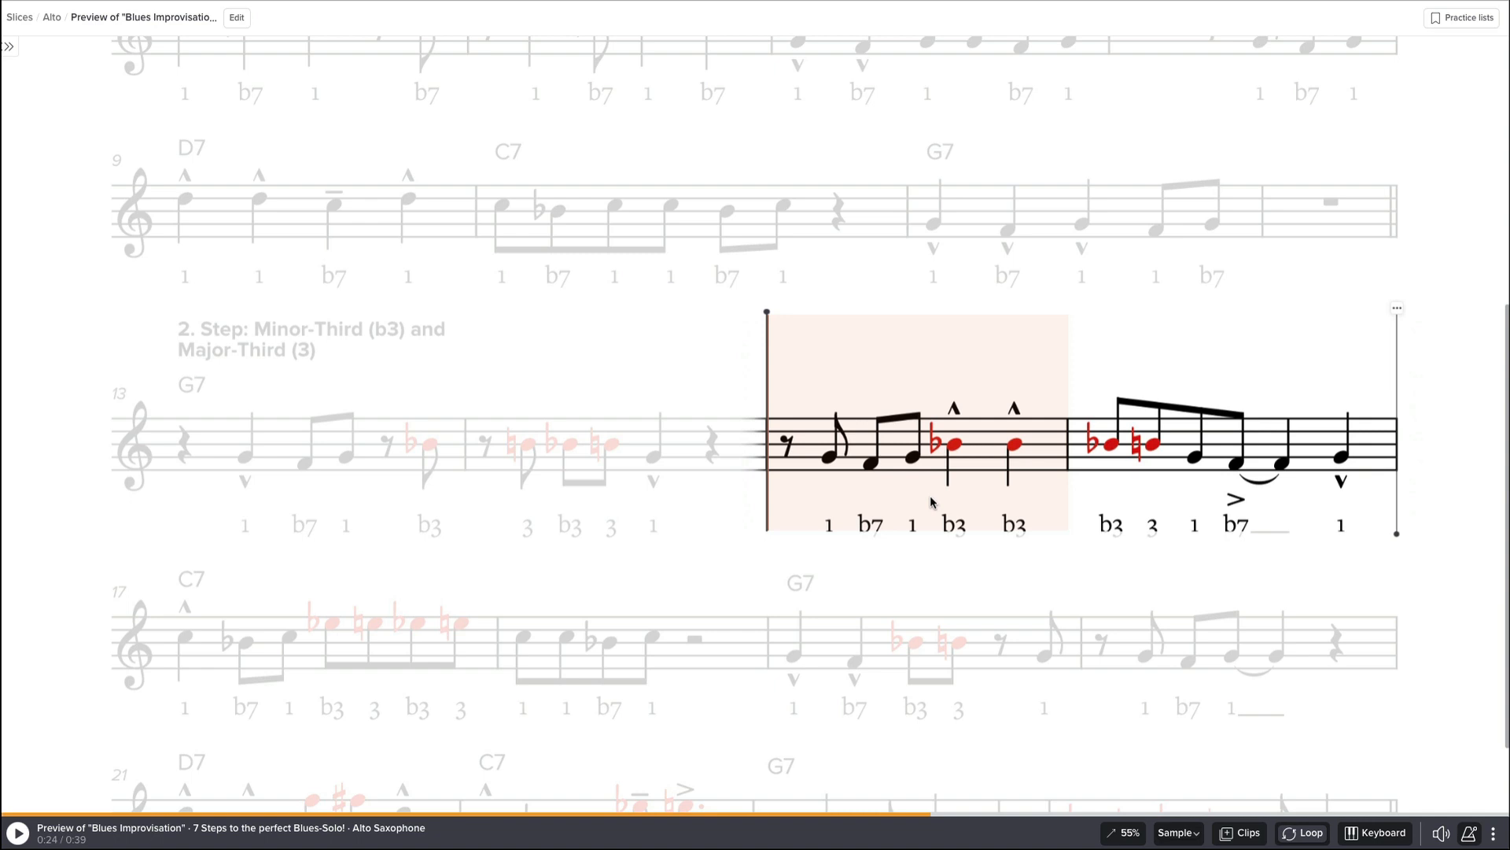
mouse_move(821, 453)
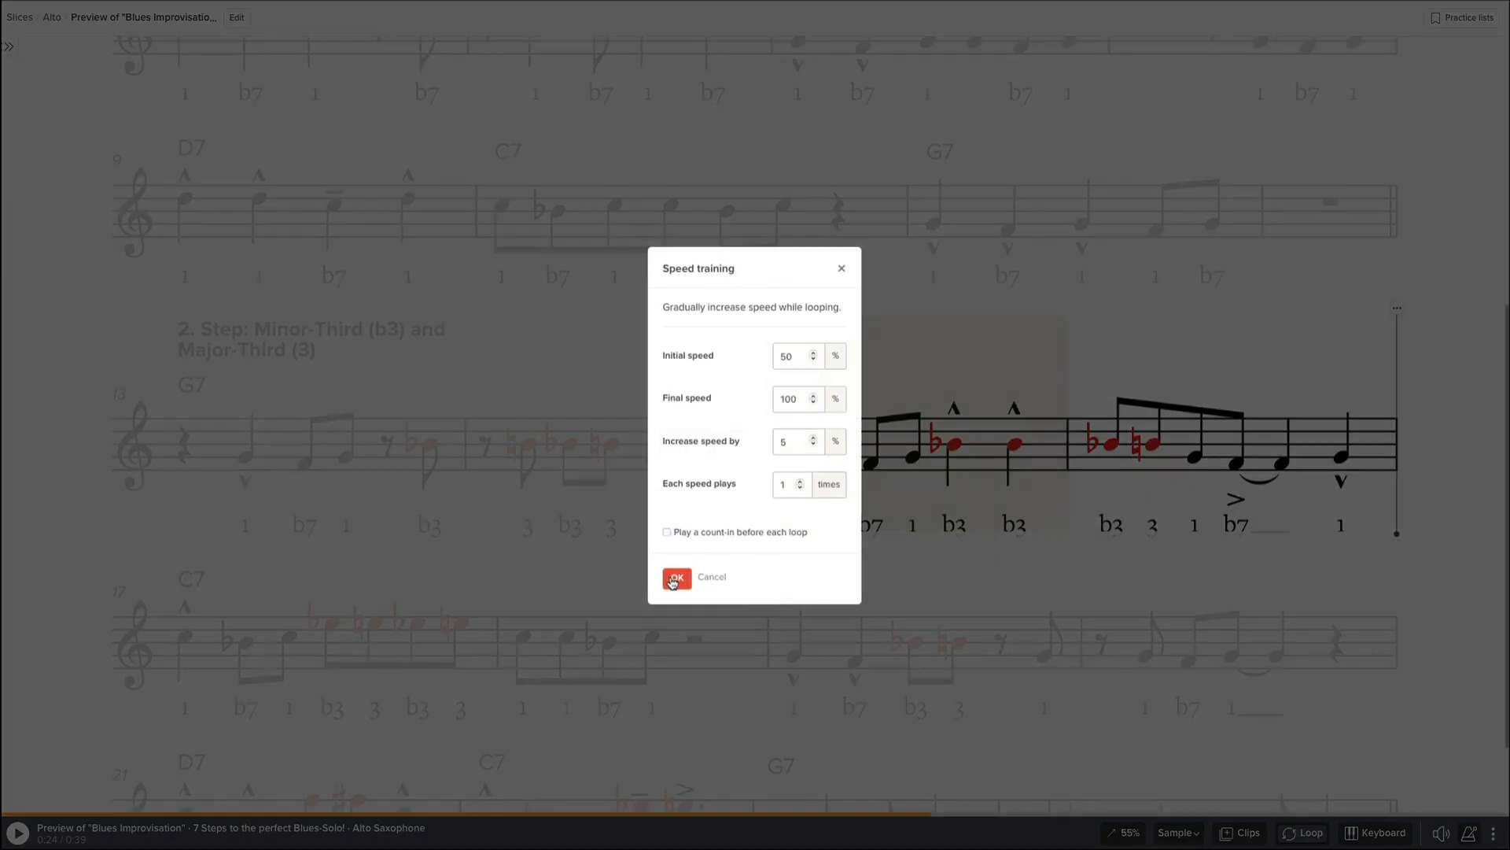
click(675, 577)
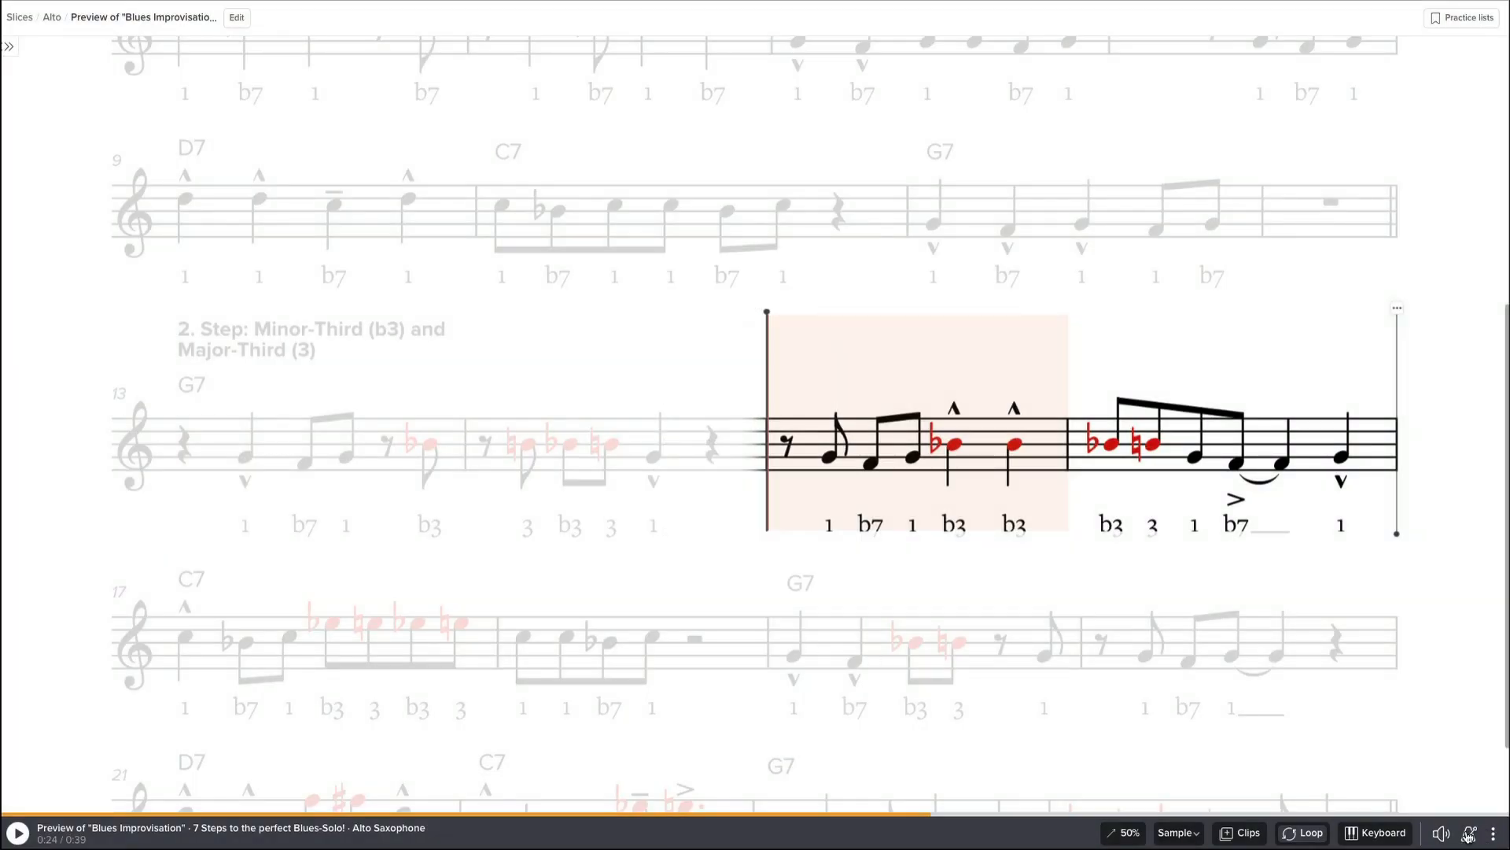
Set the count-in to play before playback and start the speed-training loop on bar 16.
click(1469, 832)
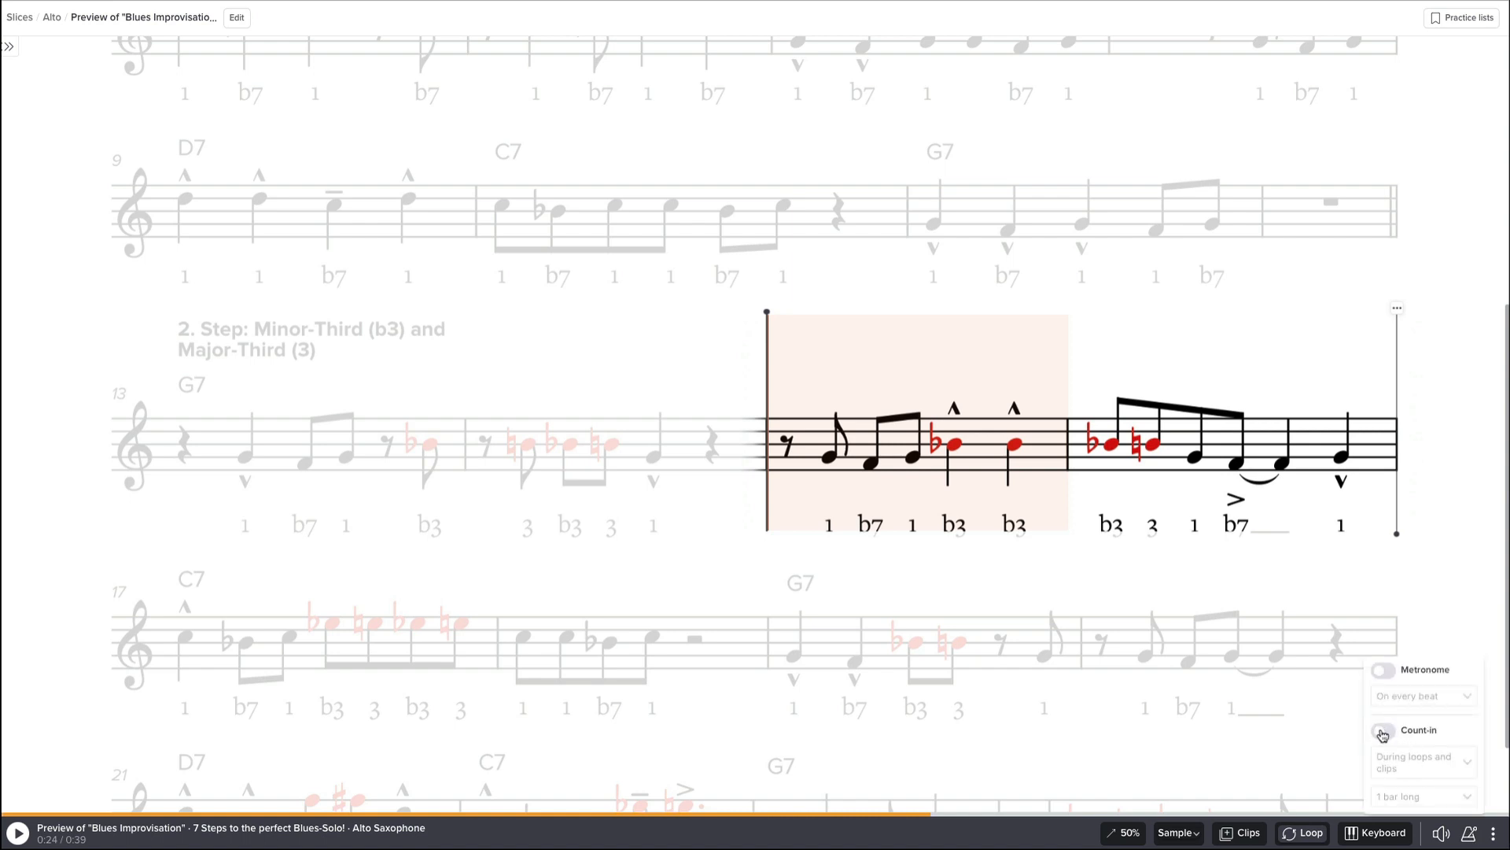
click(1383, 730)
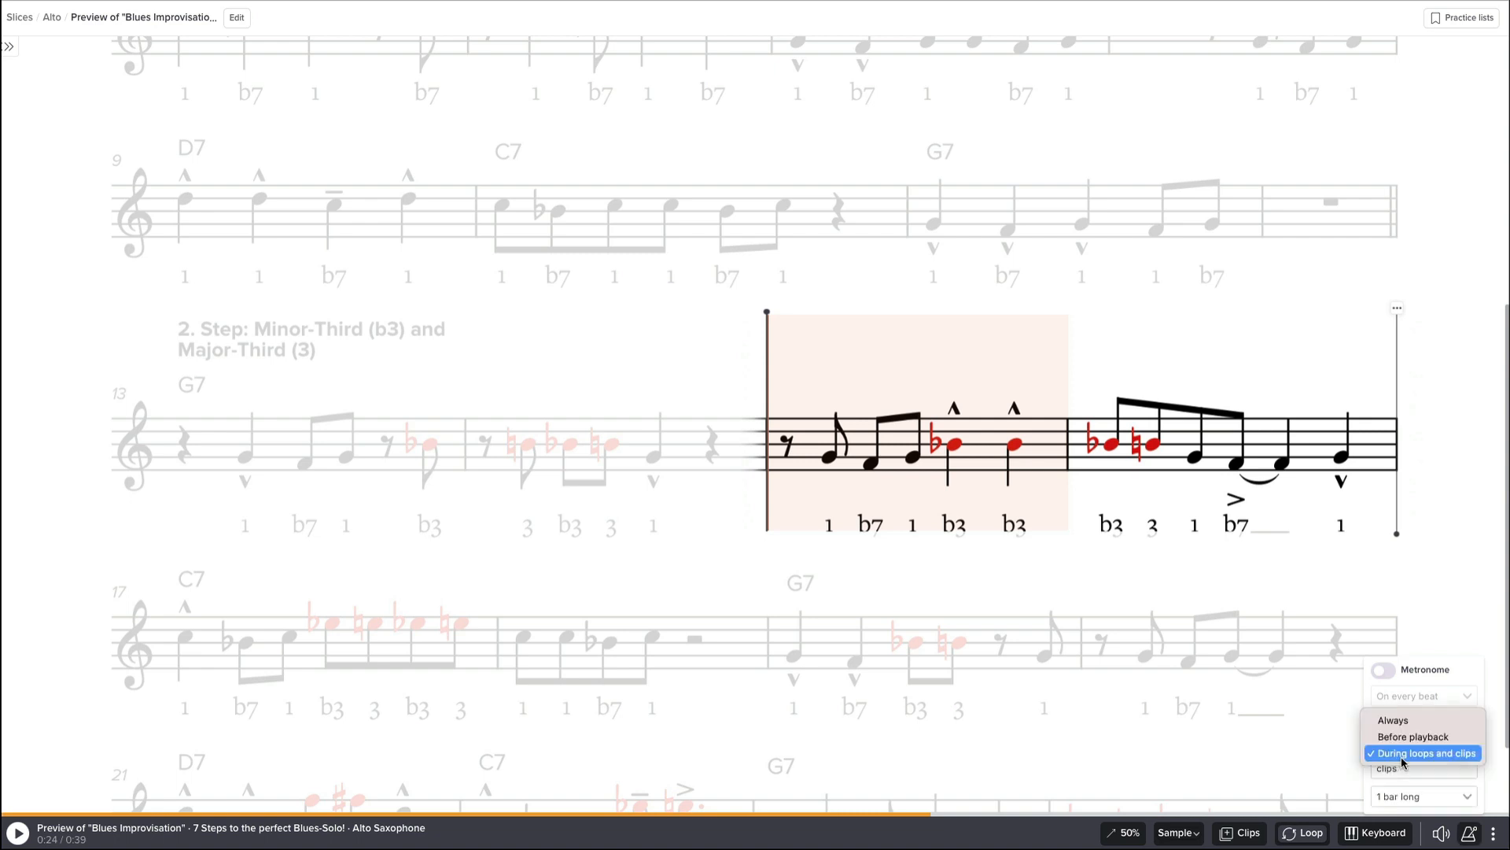
mouse_move(1412, 737)
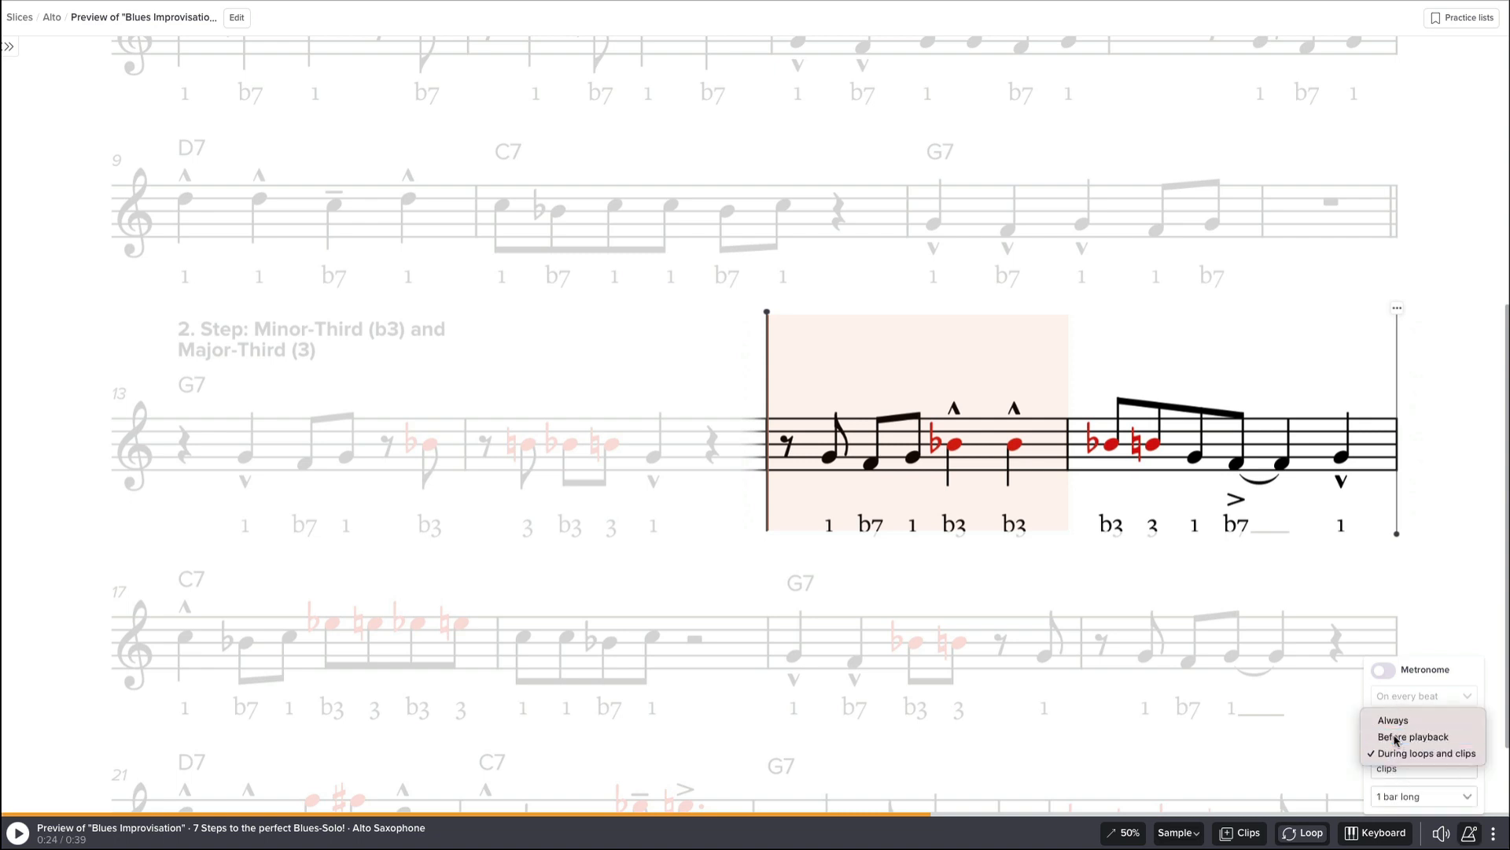
click(1412, 736)
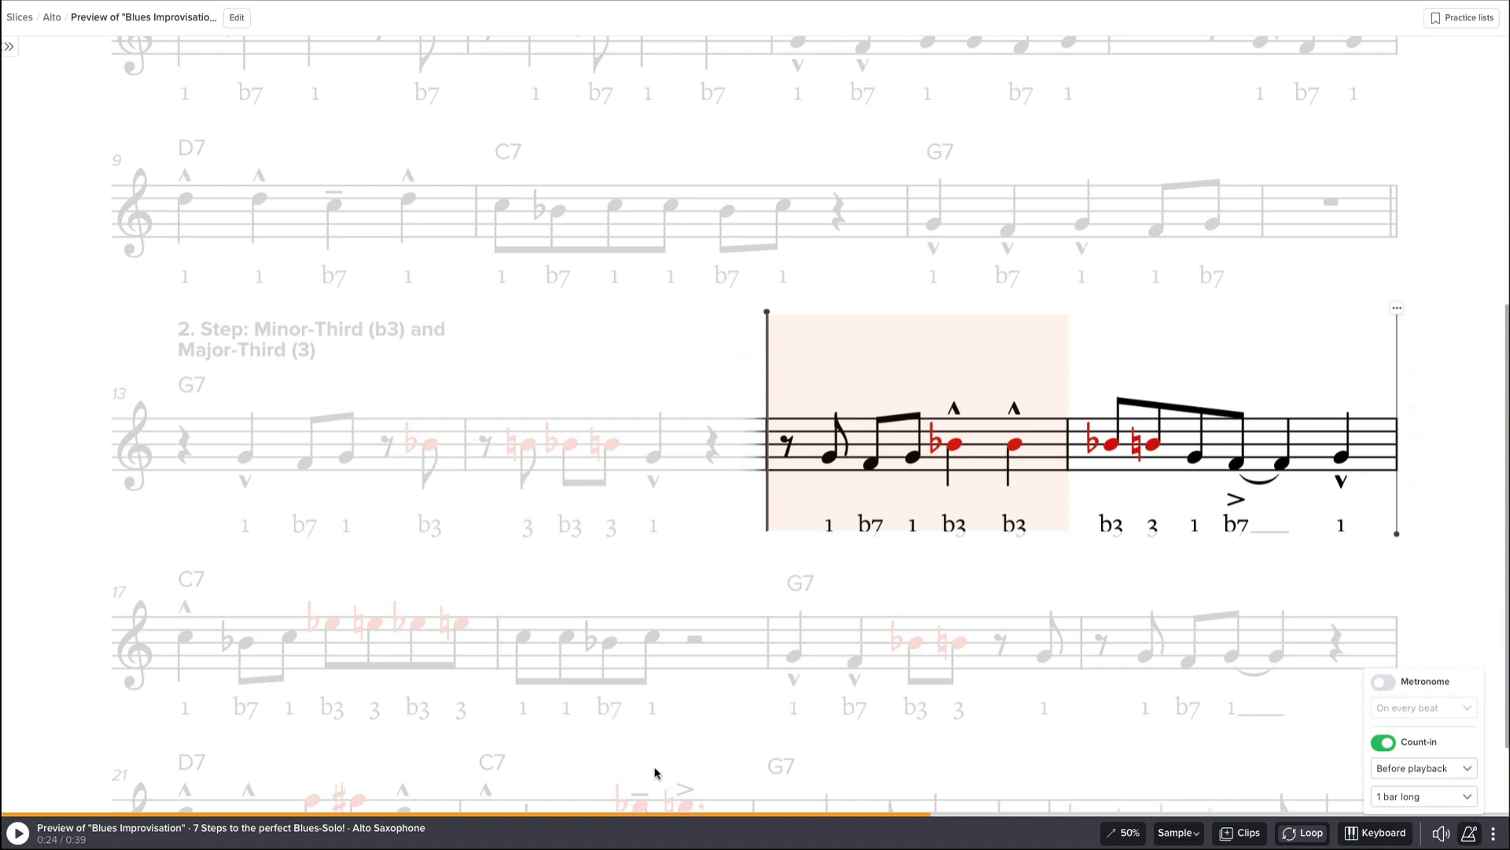
click(14, 831)
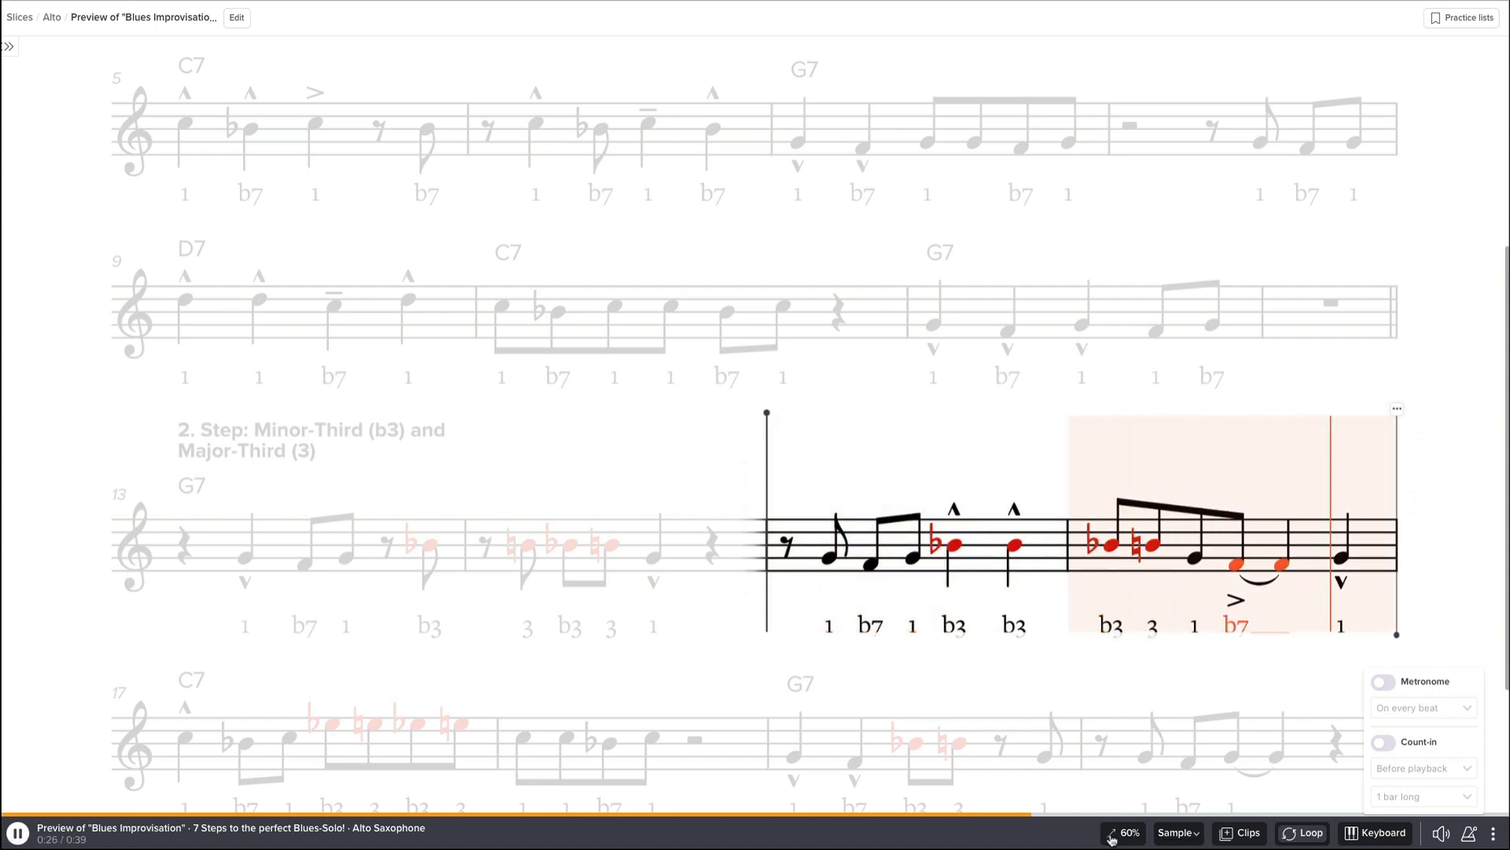
Pause the slowed practice loop and set the playback speed back to 100%.
click(1129, 834)
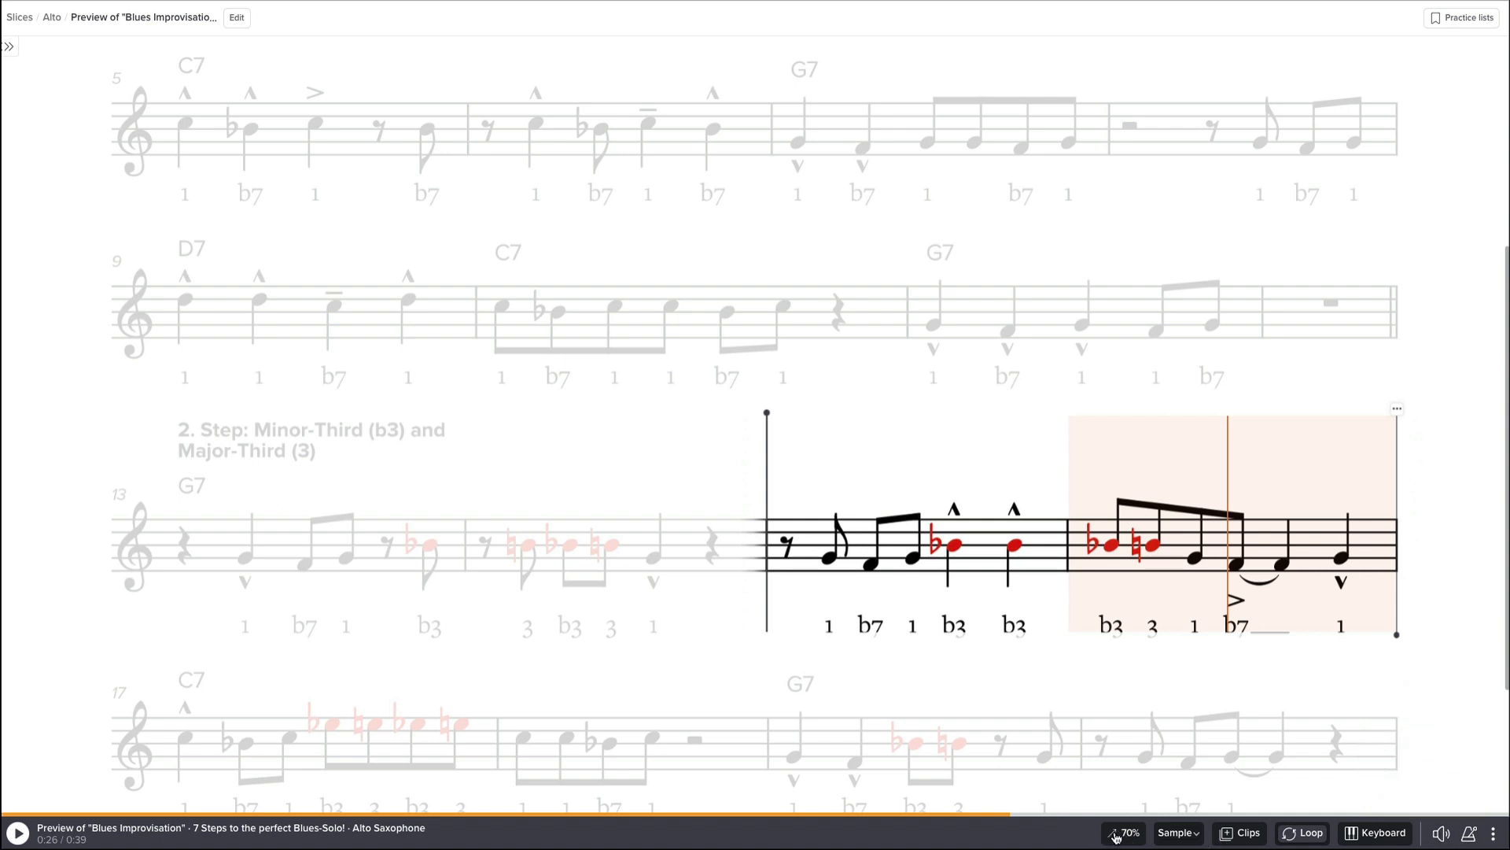
click(1129, 832)
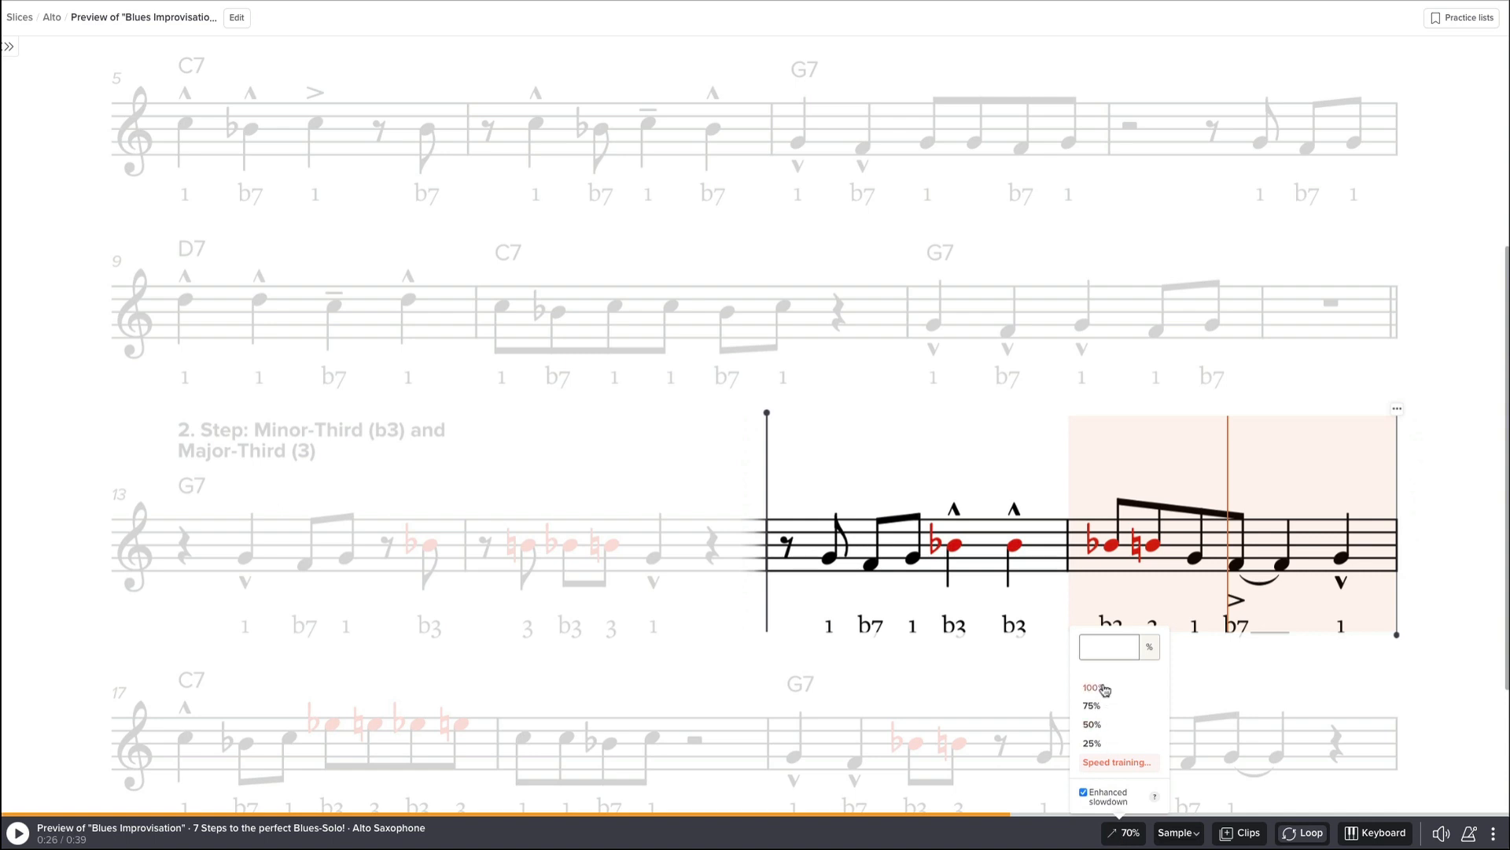
click(1093, 688)
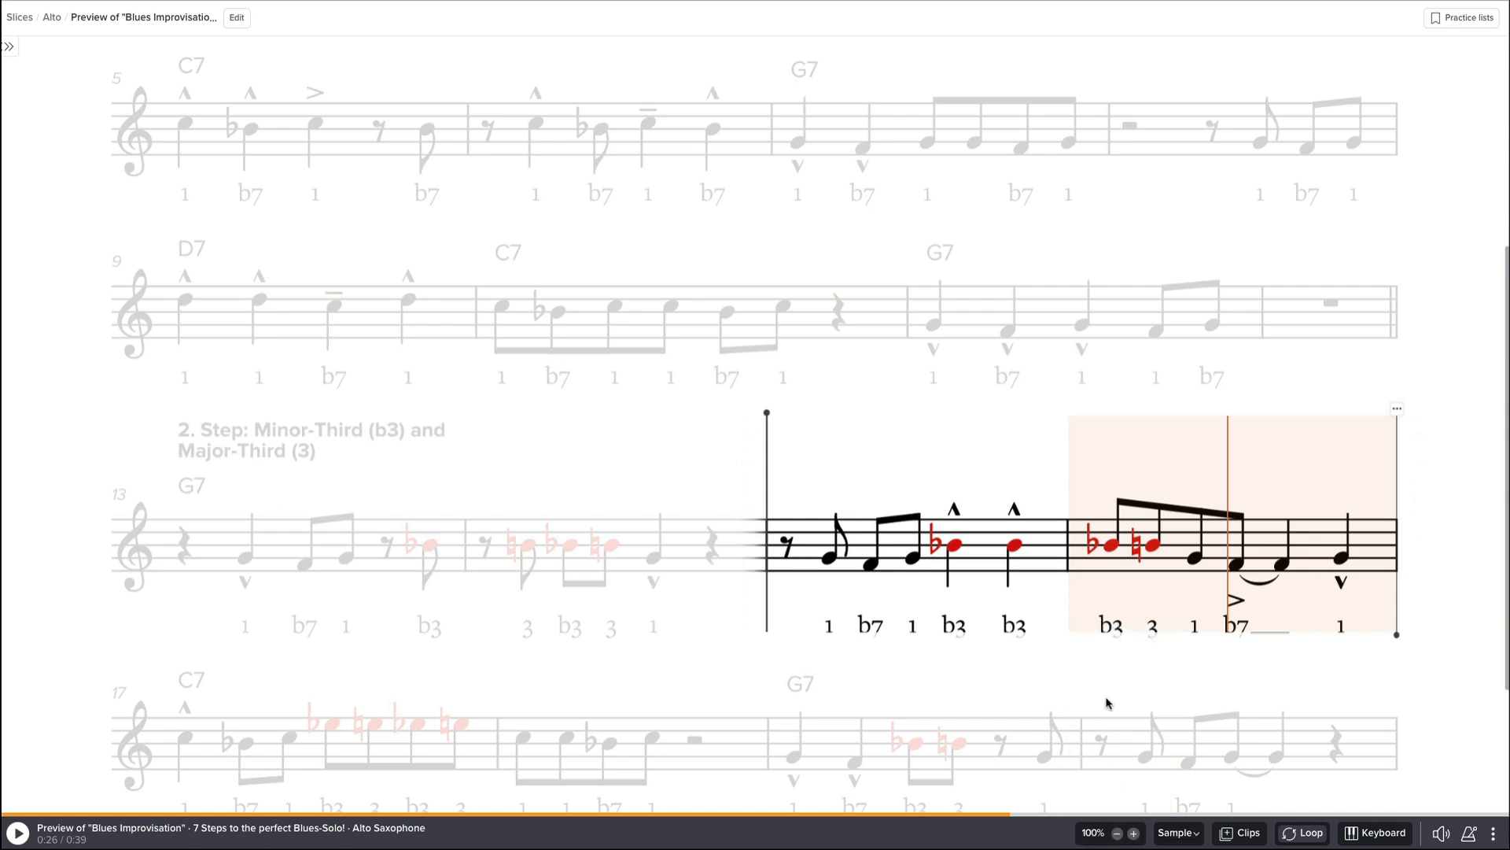
mouse_move(1041, 748)
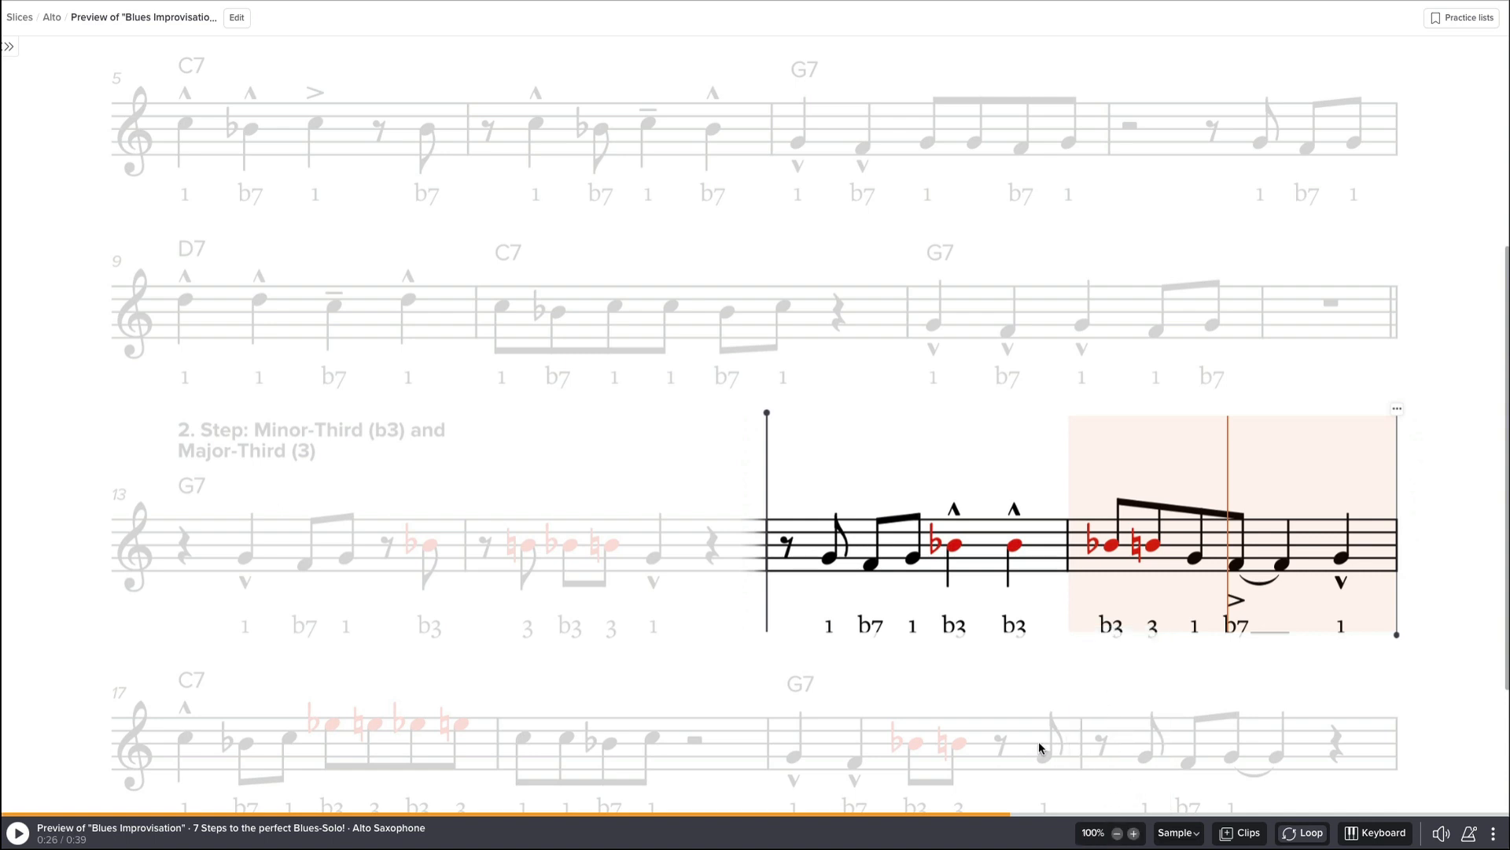
mouse_move(843, 280)
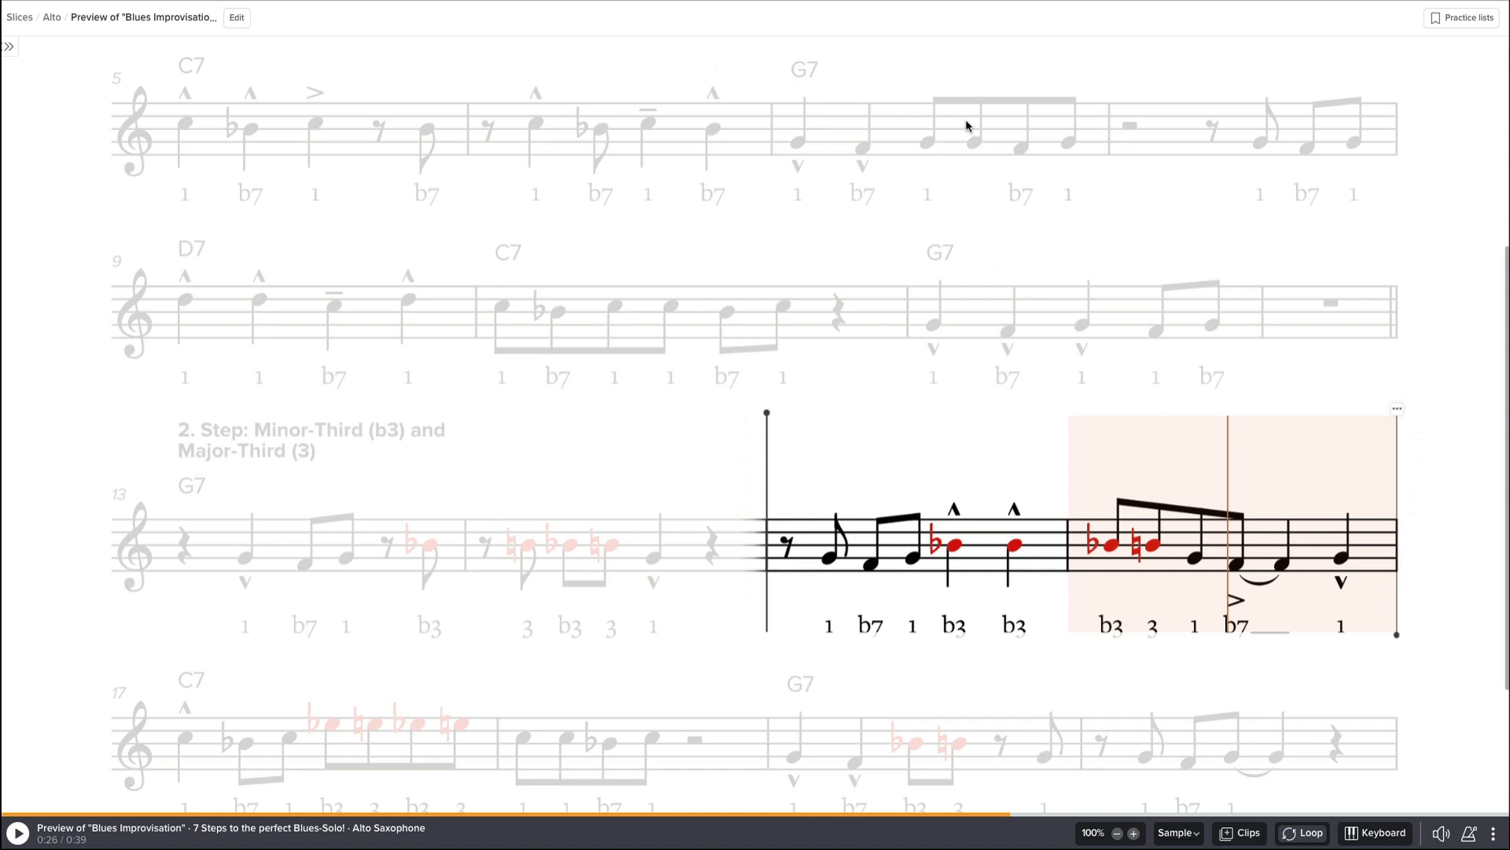
click(1095, 833)
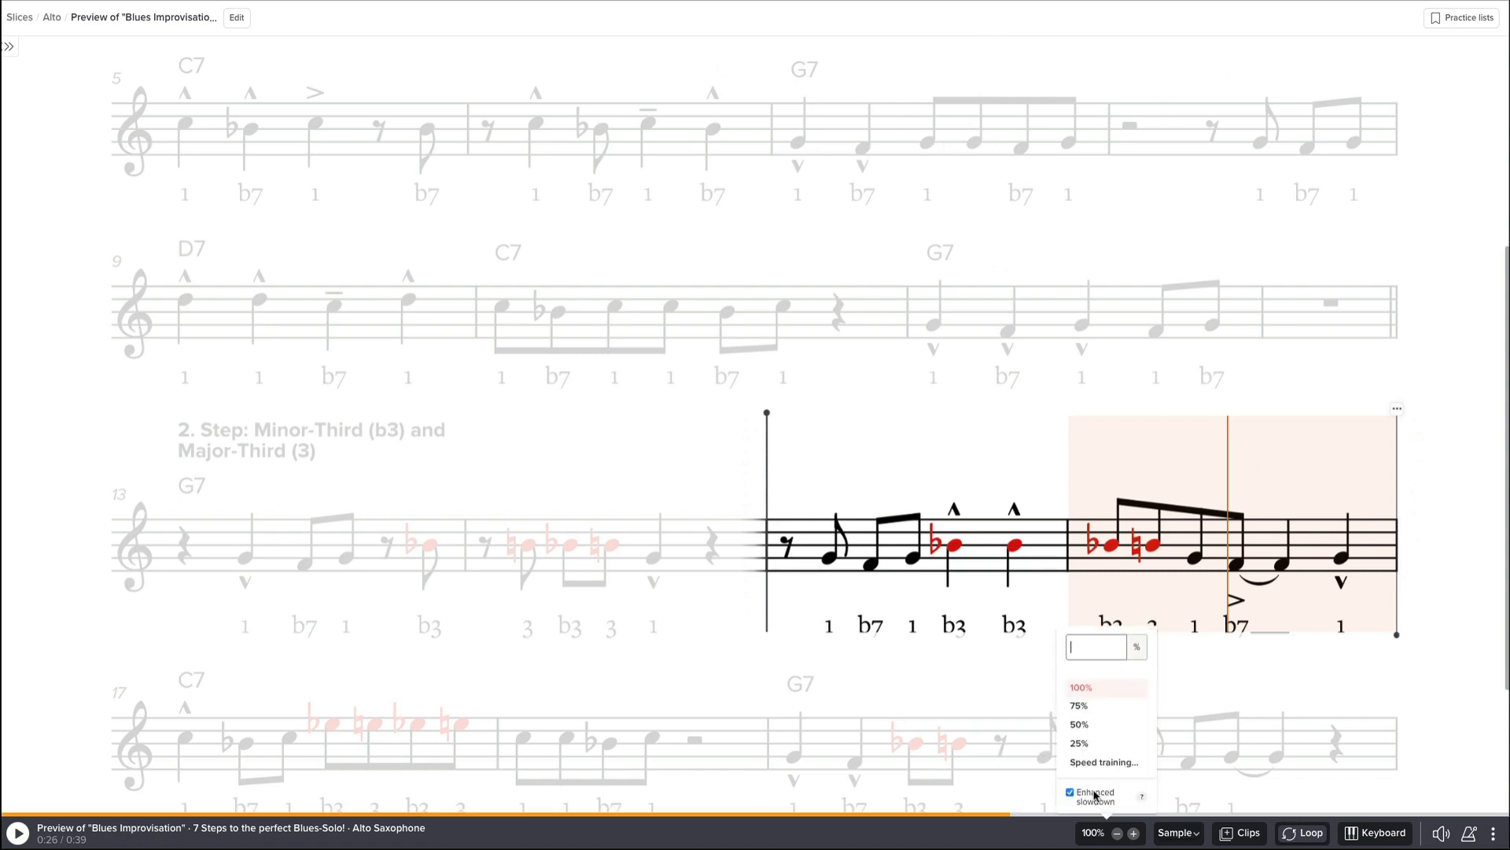
click(1100, 762)
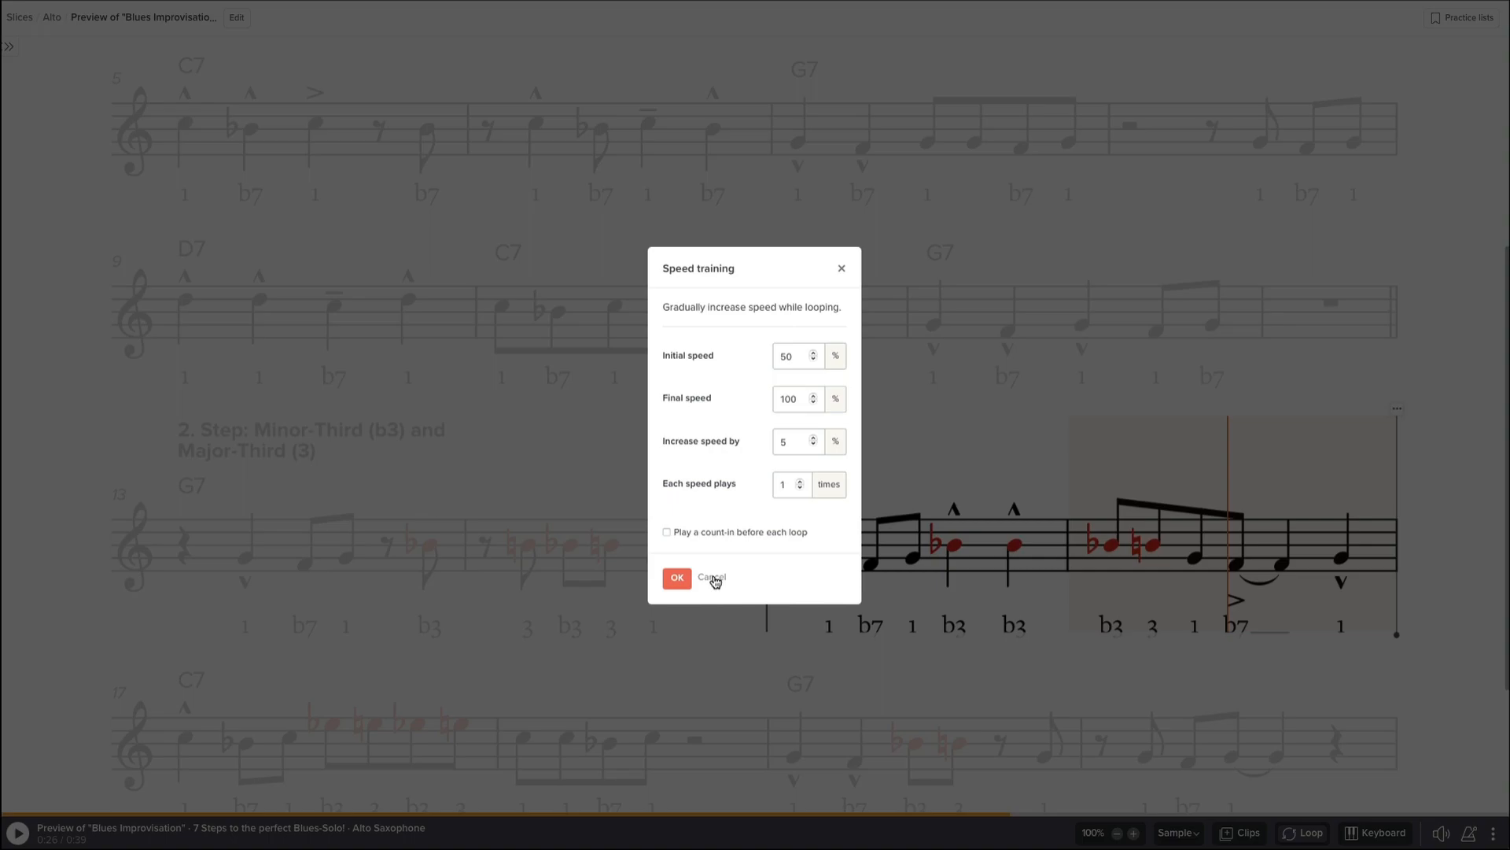
click(712, 577)
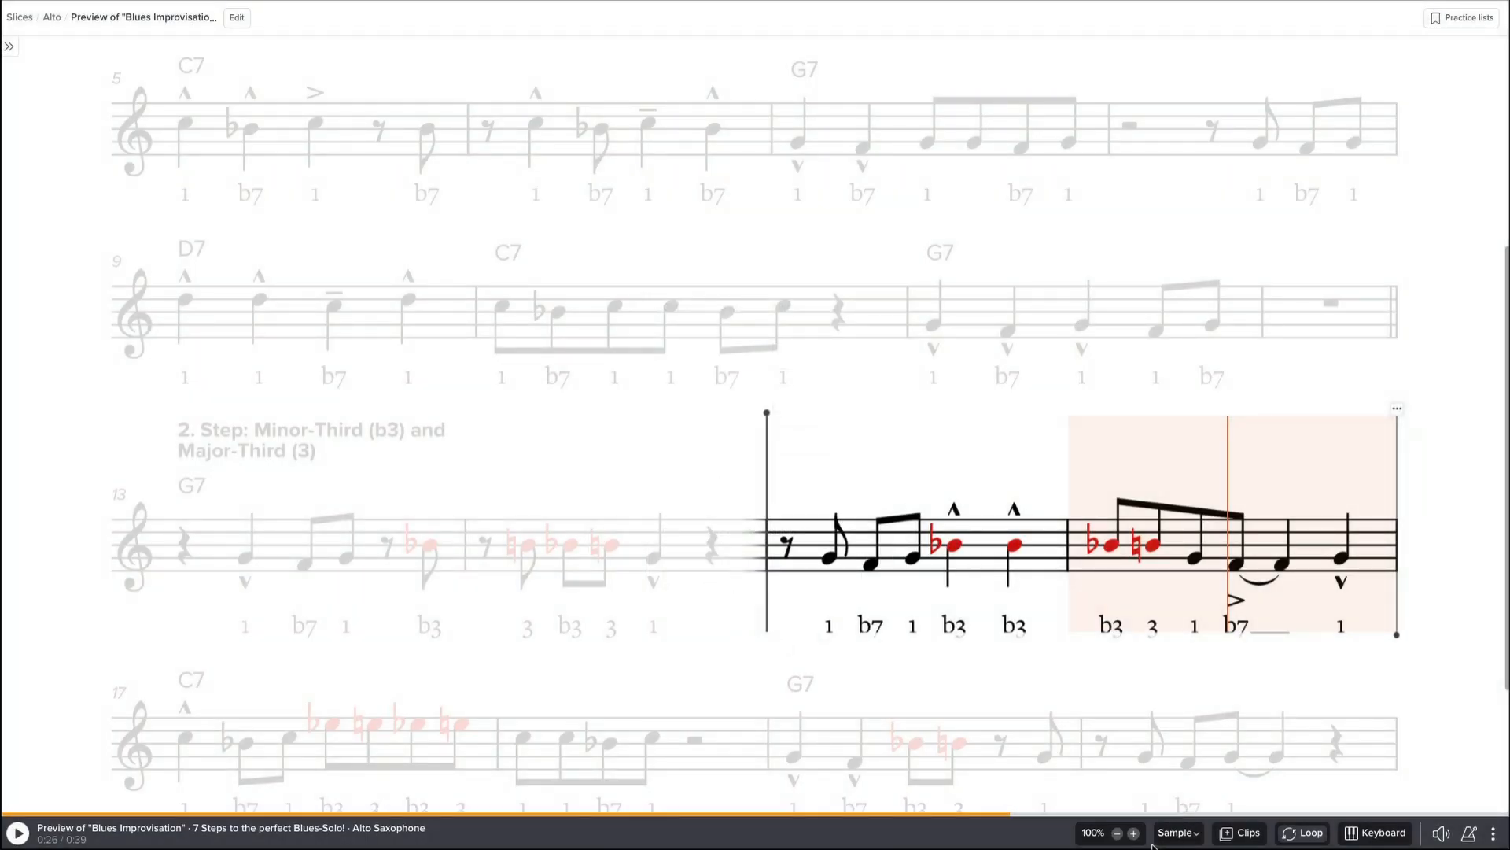
mouse_move(1246, 831)
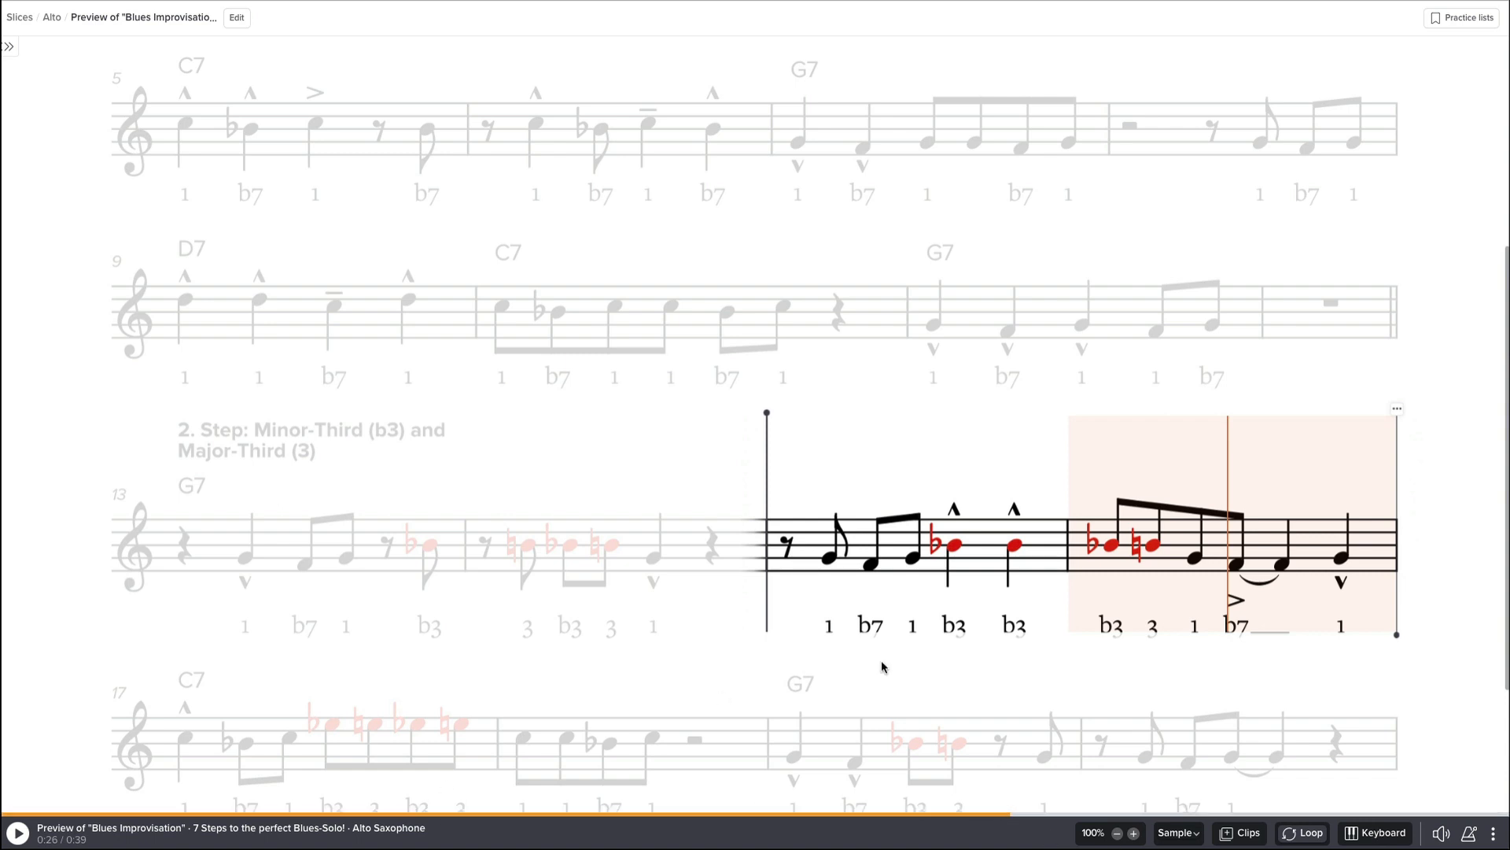
mouse_move(600, 357)
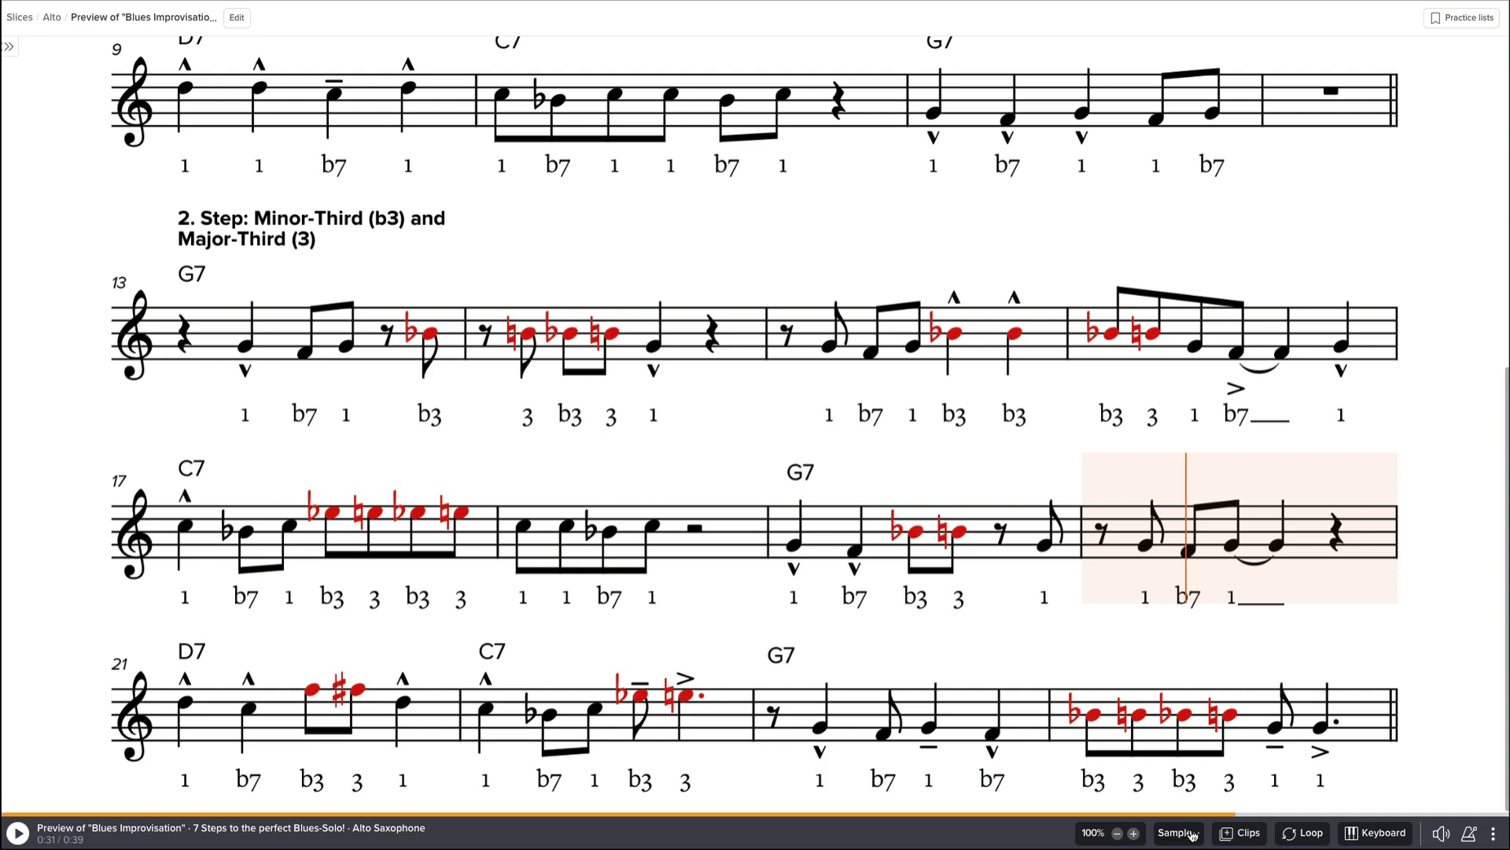
Switch the score's audio to the Play-Along recording.
click(1176, 833)
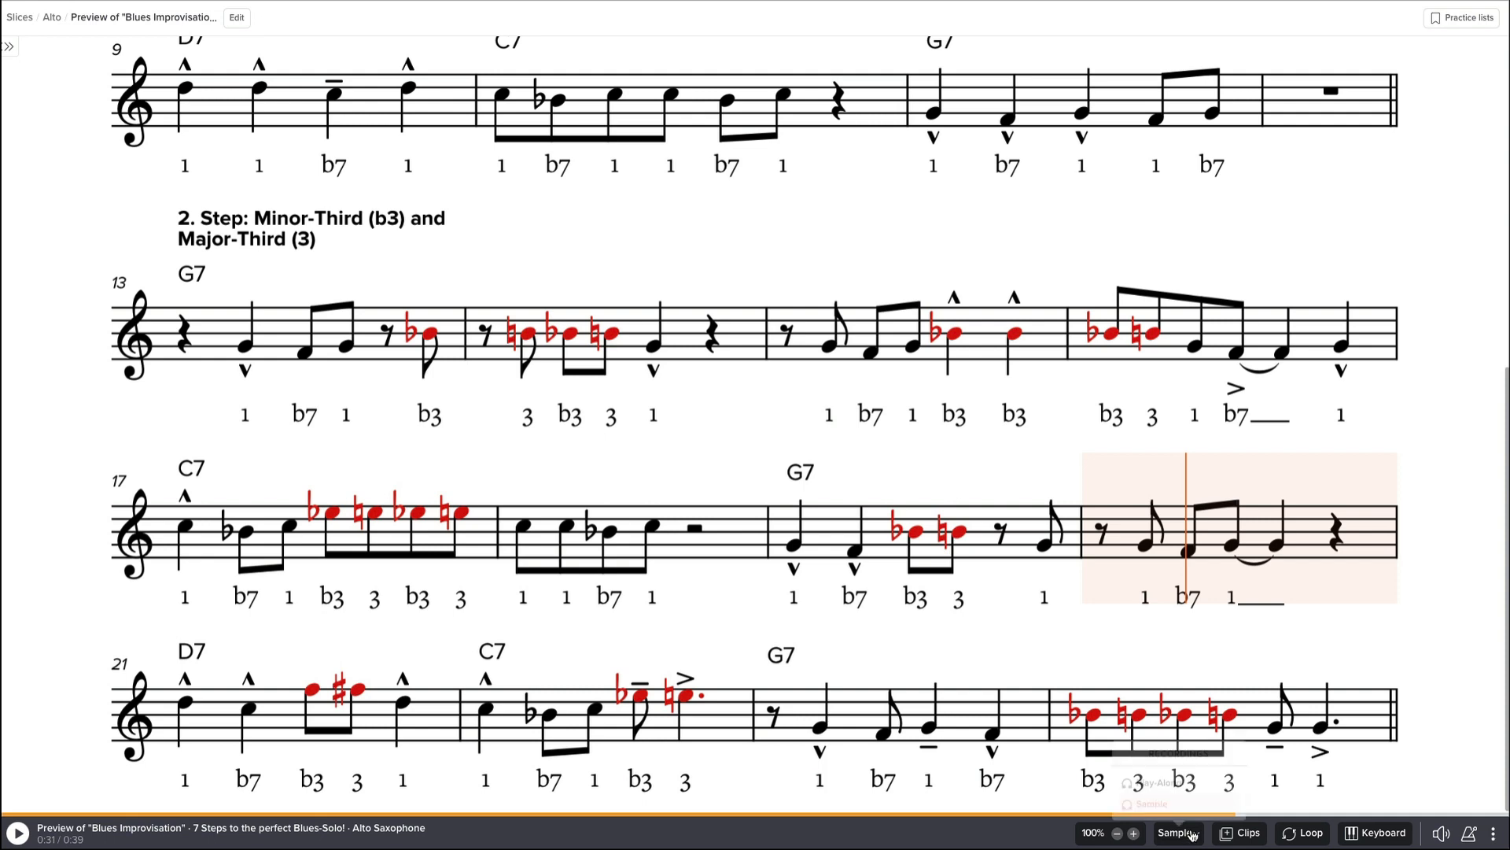
click(1177, 833)
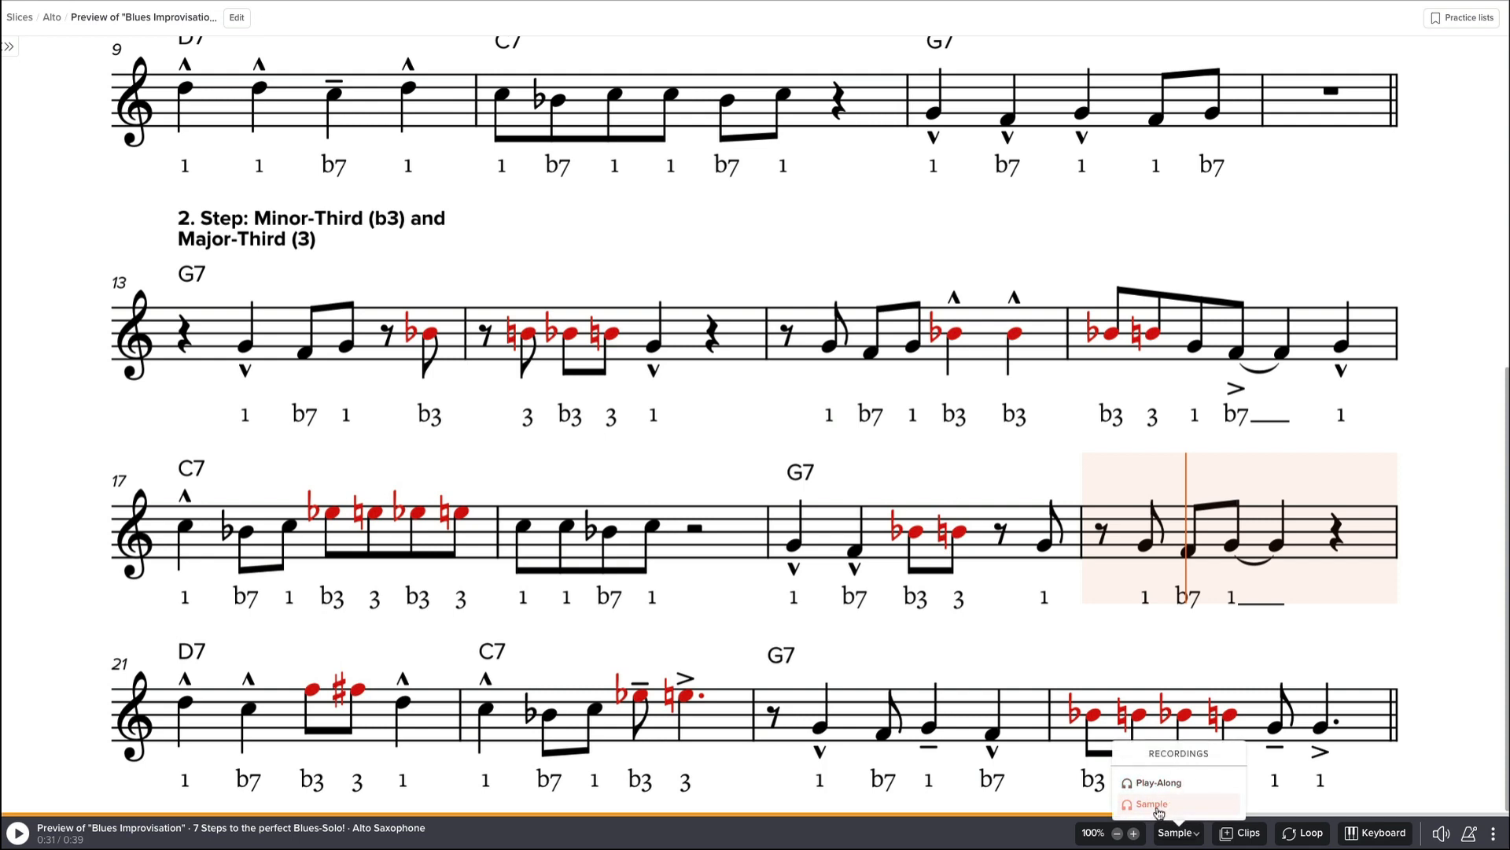
click(1151, 803)
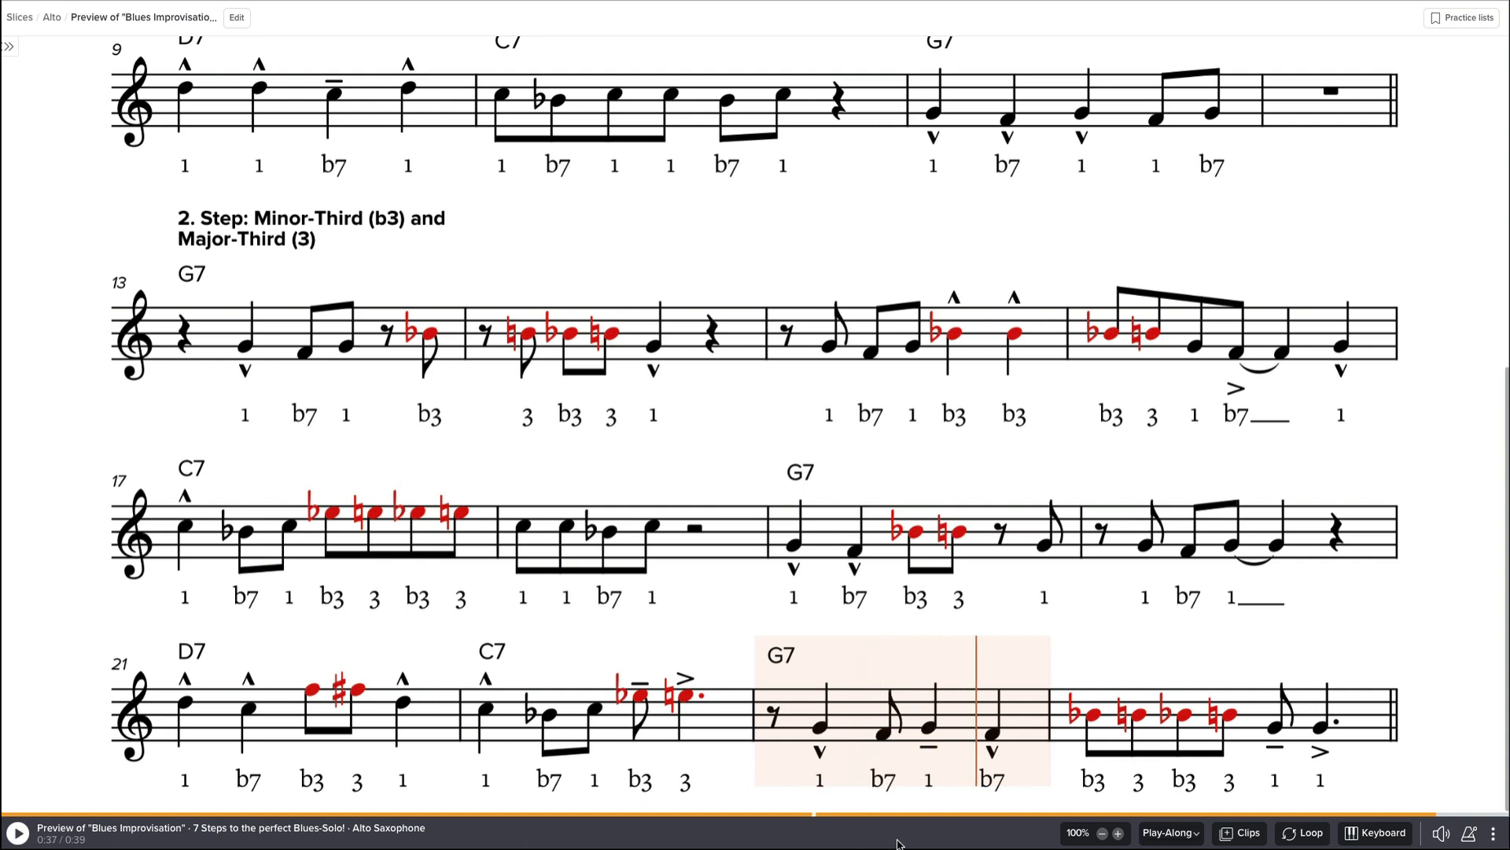
Switch the audio back to the Sample recording and play the looped bar.
click(1171, 833)
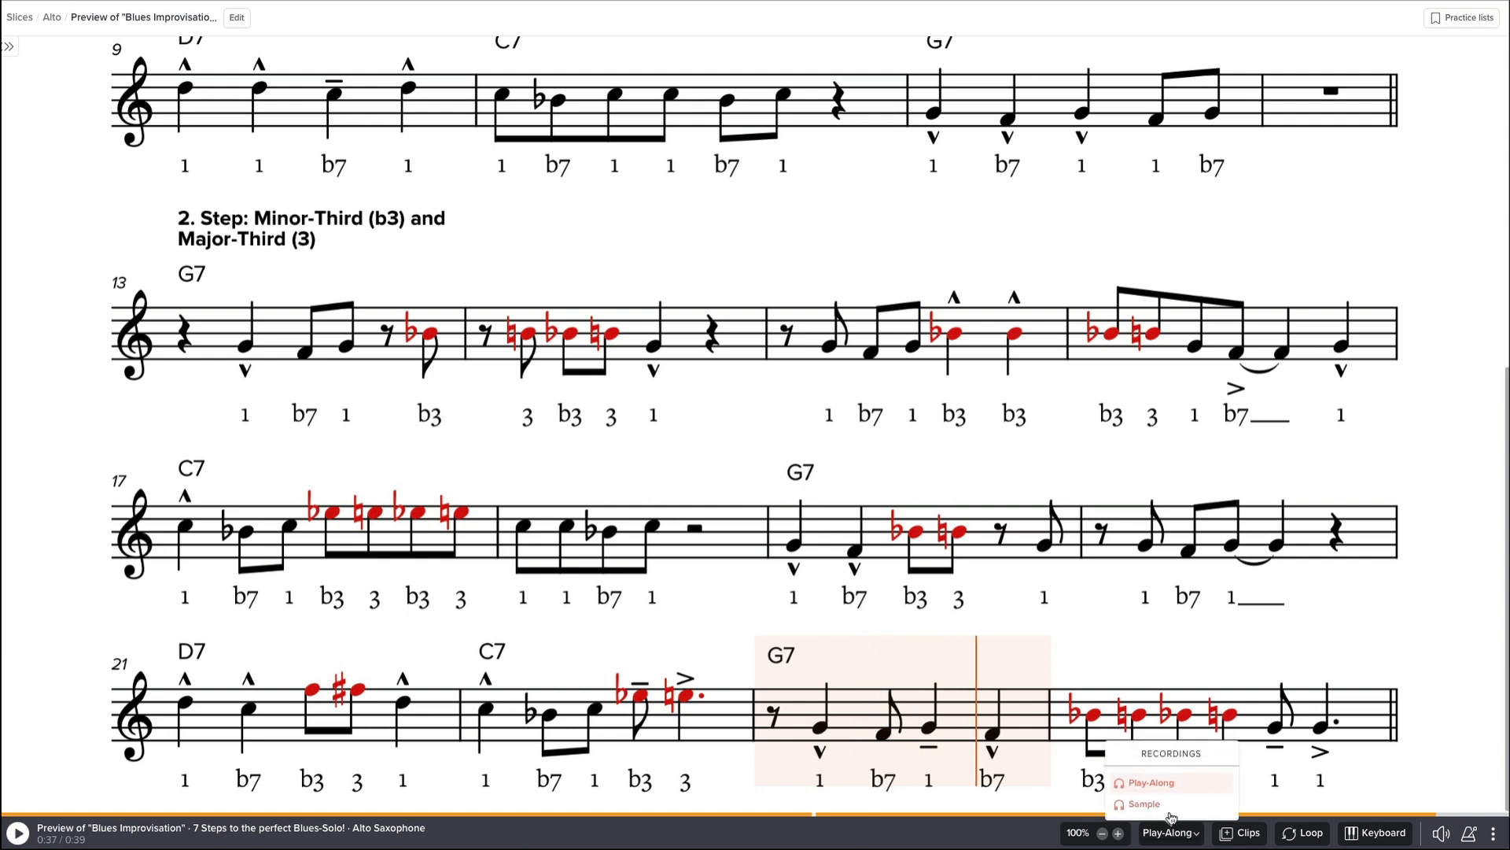
click(1144, 804)
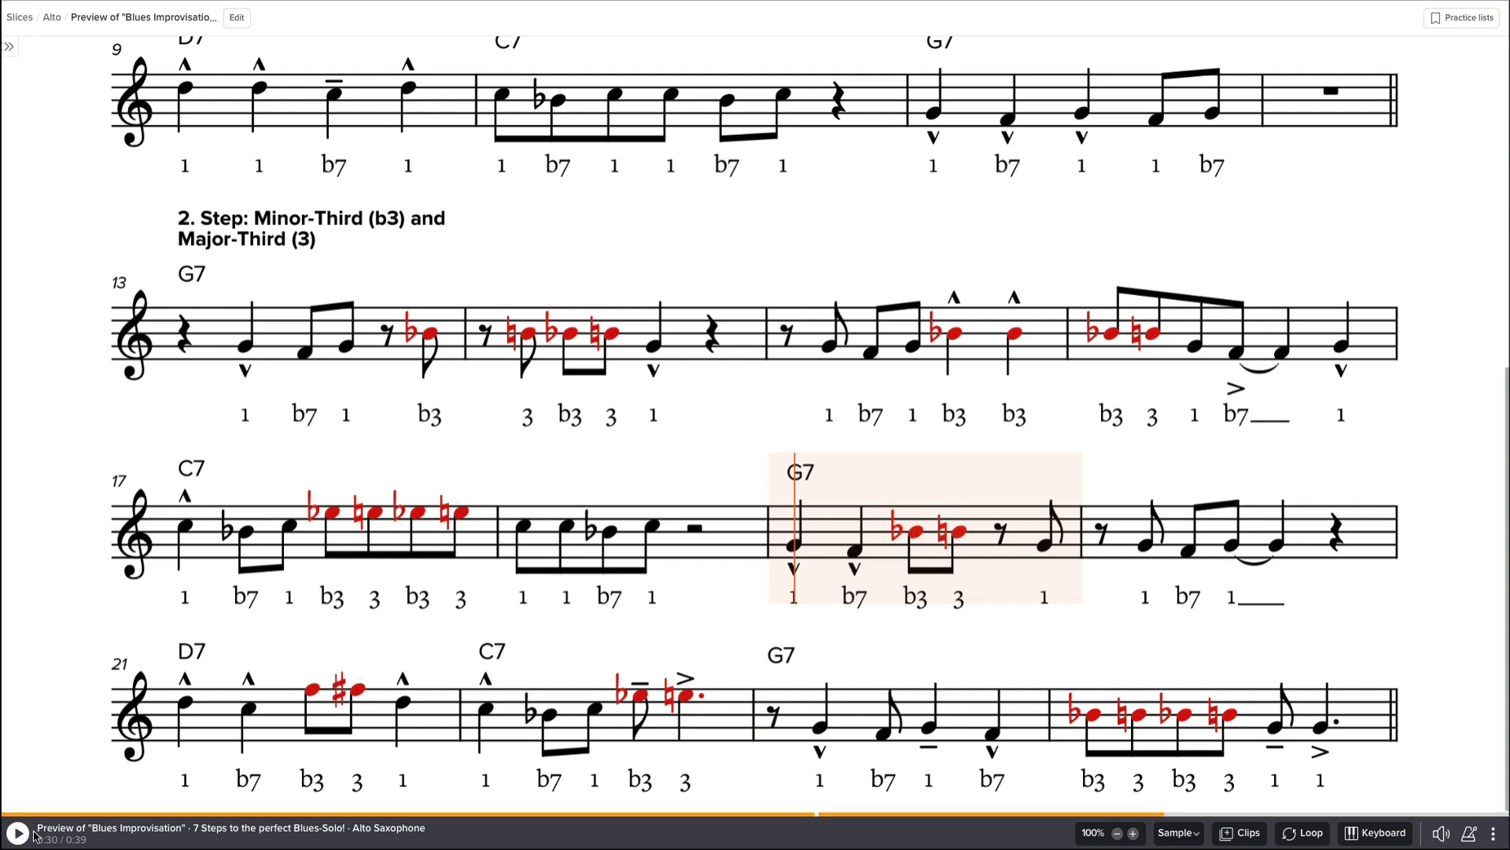
click(16, 830)
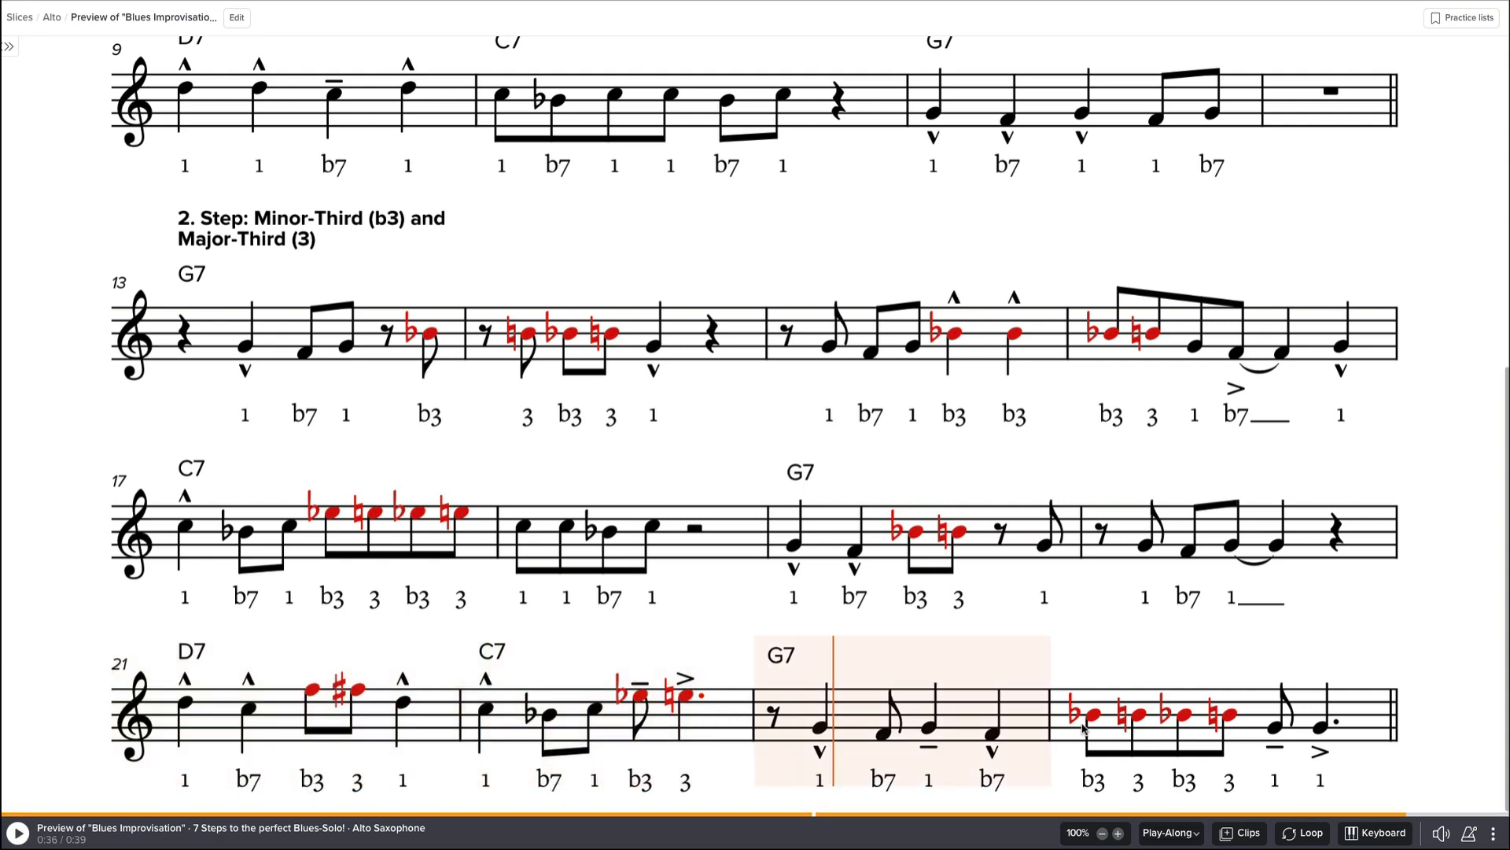
mouse_move(1347, 689)
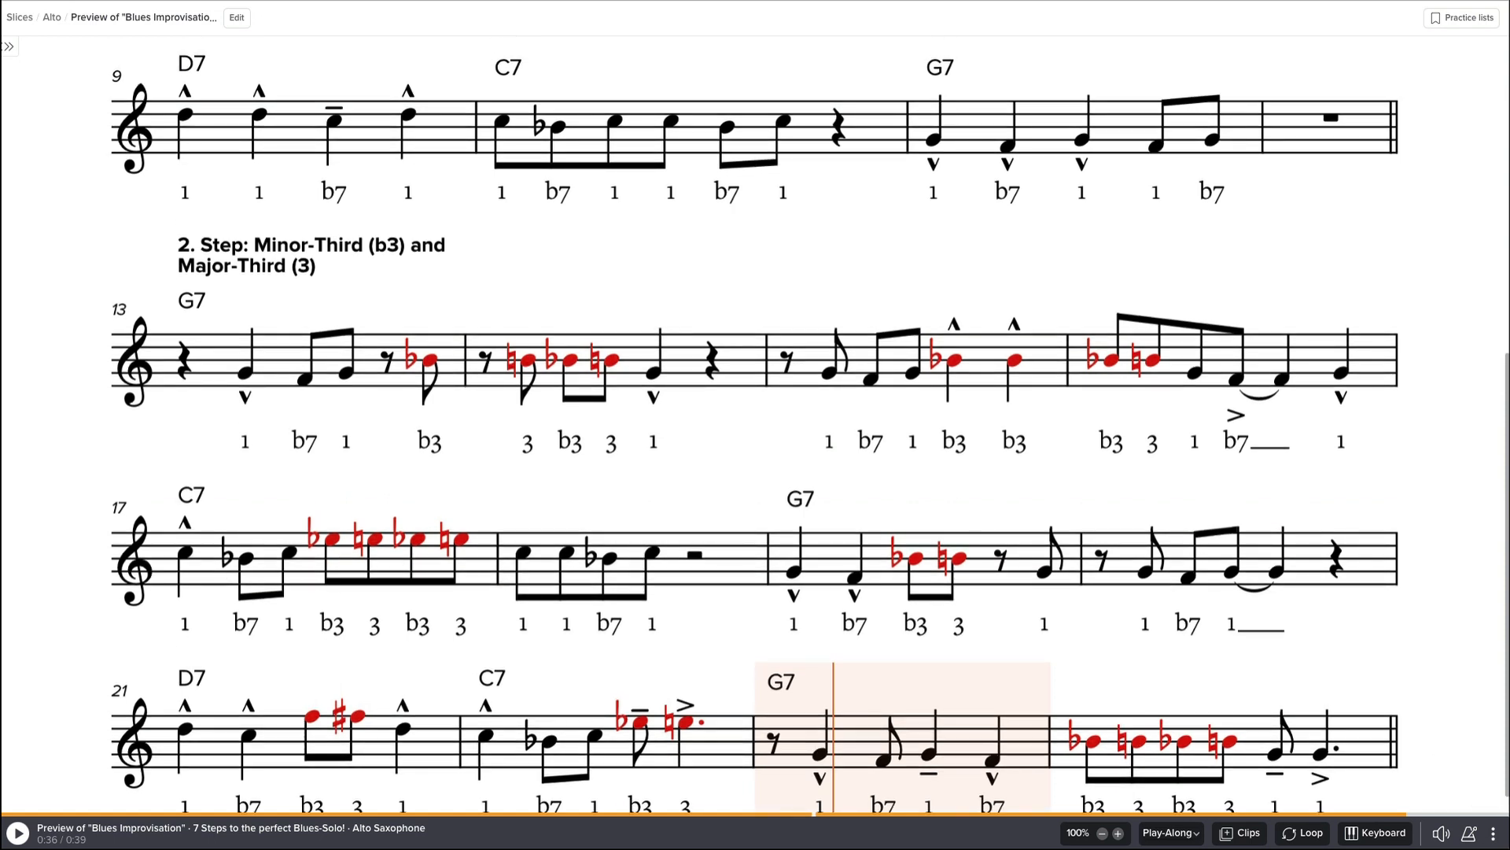
mouse_move(822, 440)
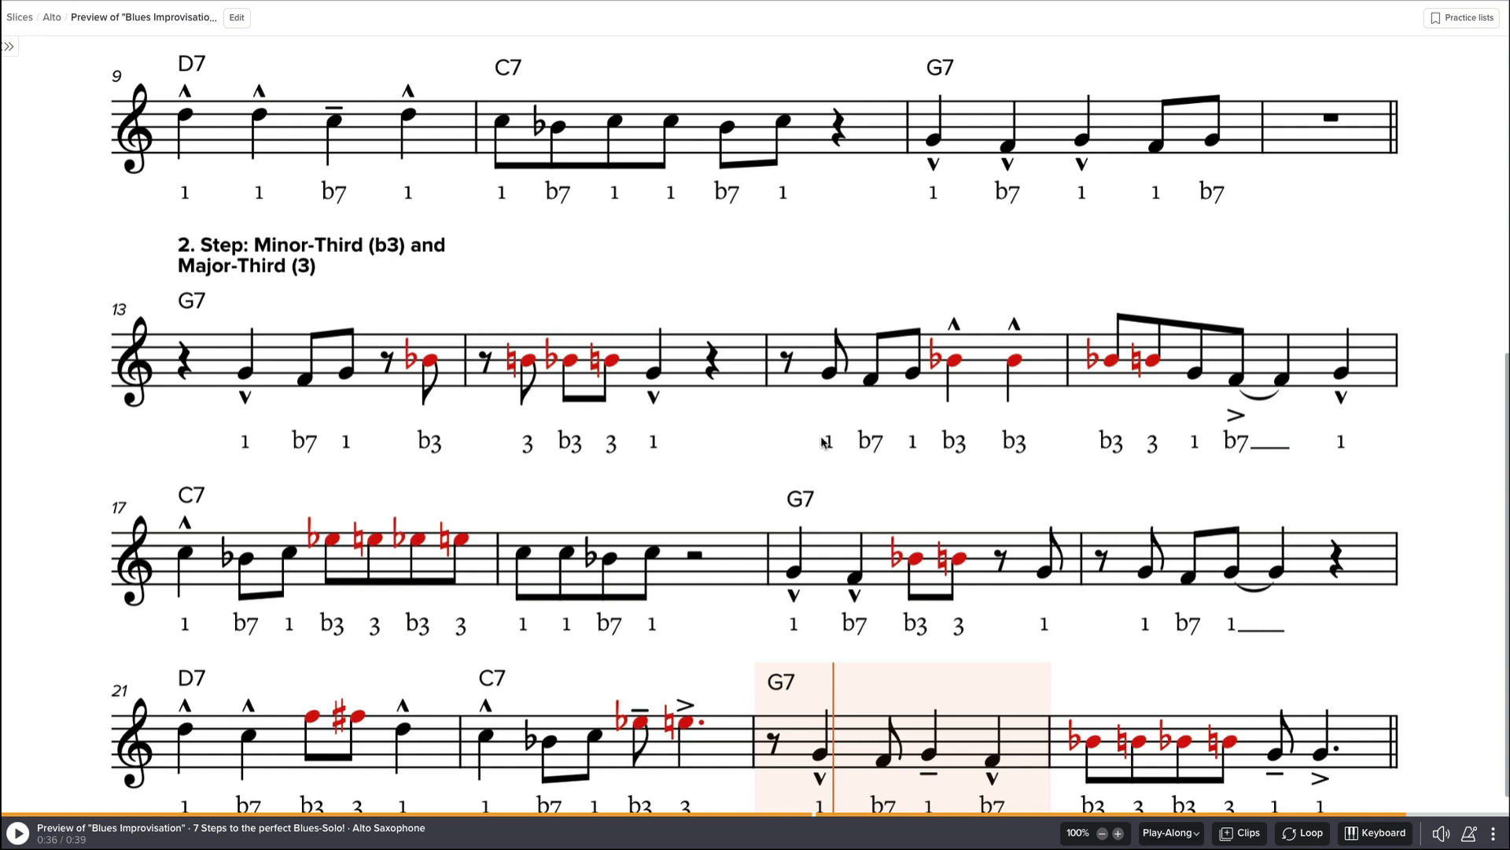
mouse_move(807, 415)
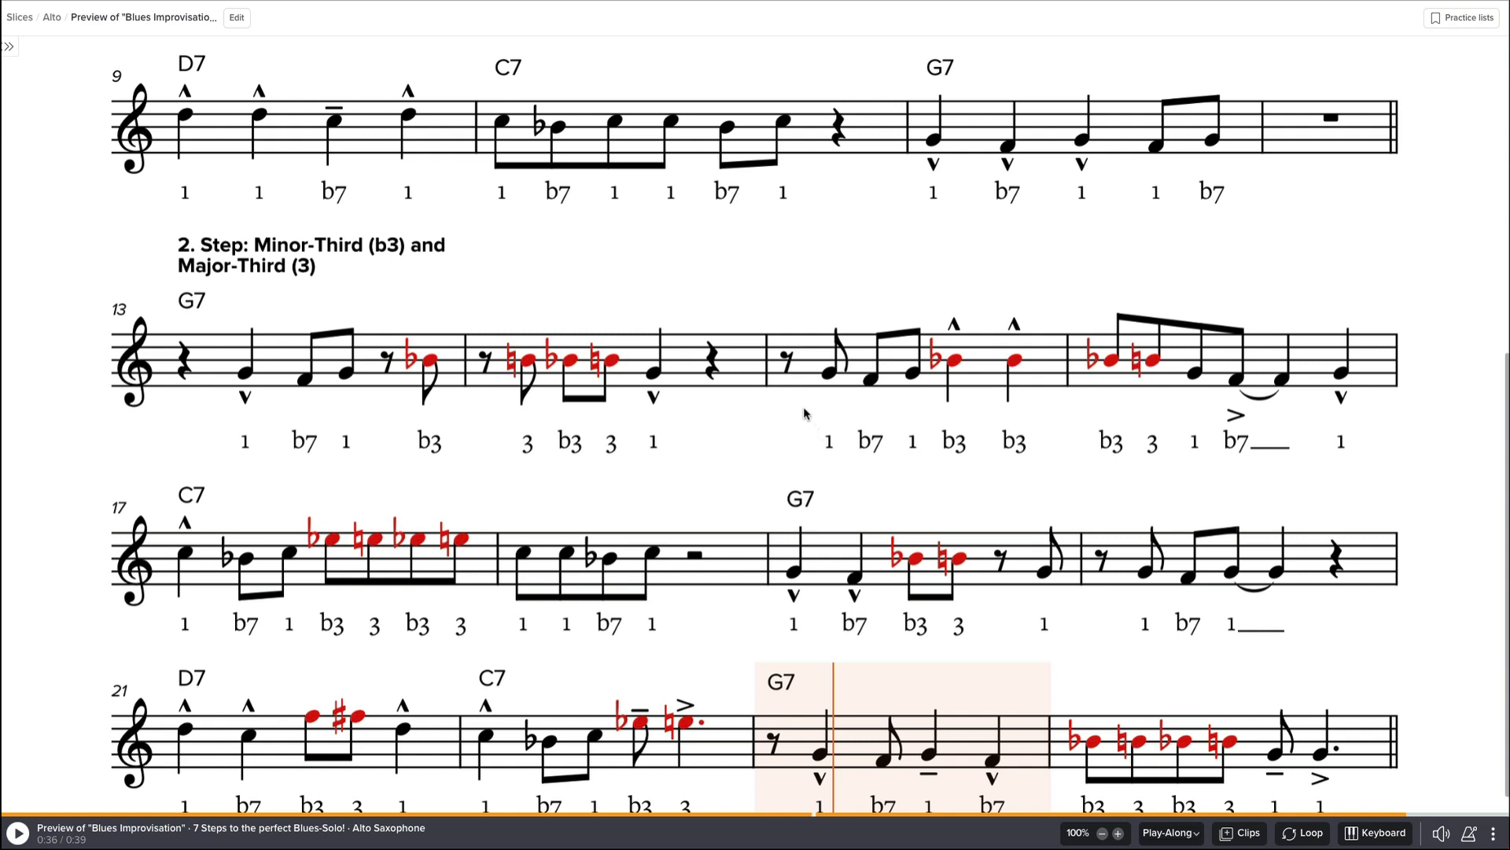